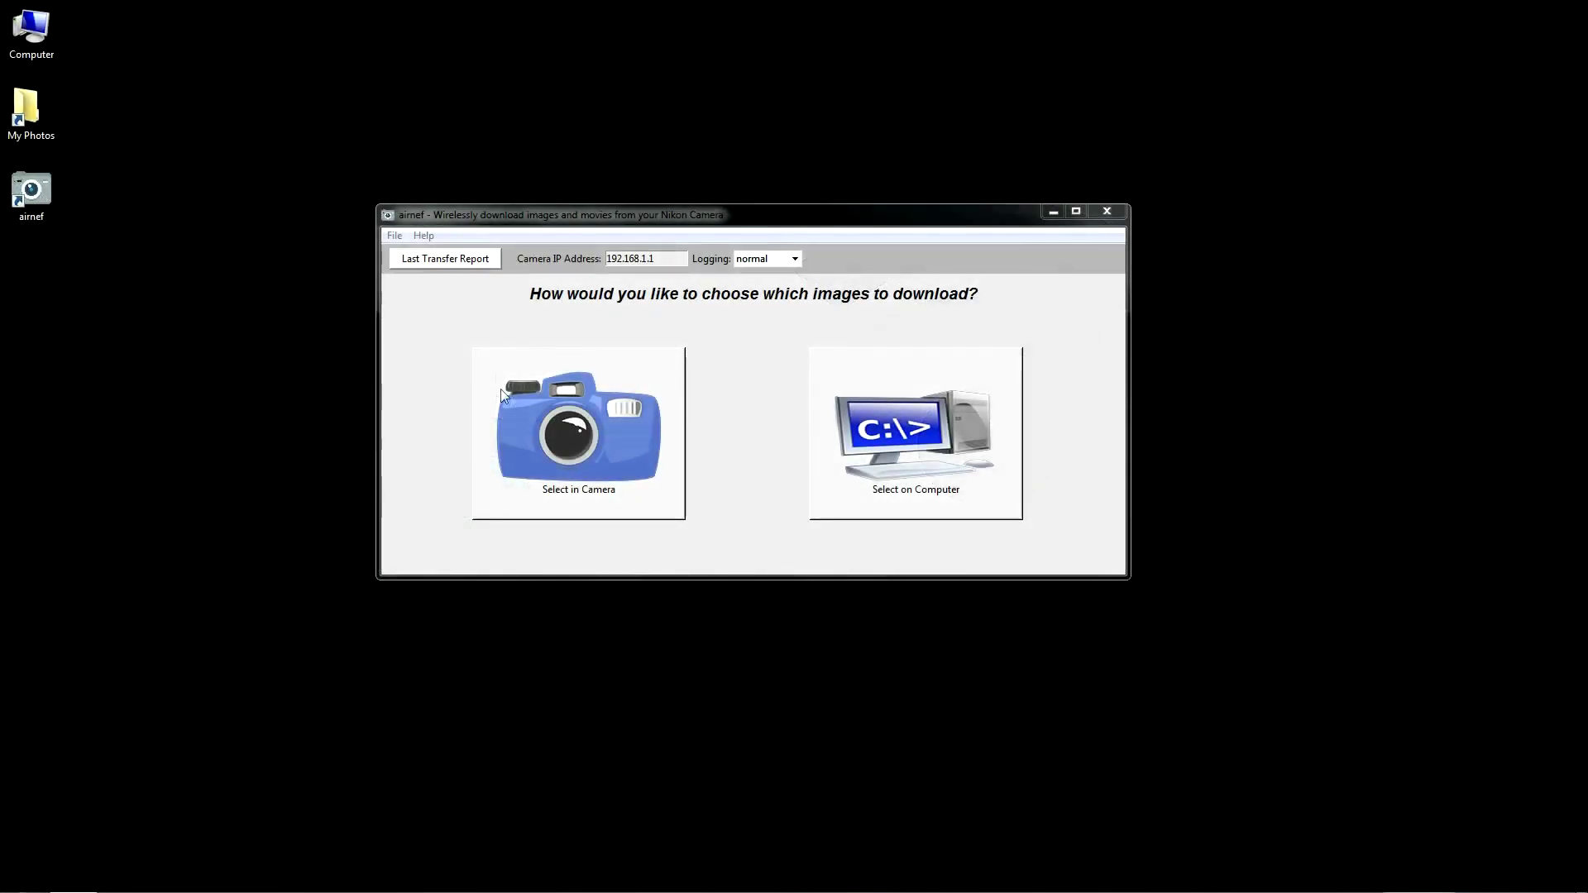
Step: Choose selecting images in camera and keep C:\My Photos as the output folder
click(579, 434)
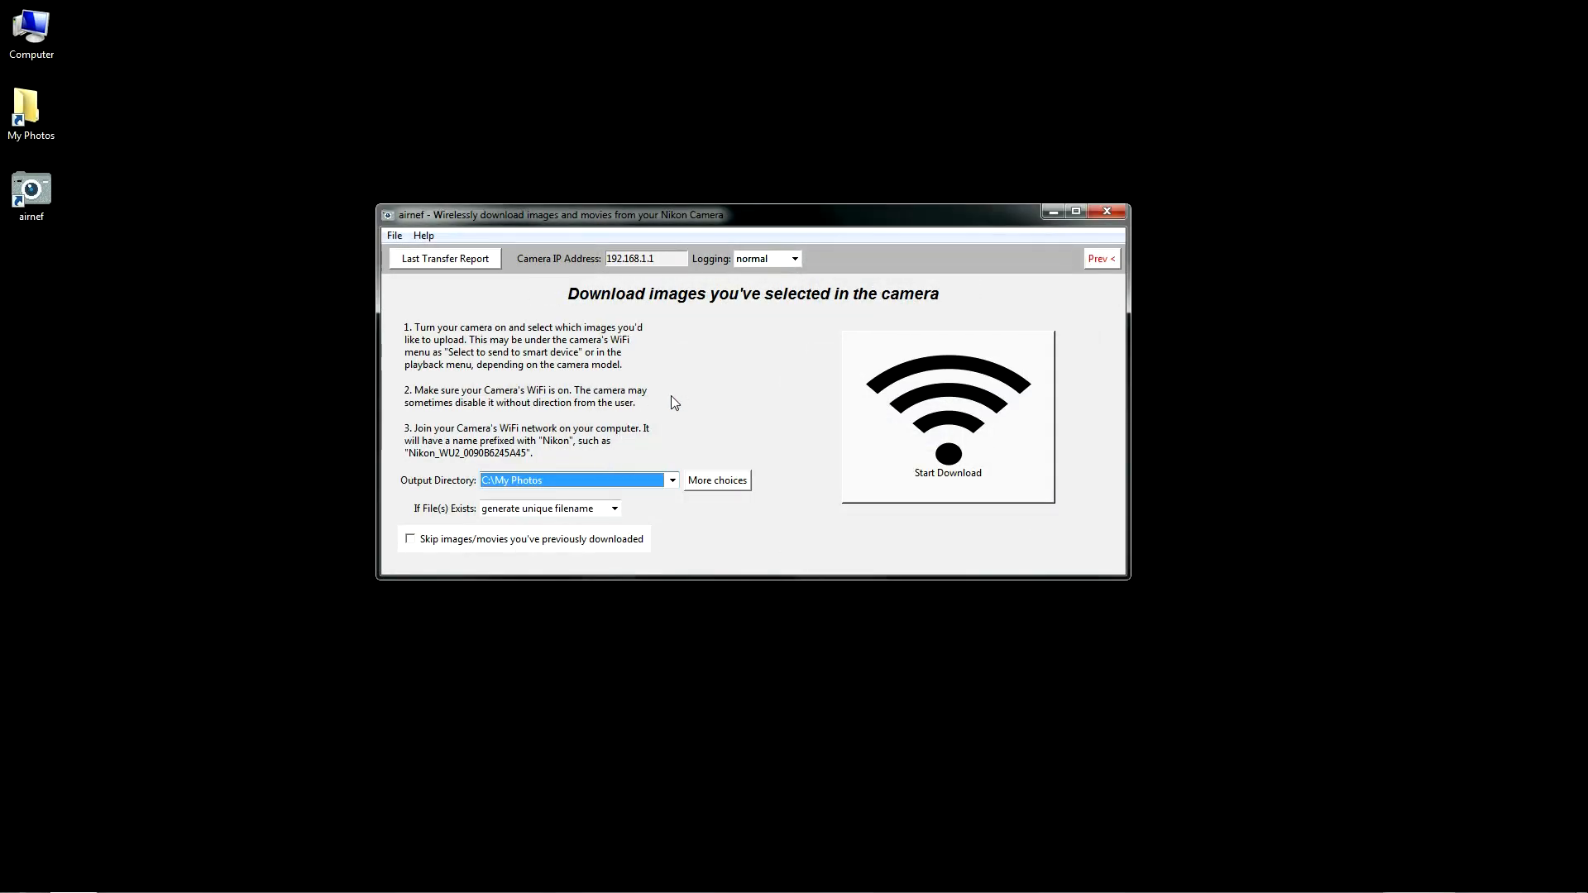
click(672, 479)
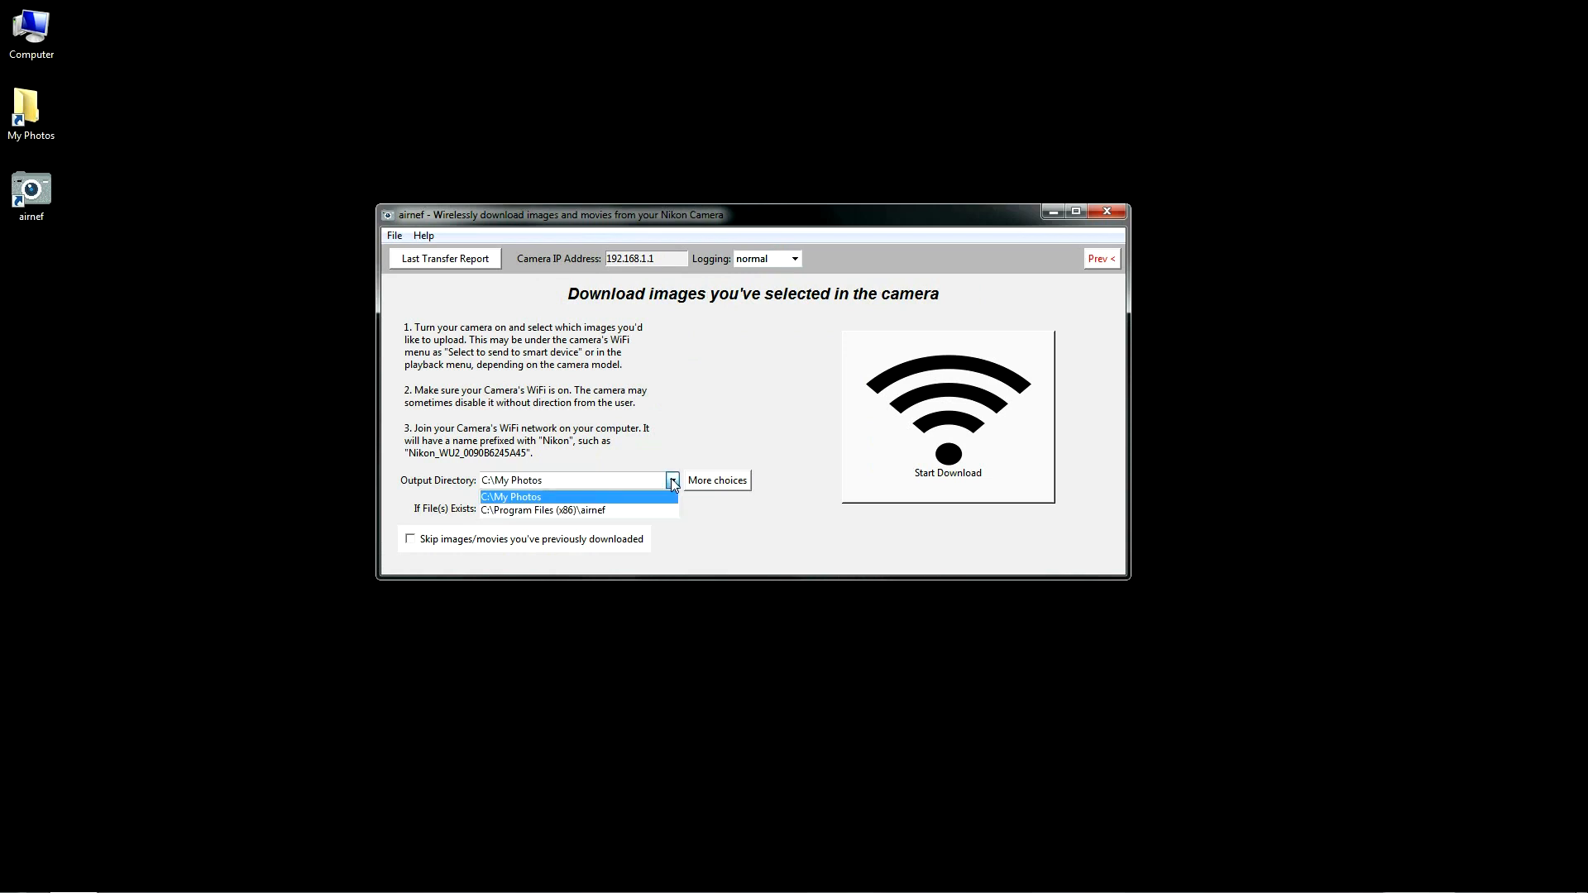
click(716, 480)
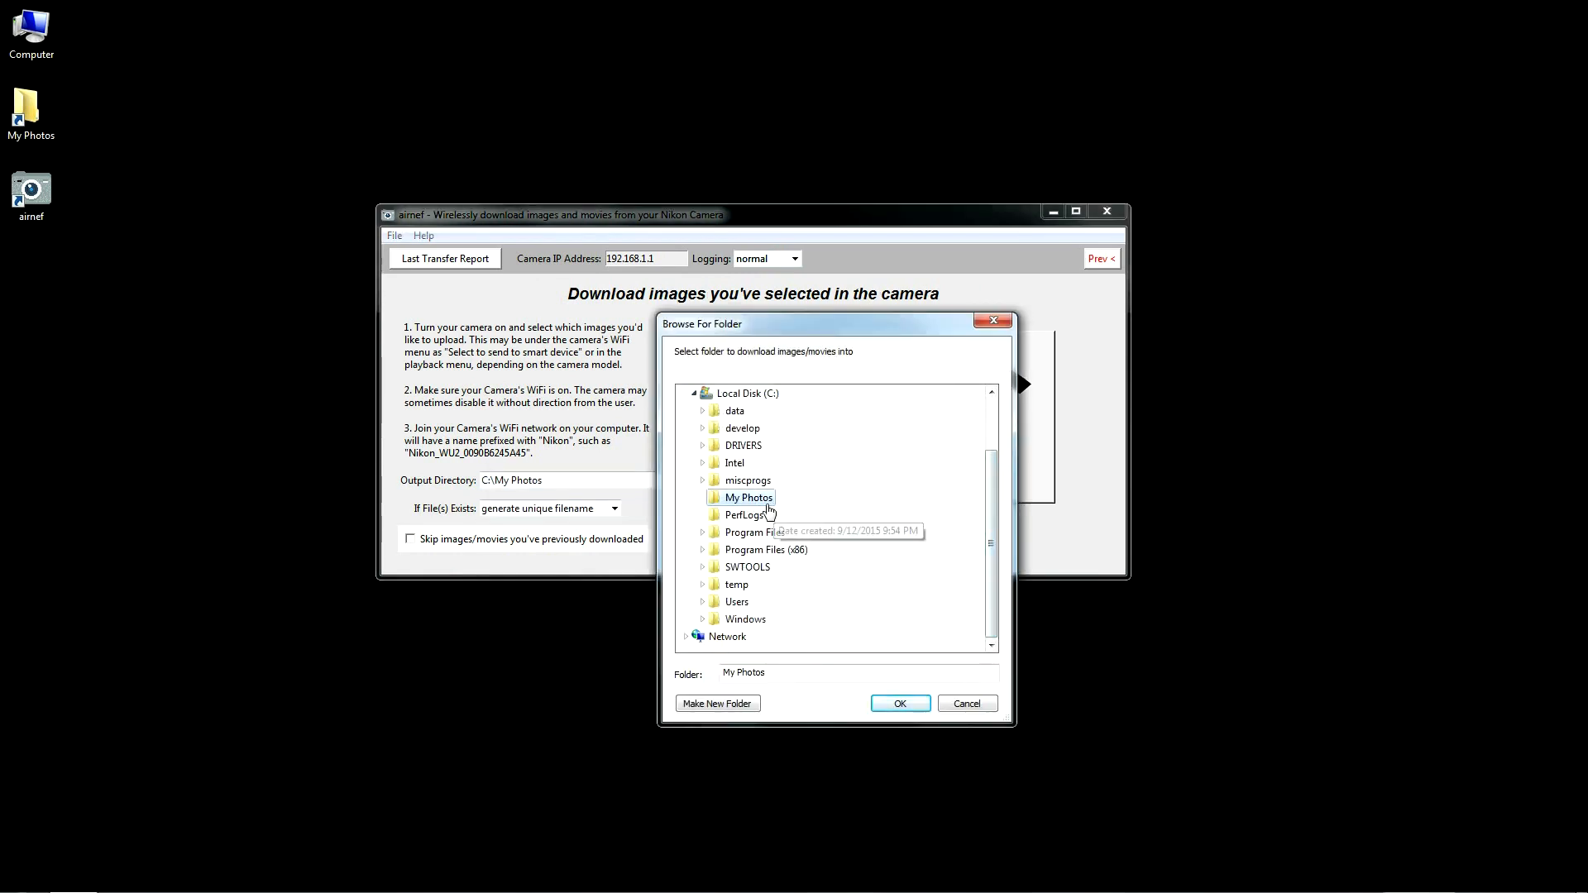
click(900, 704)
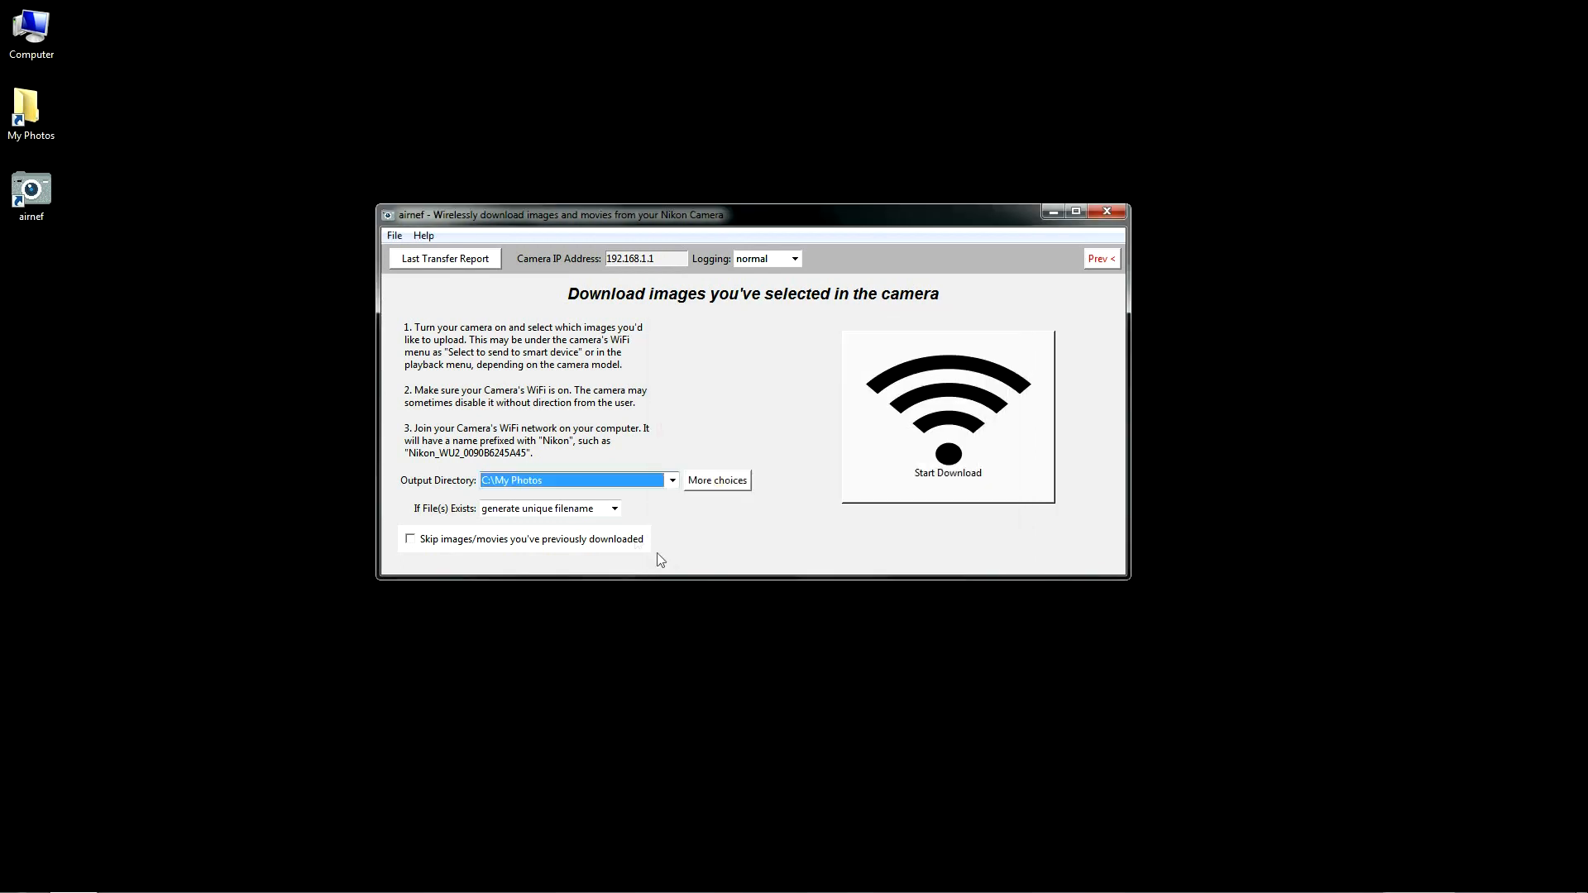
Step: Keep unique filenames for duplicates and skip images downloaded before
click(614, 507)
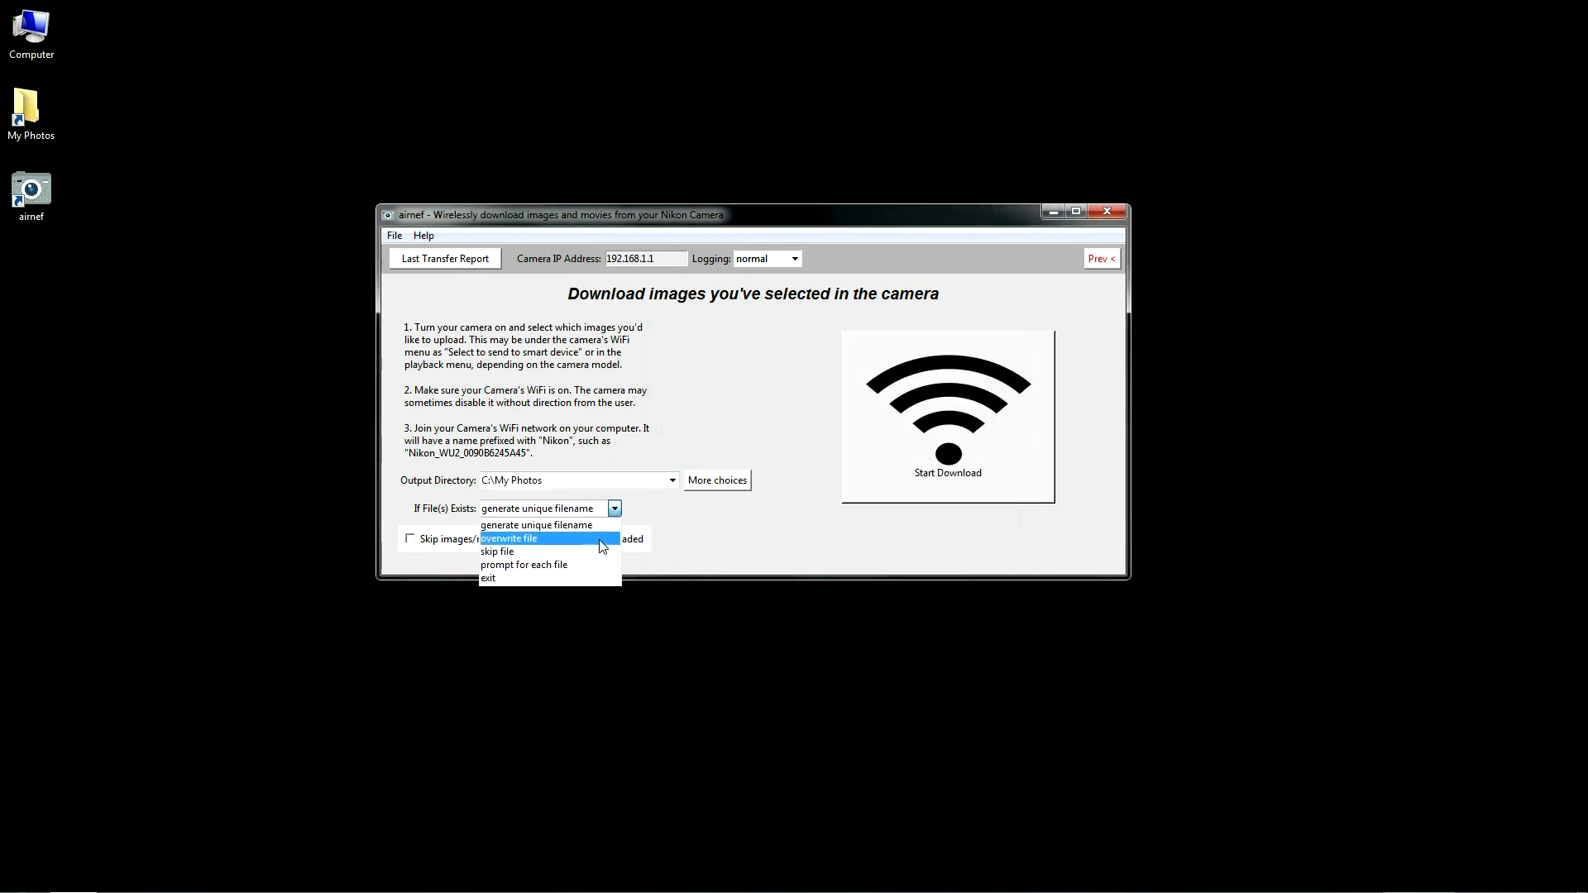
click(536, 526)
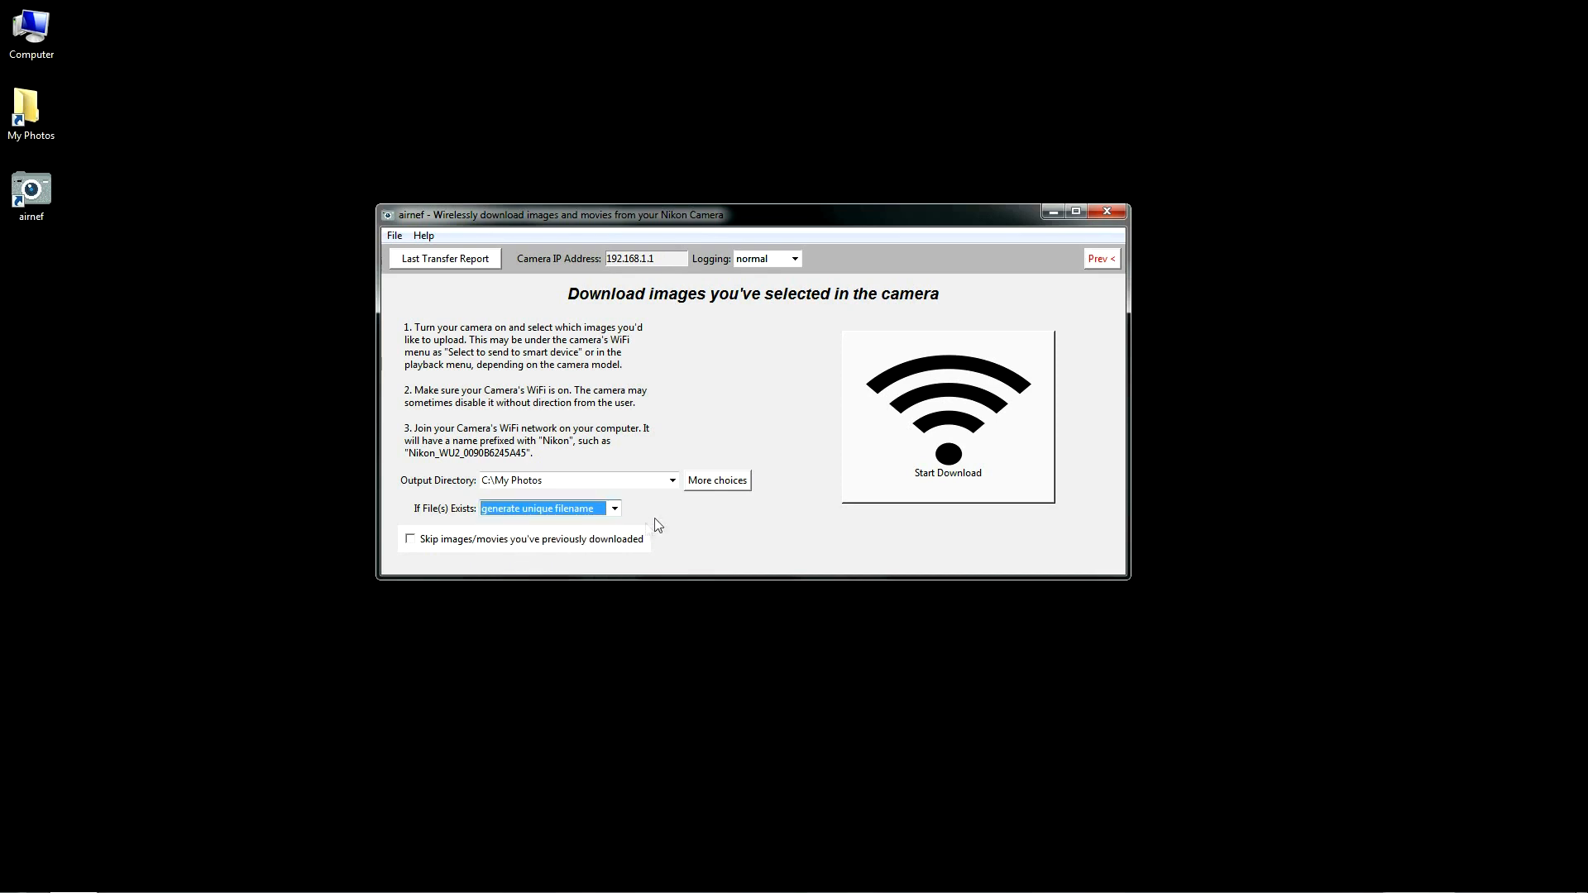
click(410, 540)
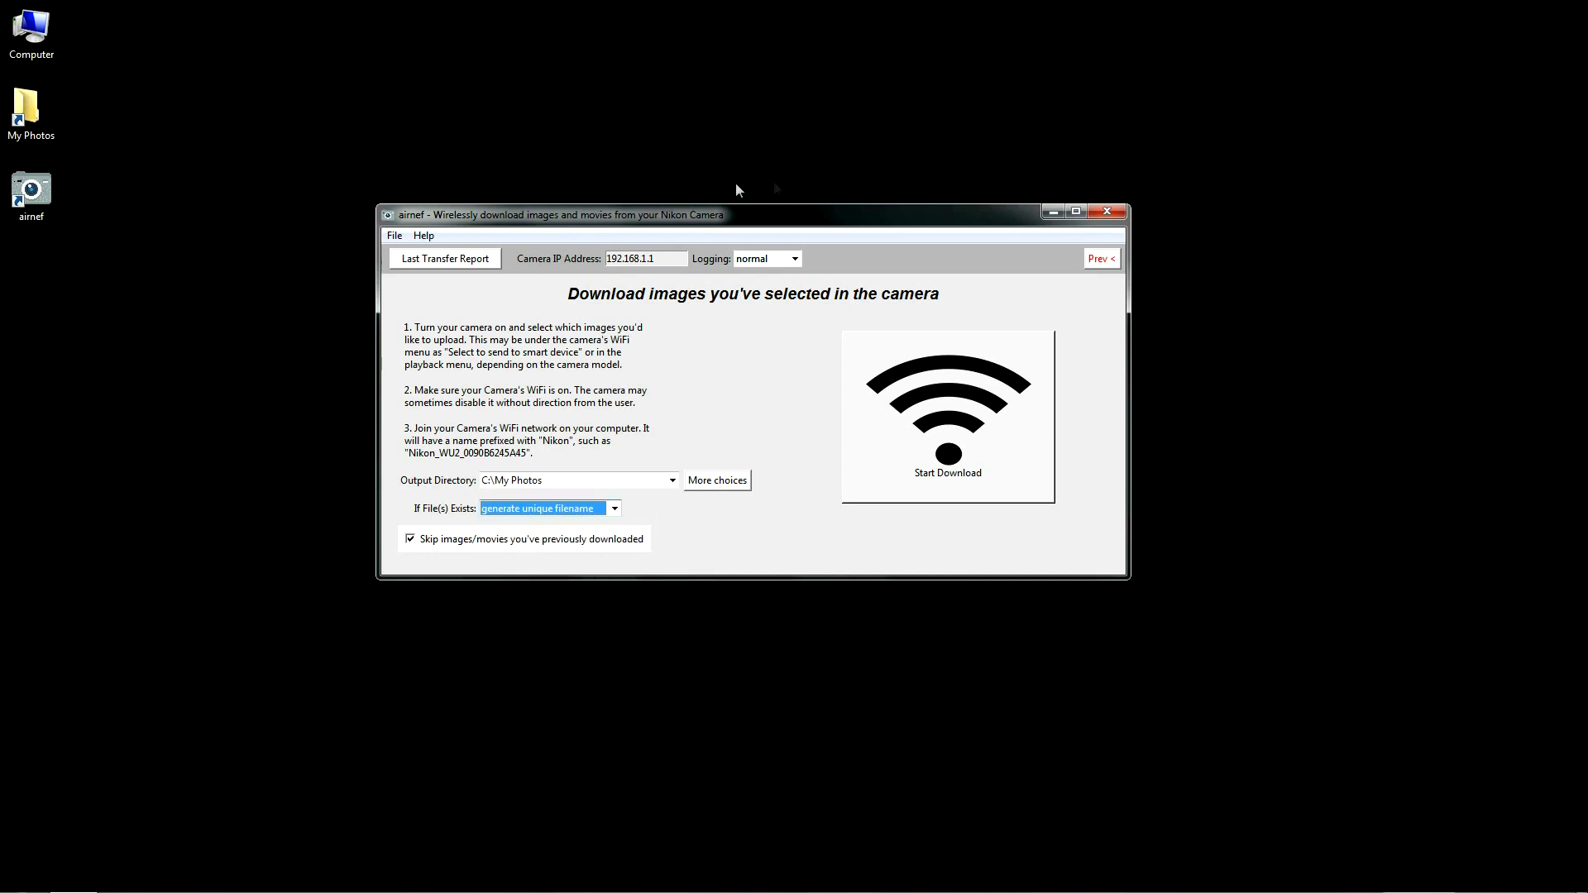
Step: Go back and choose setting download criteria on the computer instead
click(1100, 258)
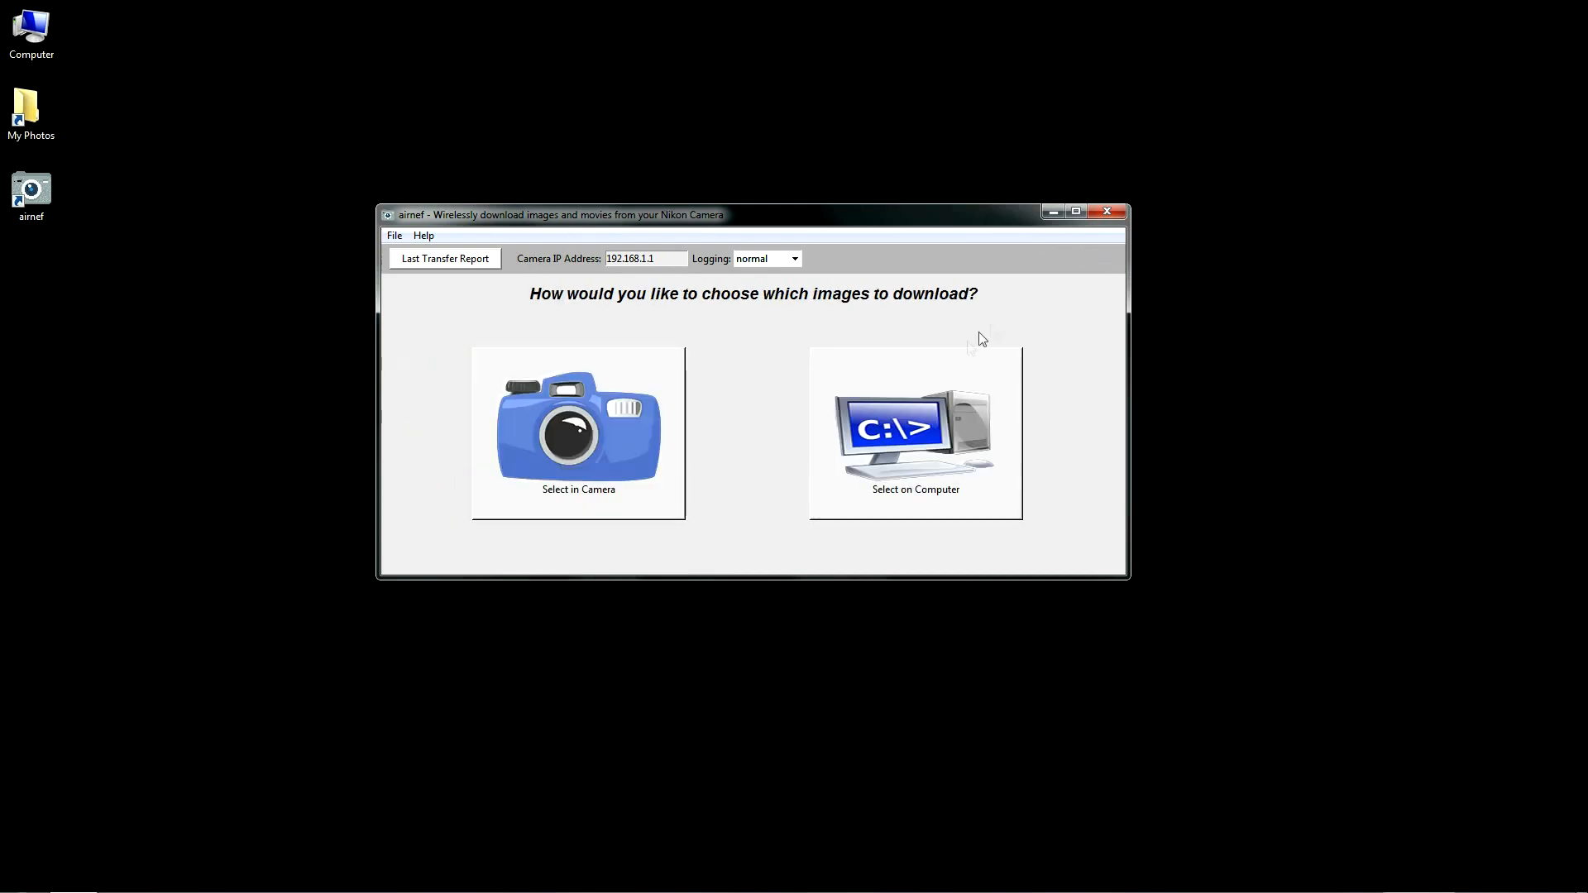
click(916, 434)
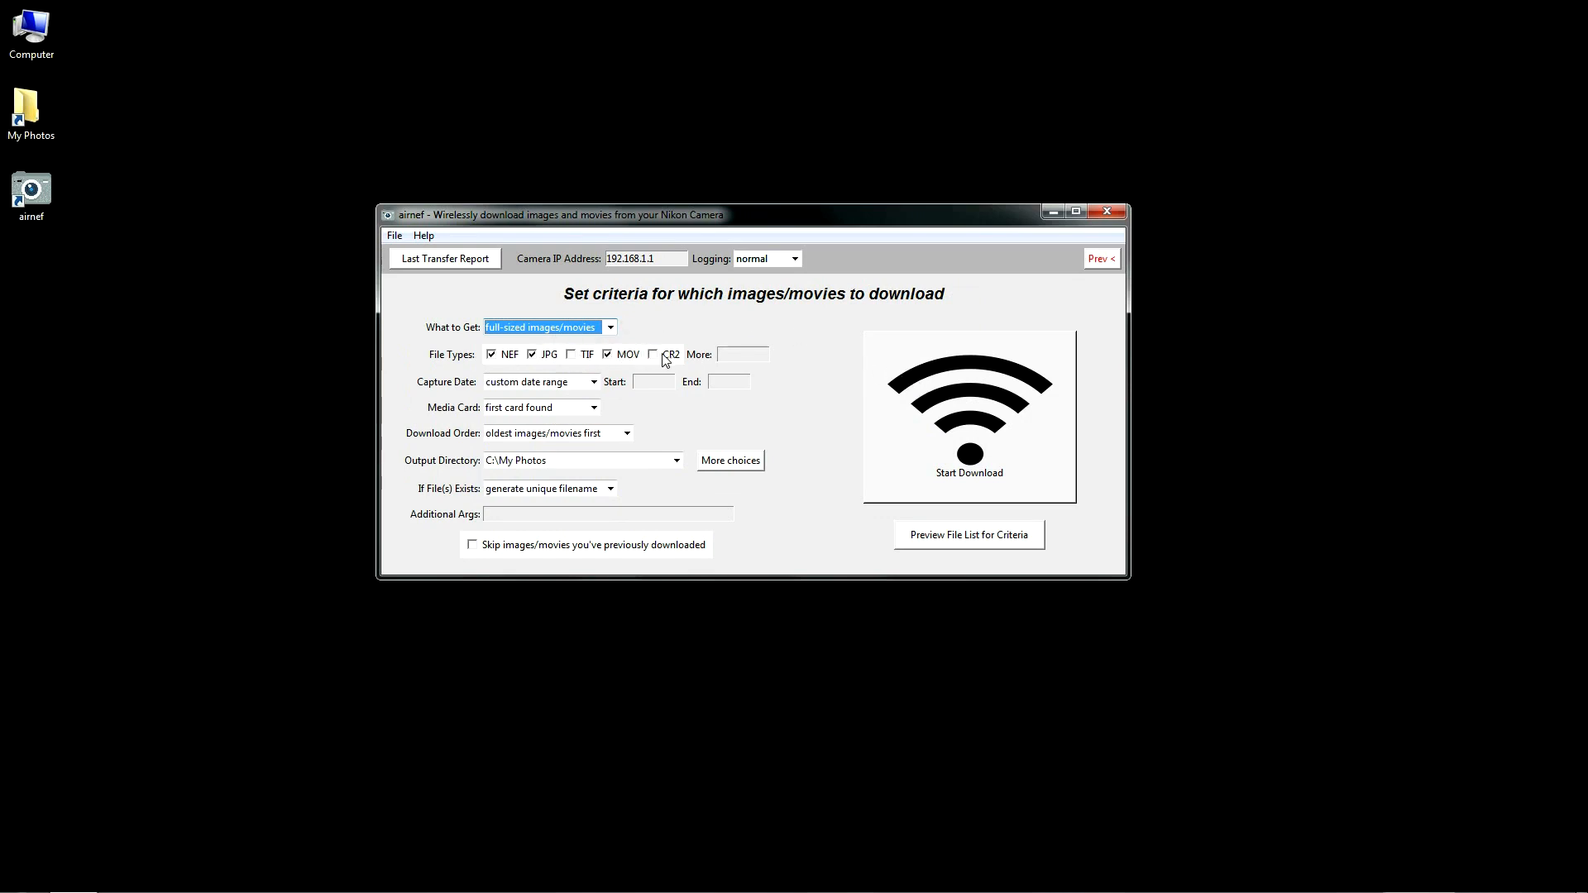
click(592, 383)
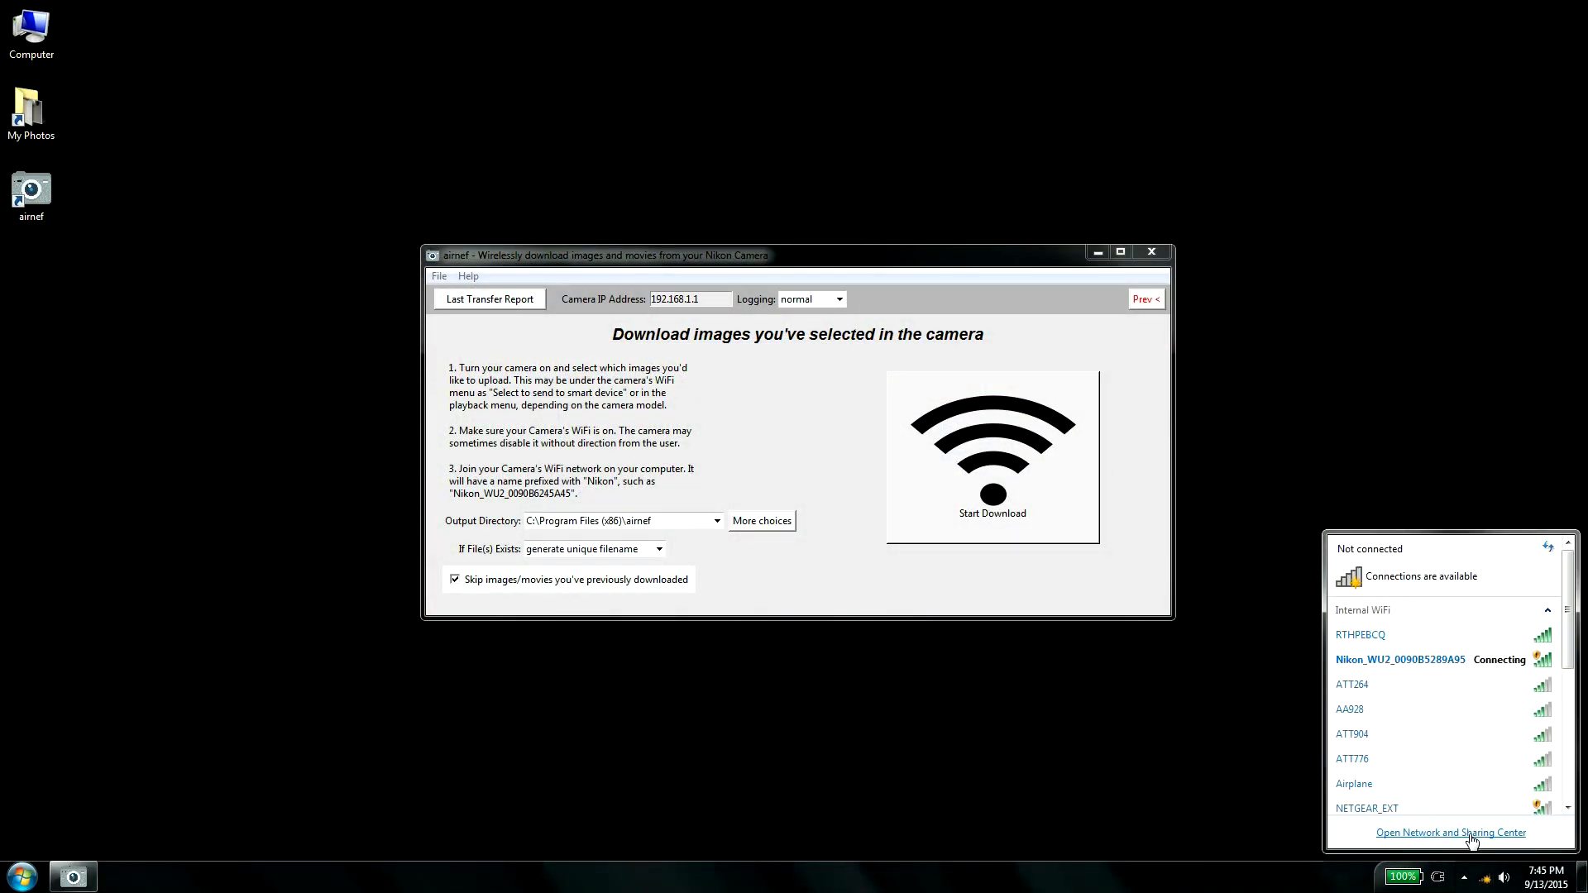
Step: Inspect the RTHPEBCQ wireless network's connection properties in Network and Sharing Center
click(1449, 832)
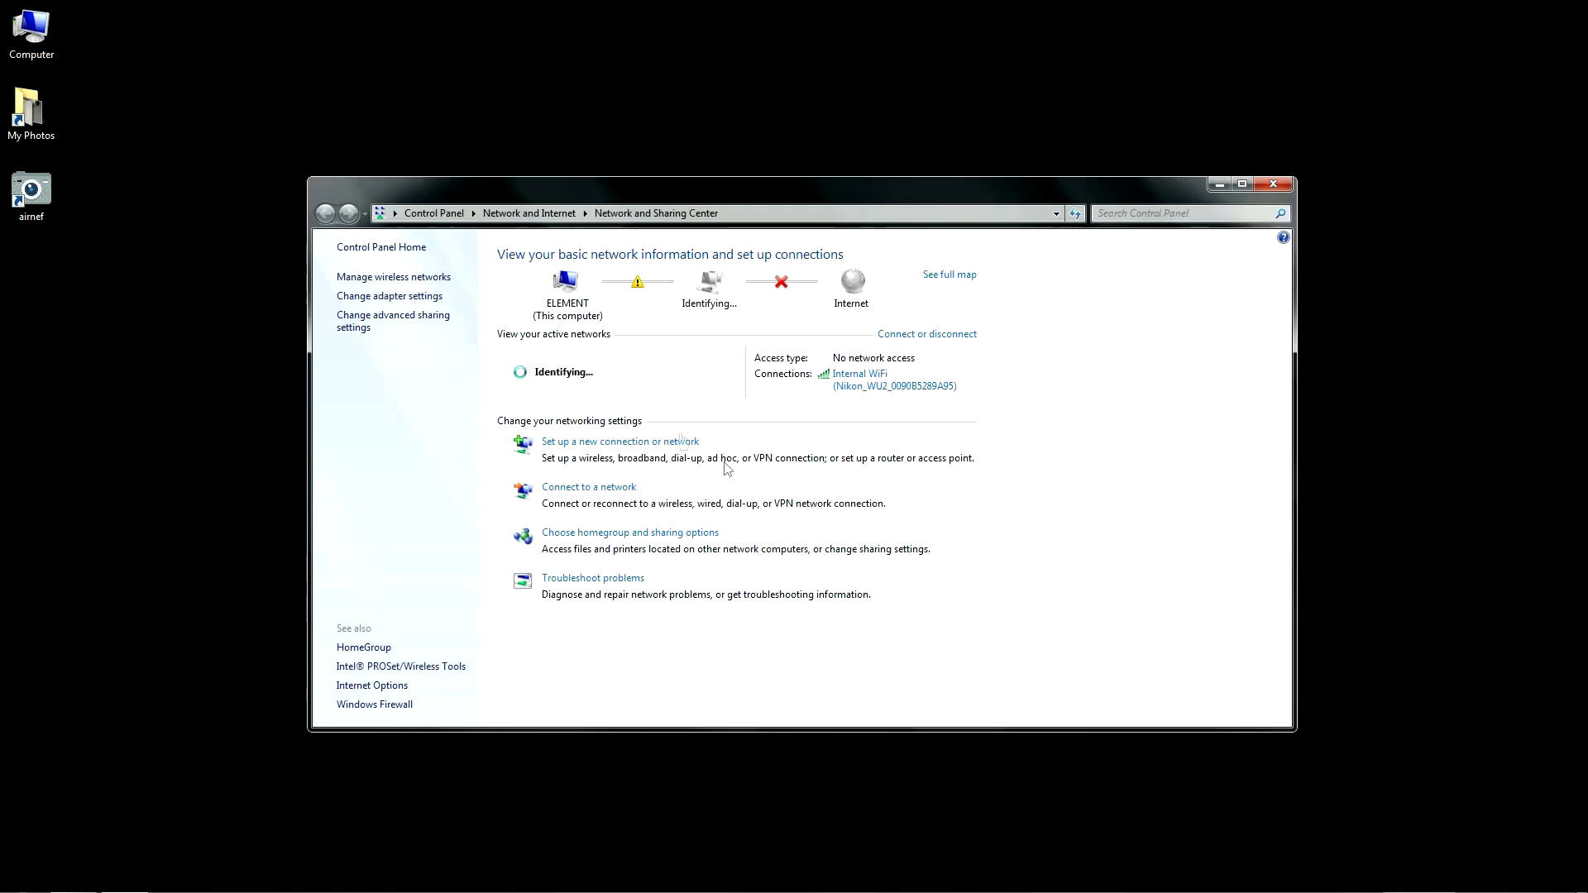
click(394, 278)
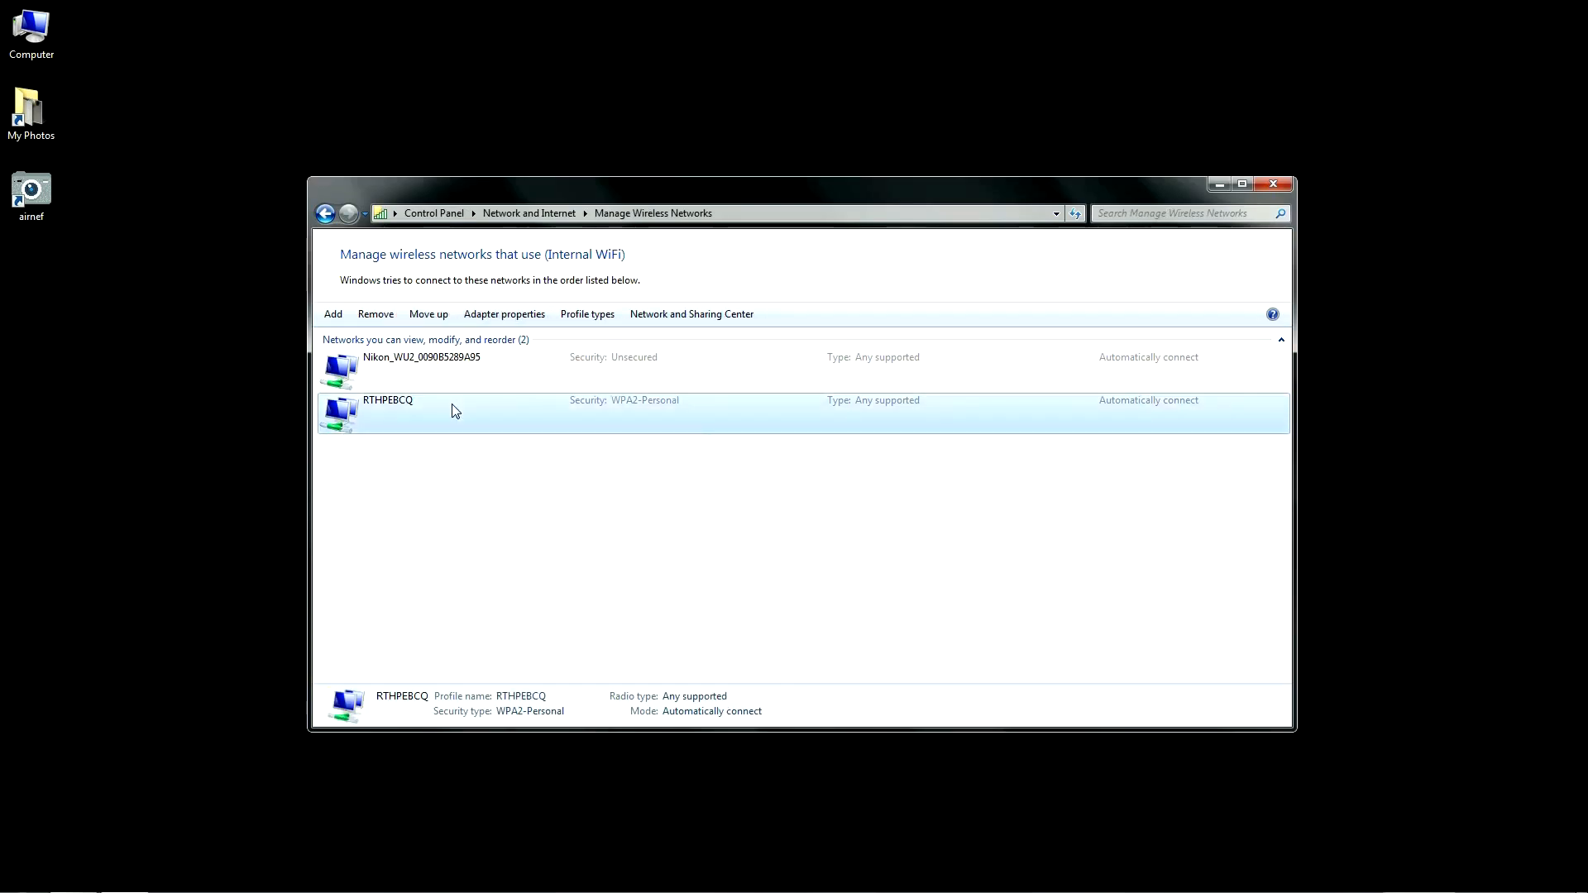
double_click(387, 412)
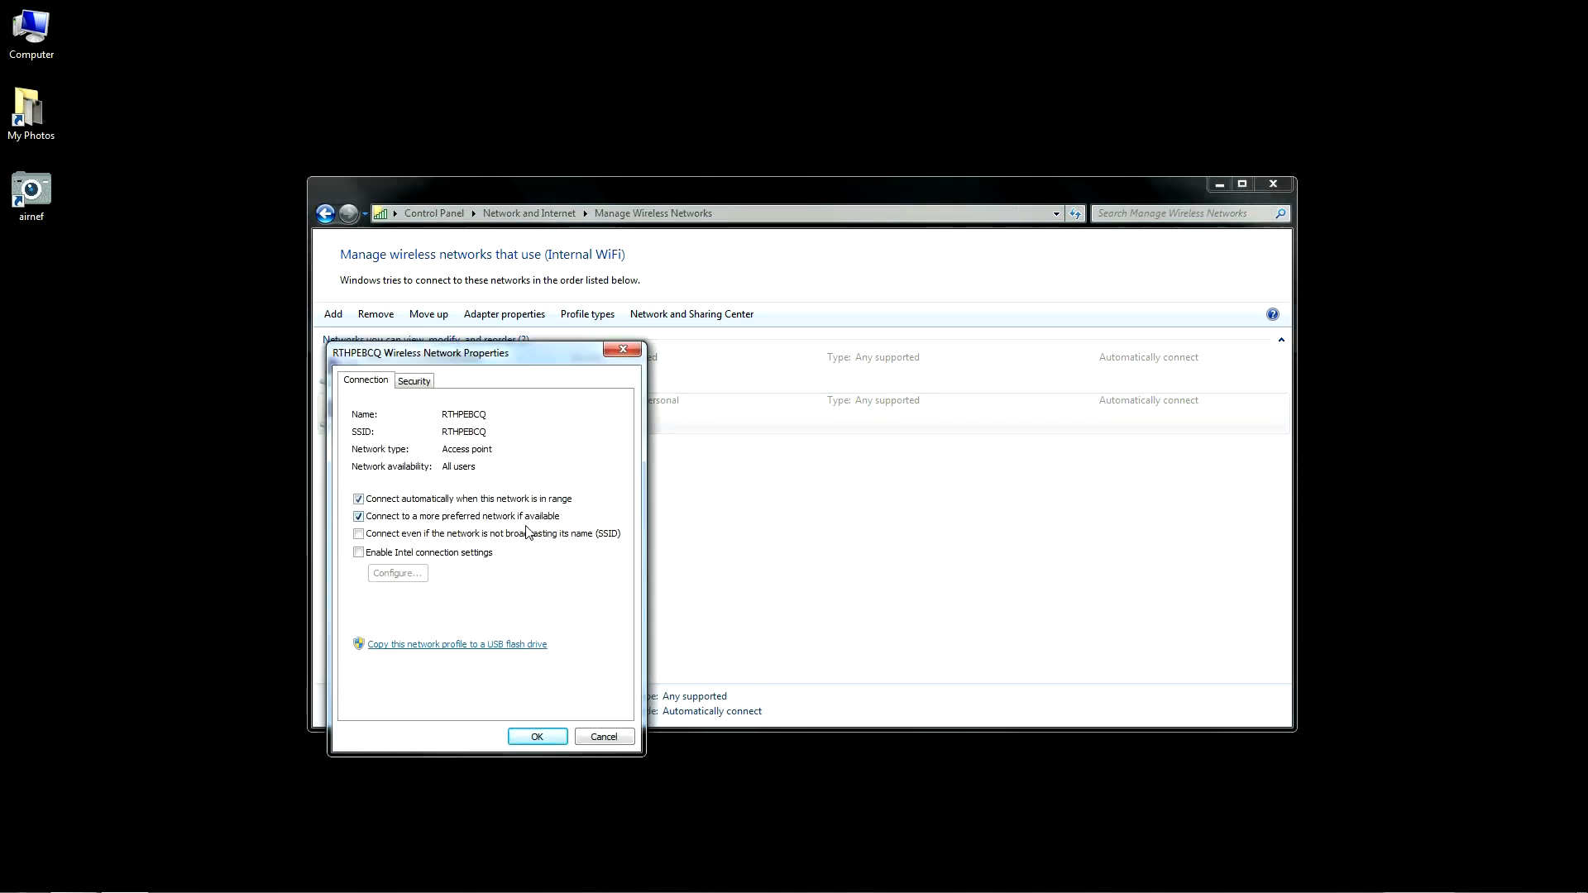
click(535, 737)
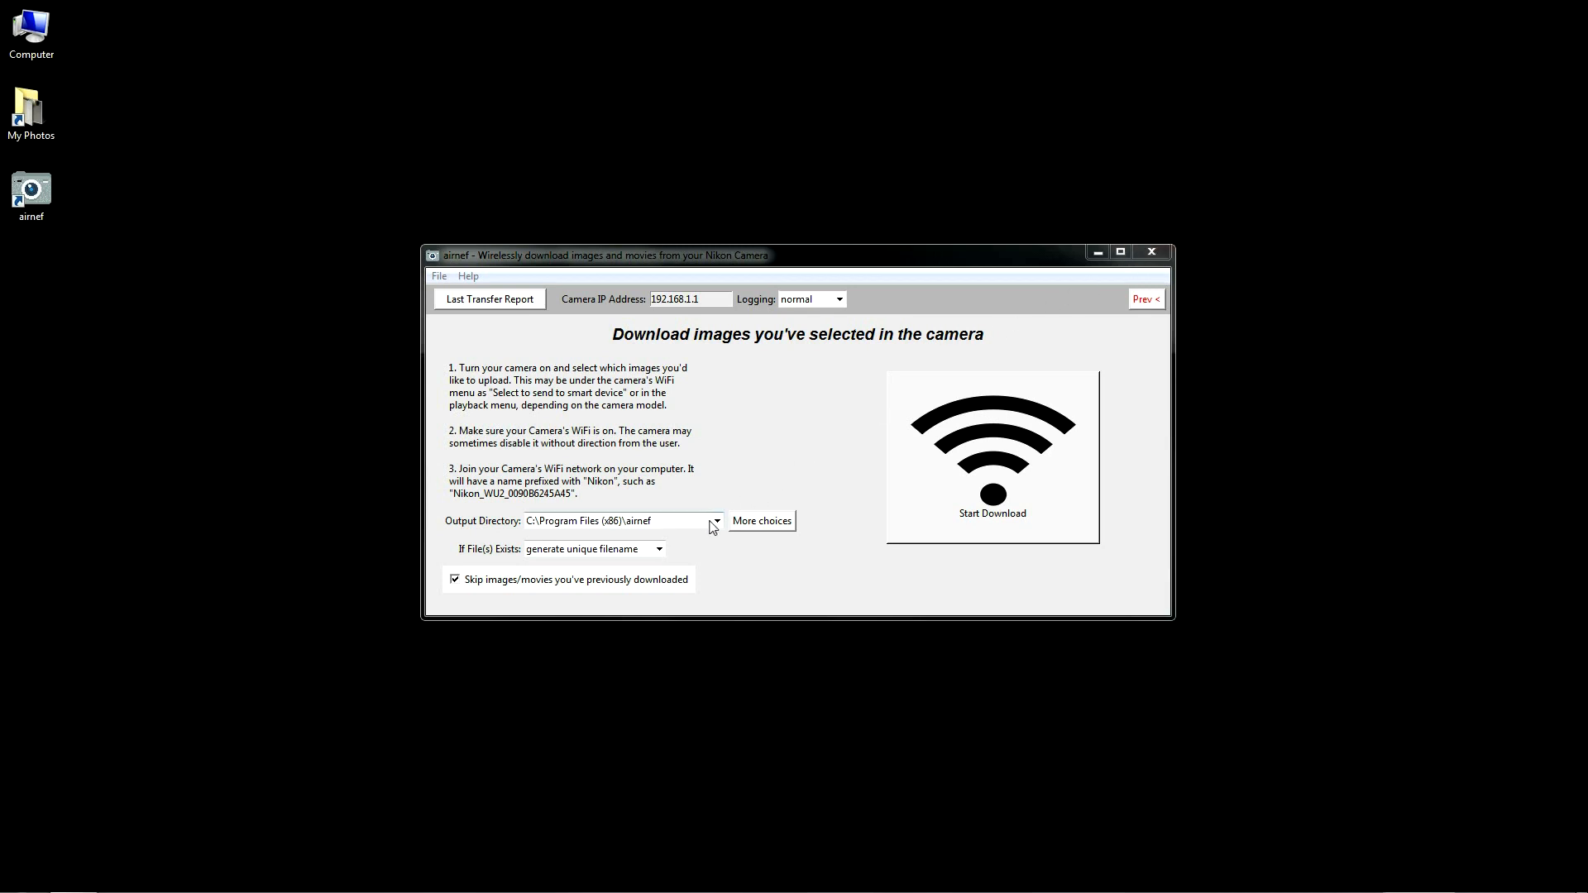
Step: Point the output directory to C:\My Photos and show that folder in Explorer
click(761, 521)
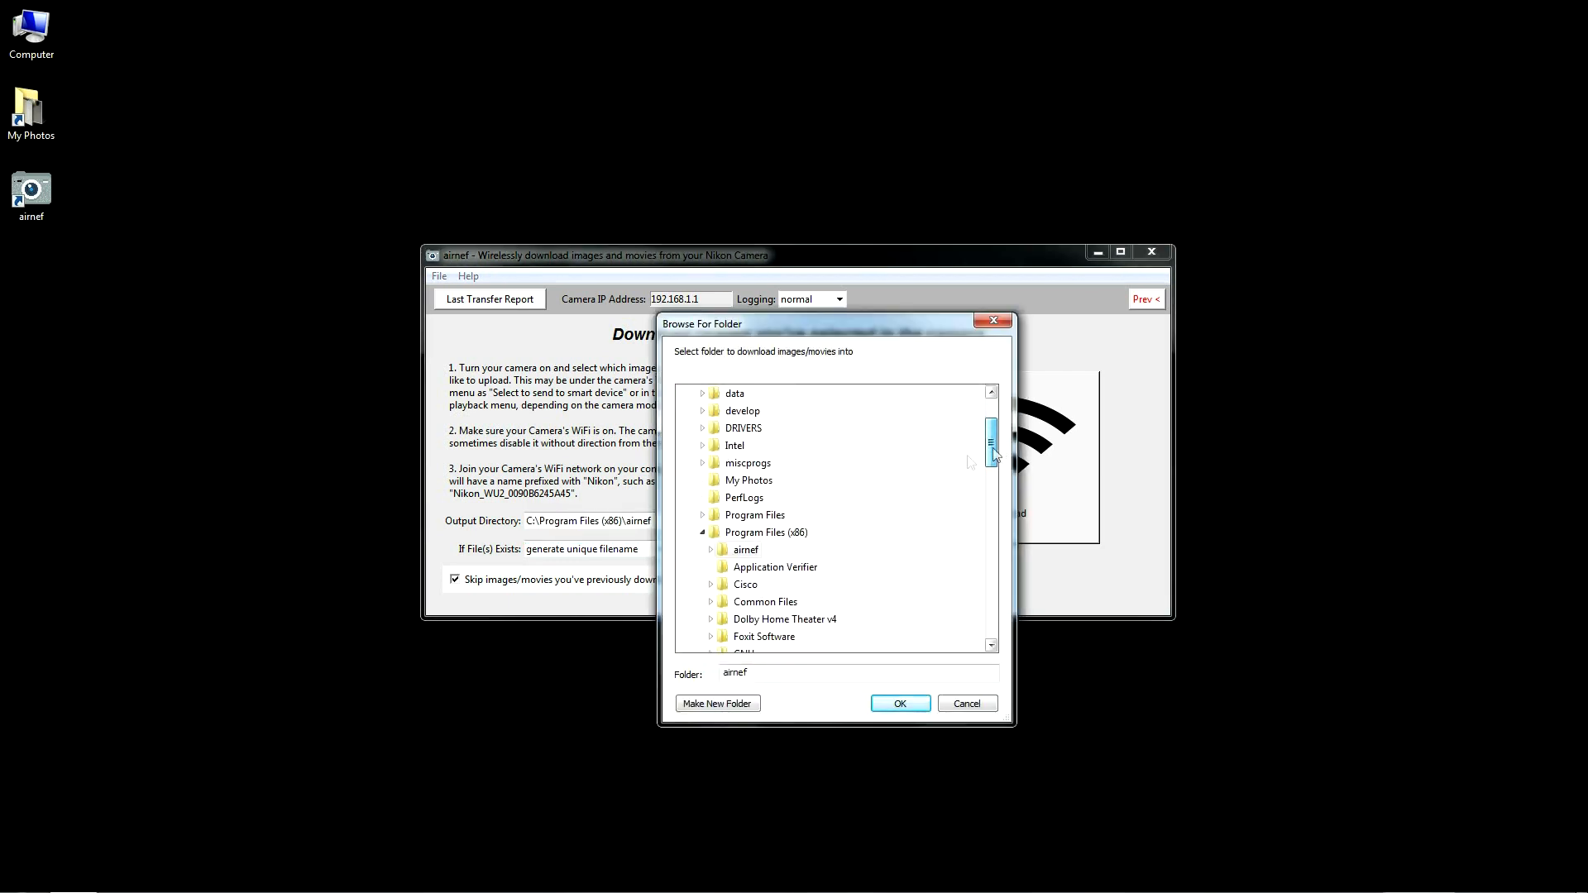
click(748, 480)
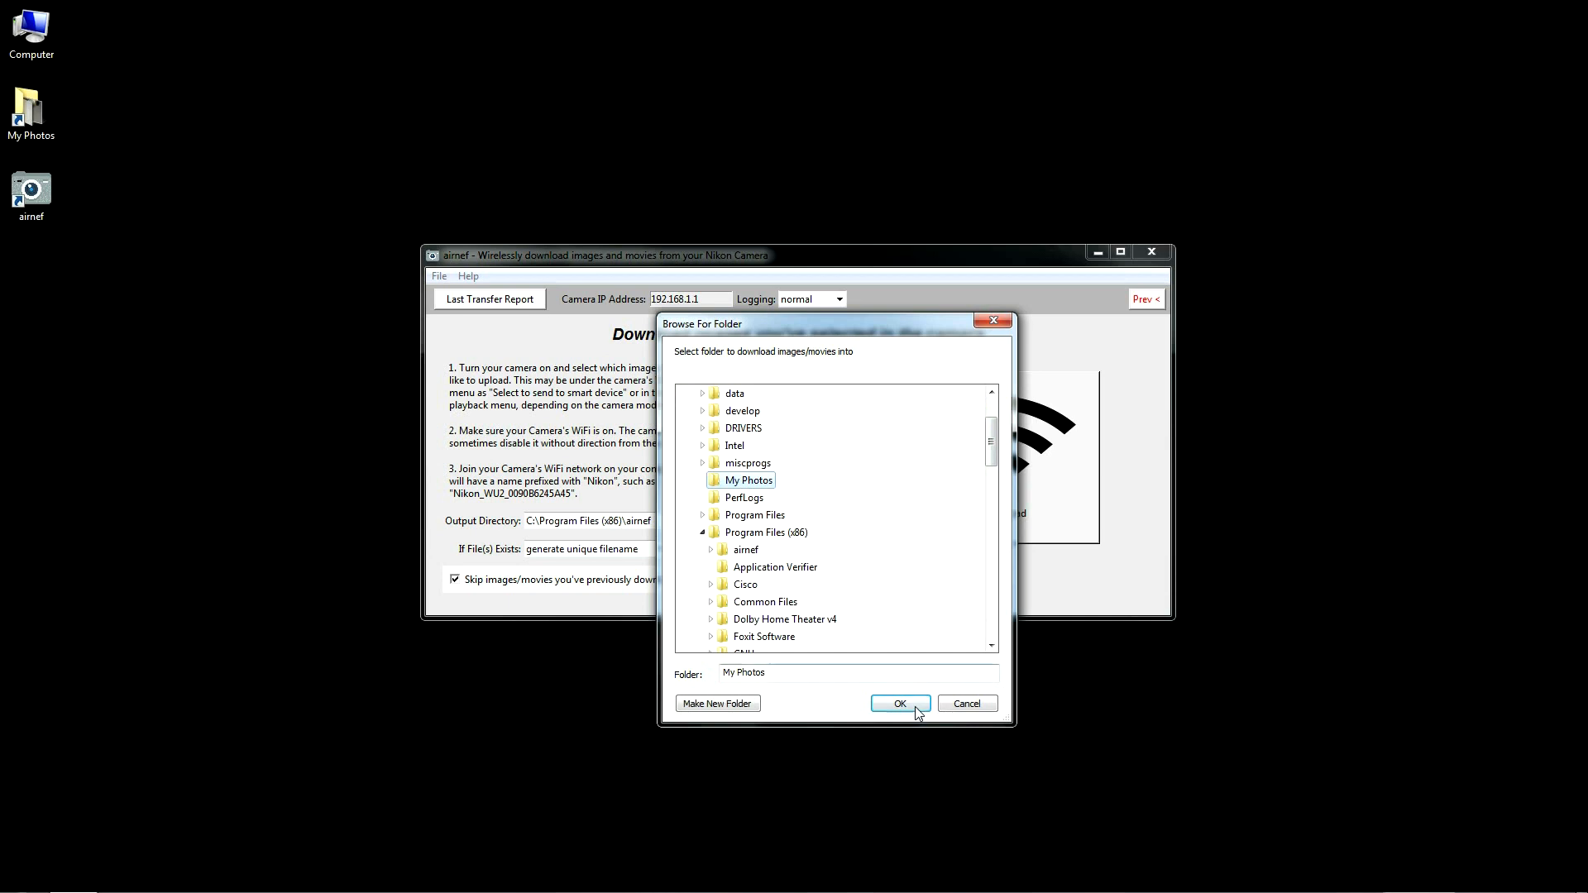
click(900, 703)
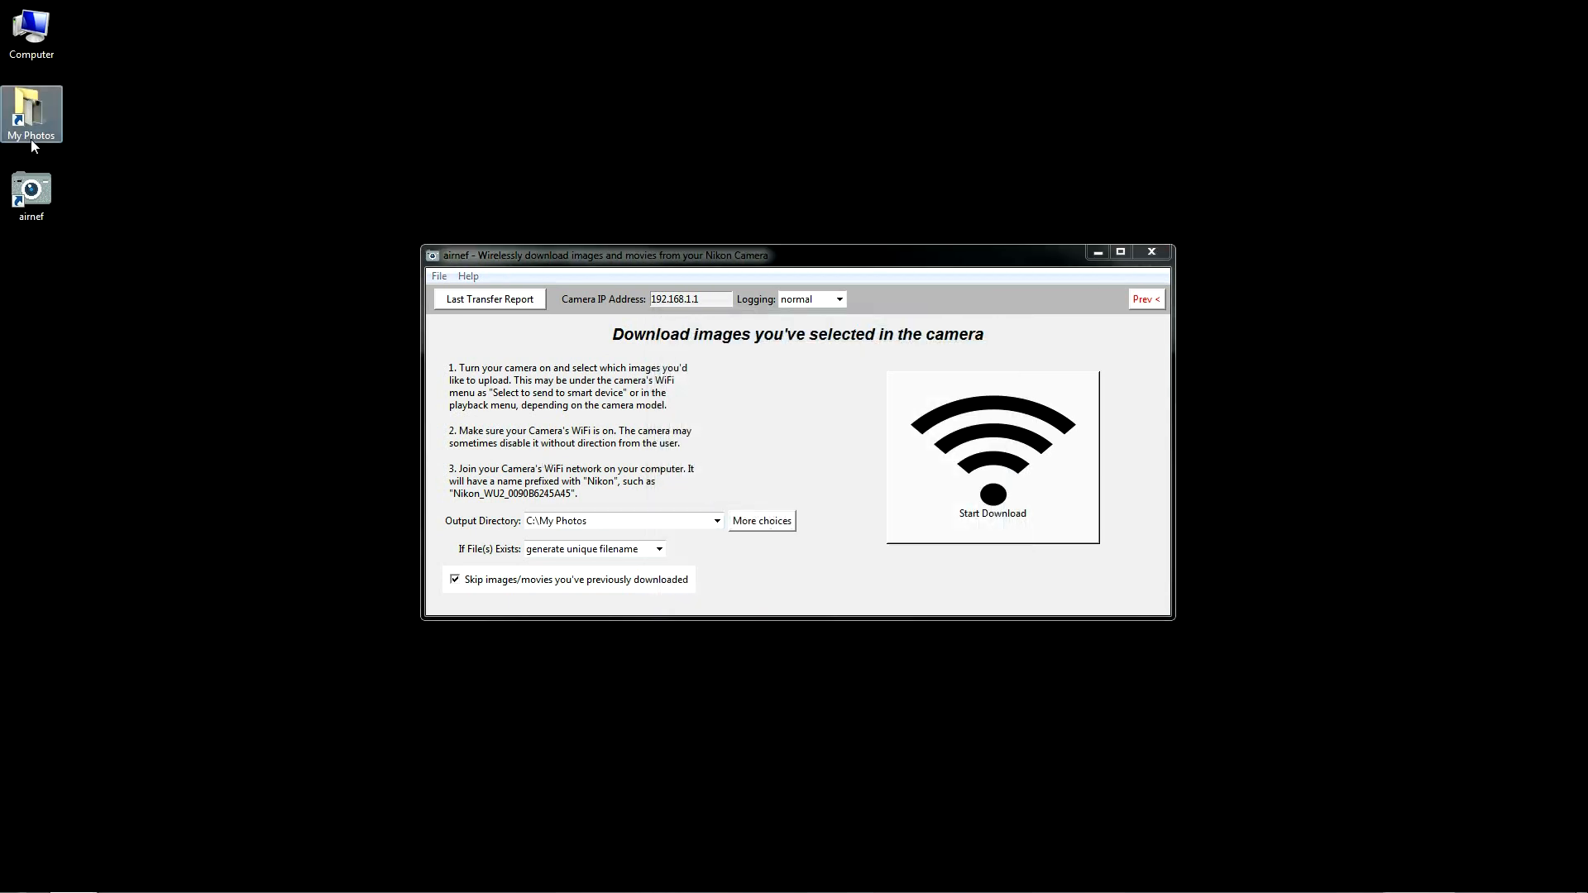
double_click(31, 108)
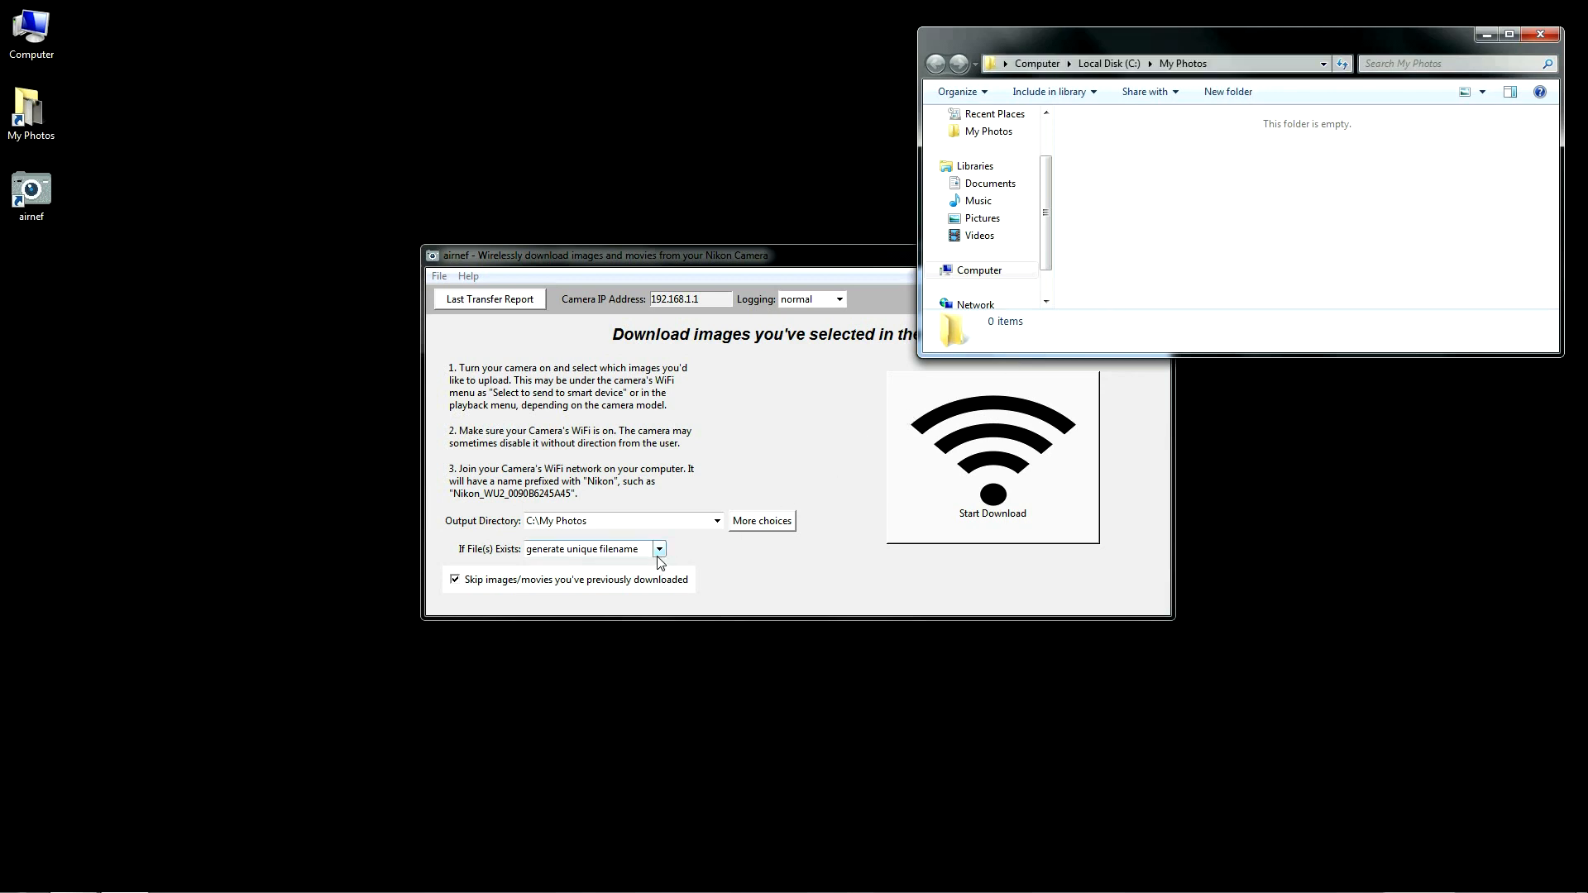
Step: Review the choices for handling files that already exist
click(658, 548)
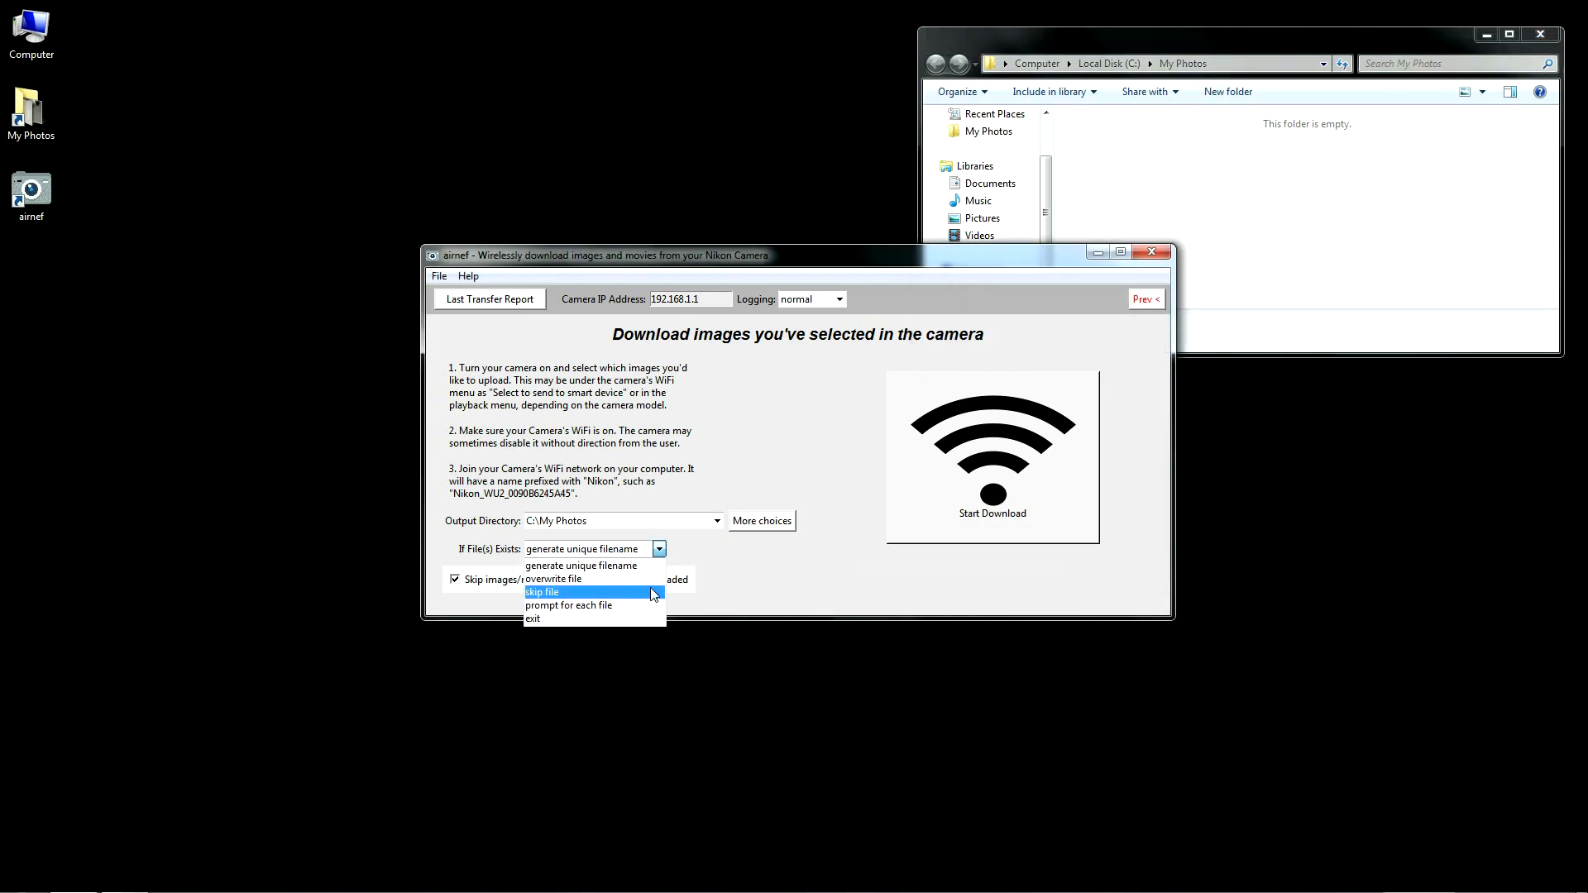
mouse_move(645, 622)
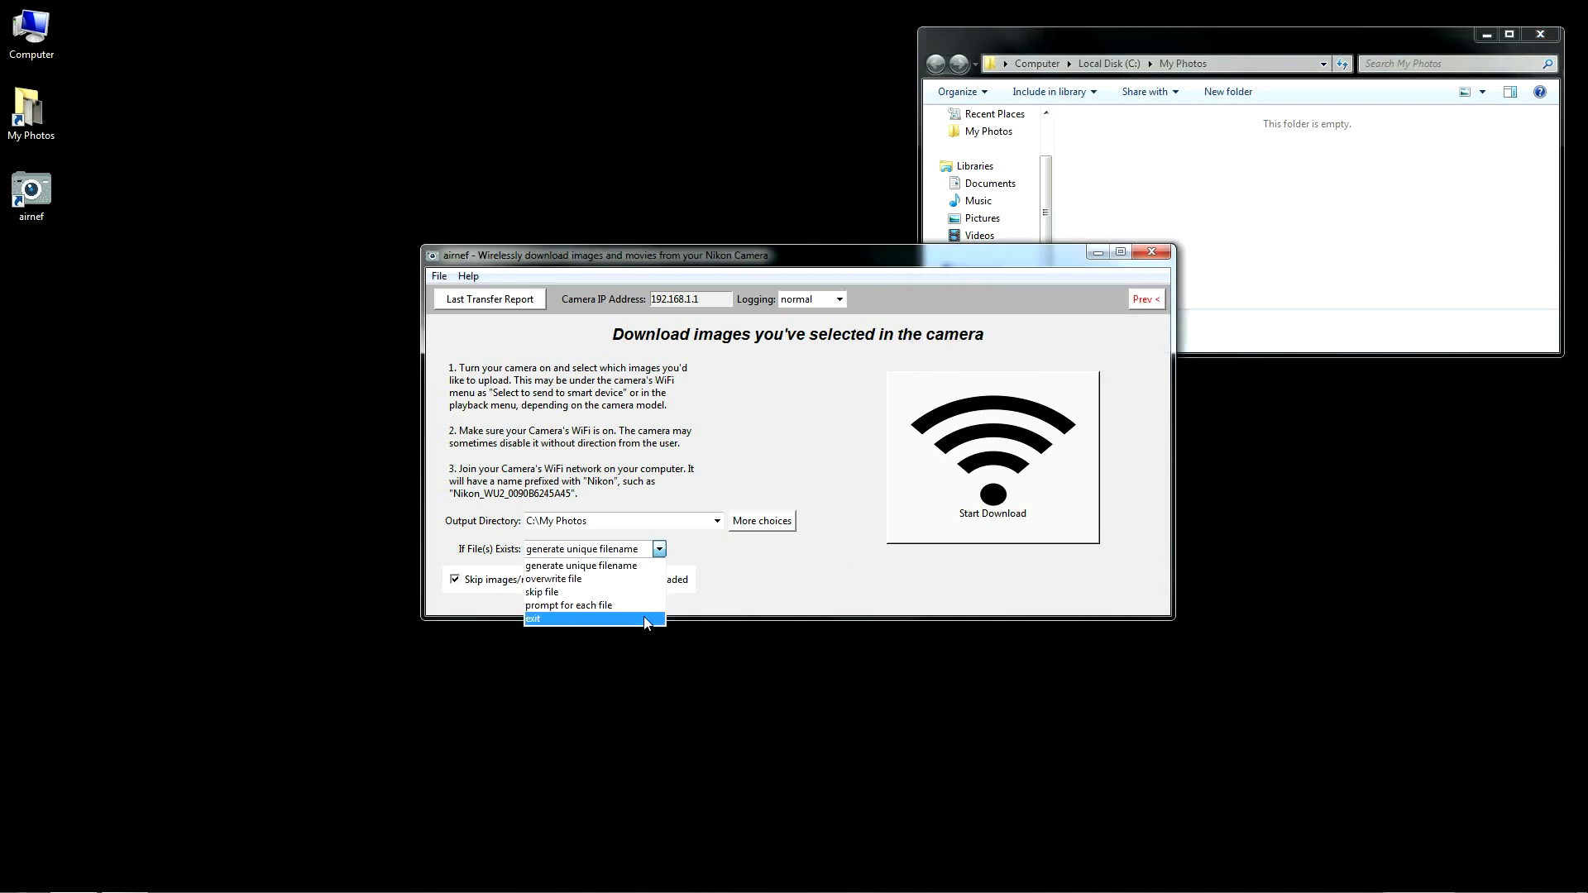
mouse_move(645, 571)
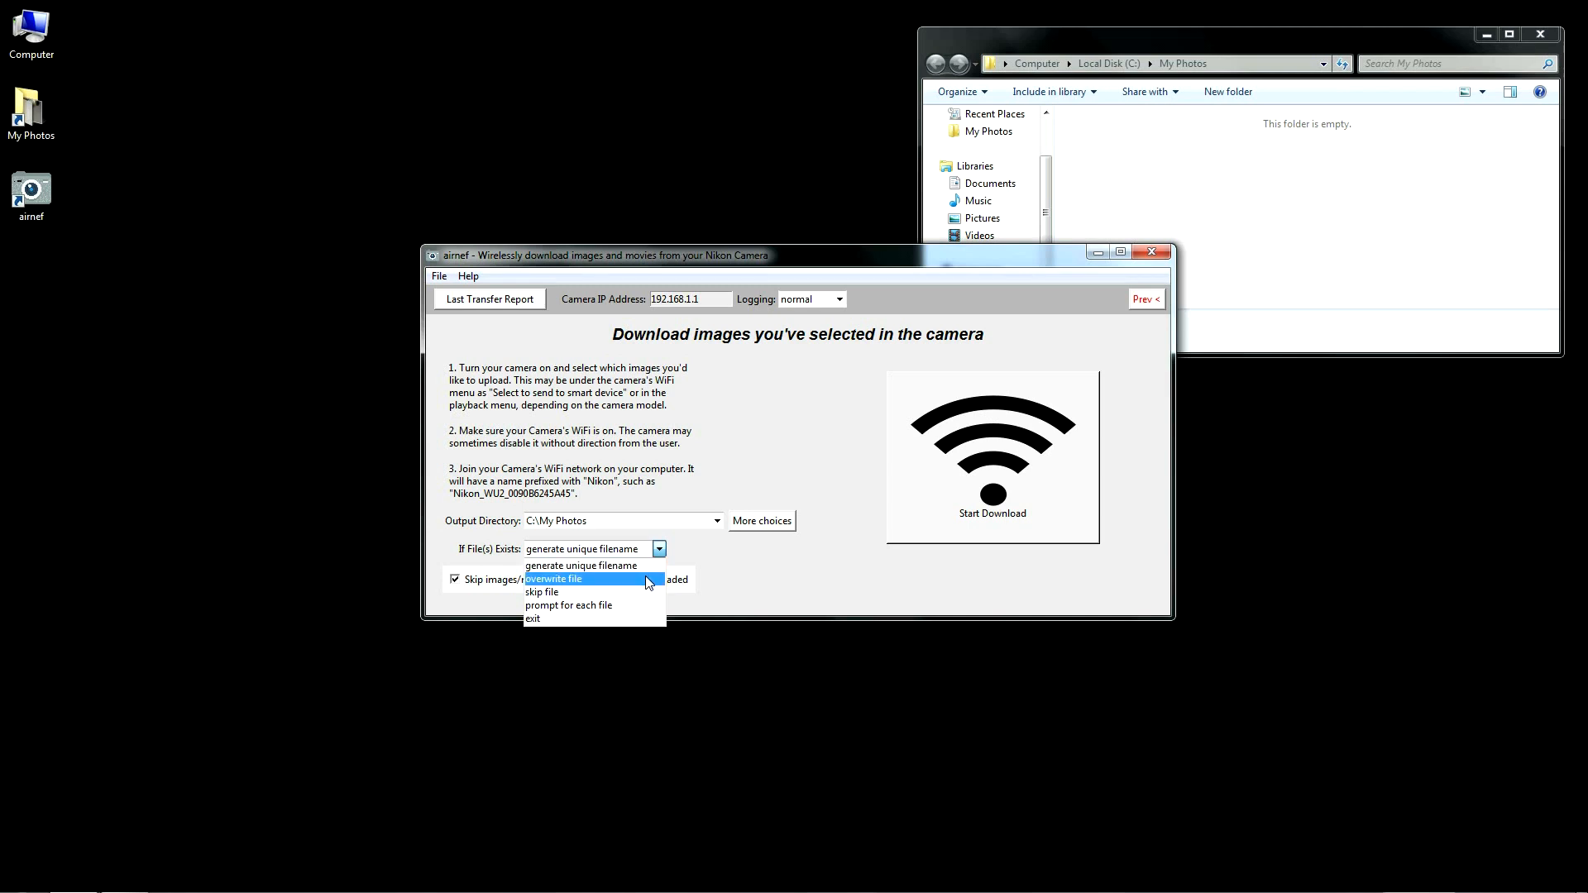
mouse_move(542, 592)
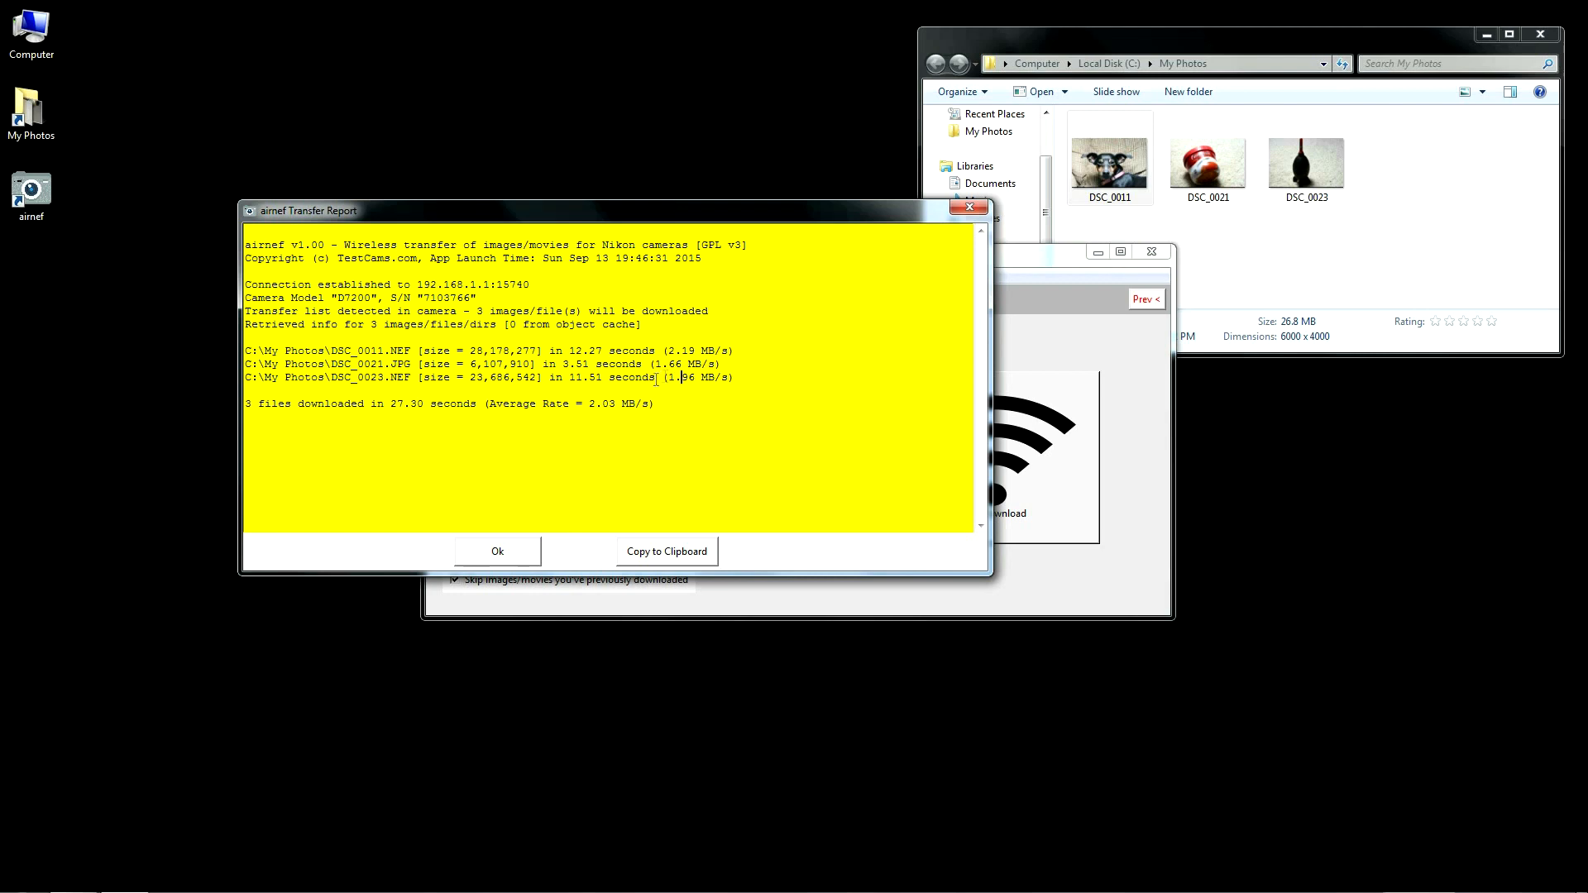
mouse_move(704, 351)
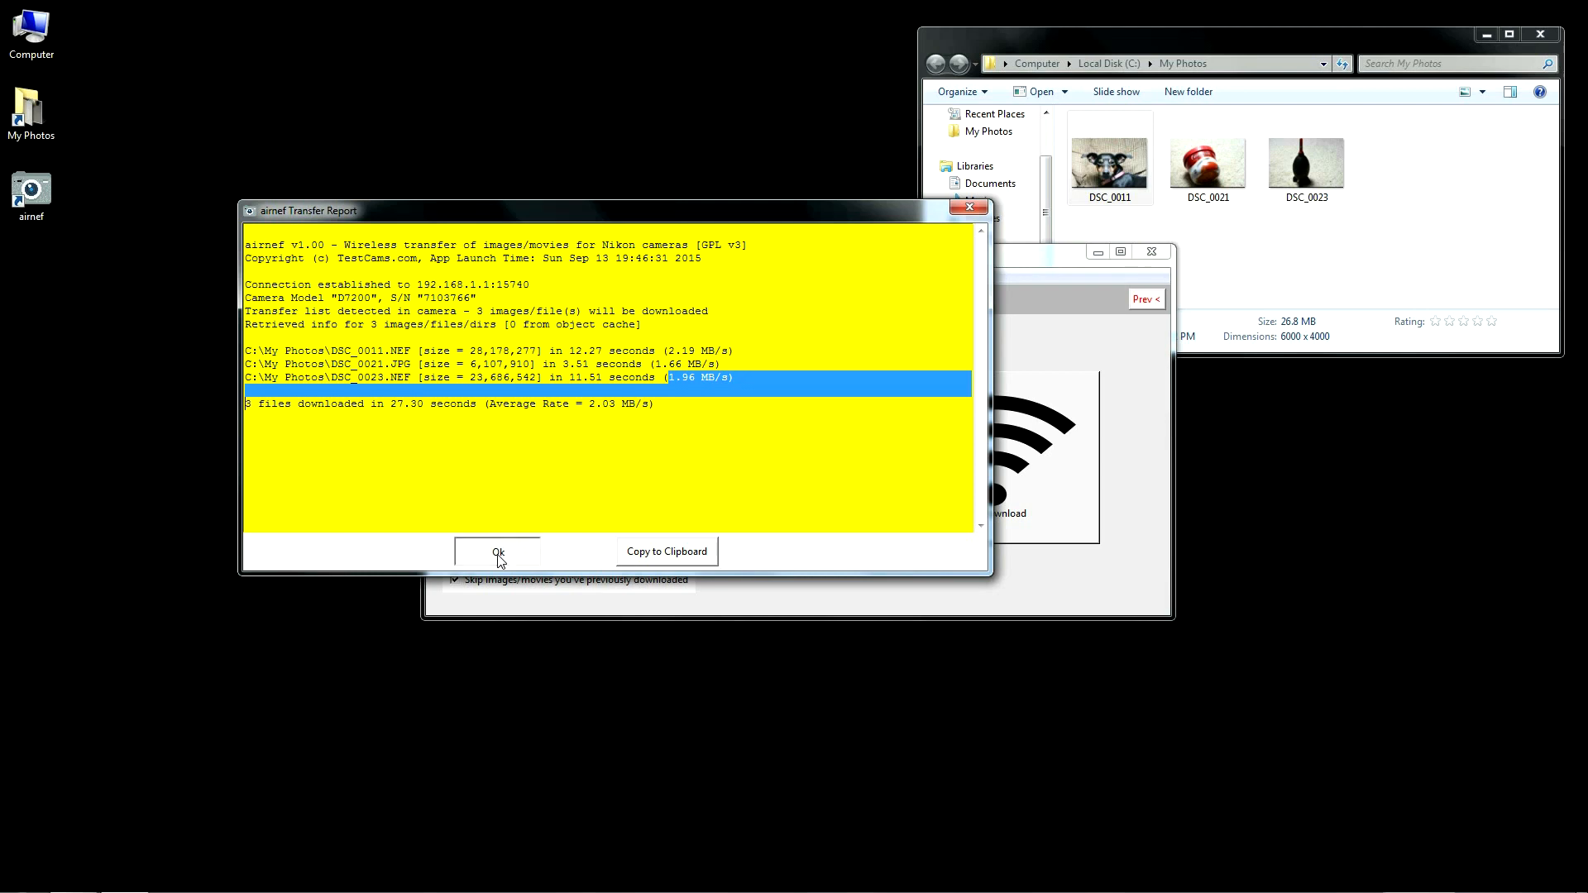
Step: Dismiss the transfer report and return to the download method choice
click(498, 552)
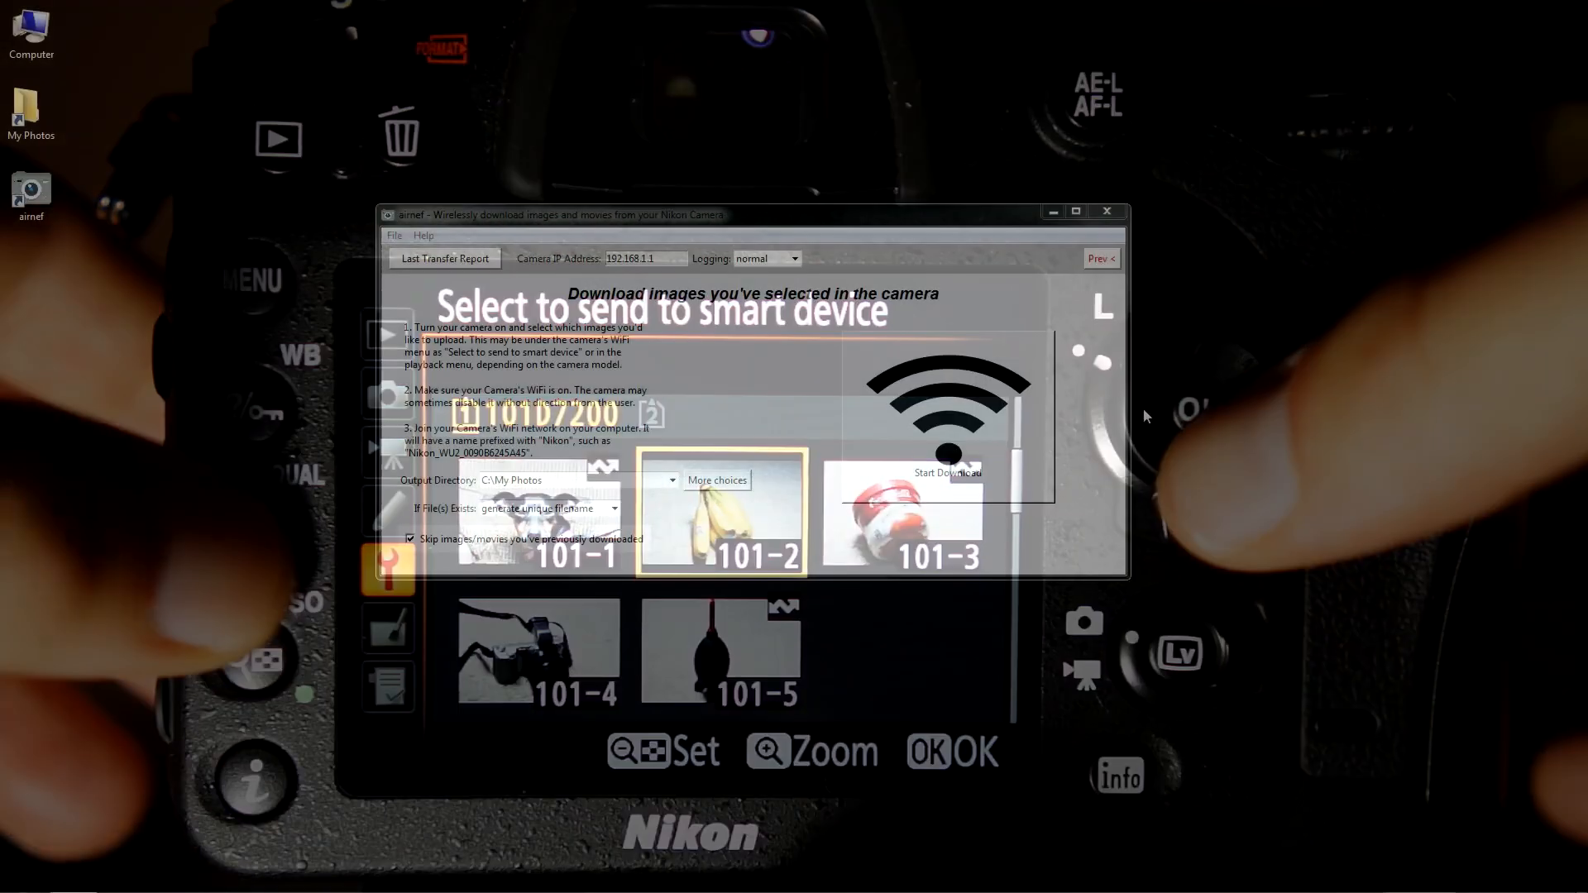
click(1101, 258)
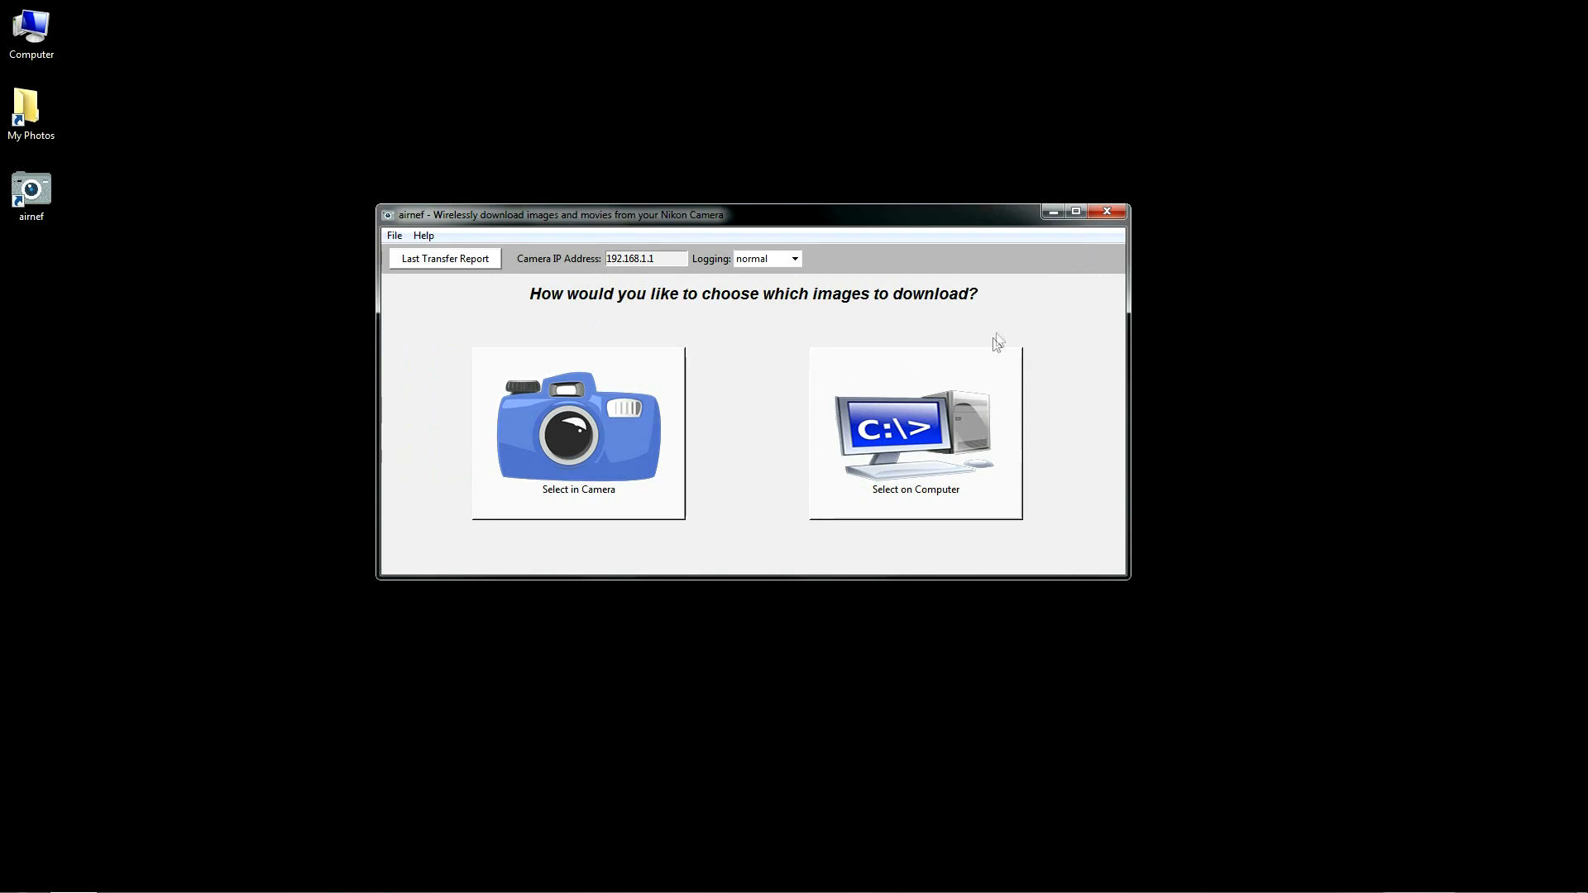
Step: Choose Select on Computer and list the What to Get options
click(917, 433)
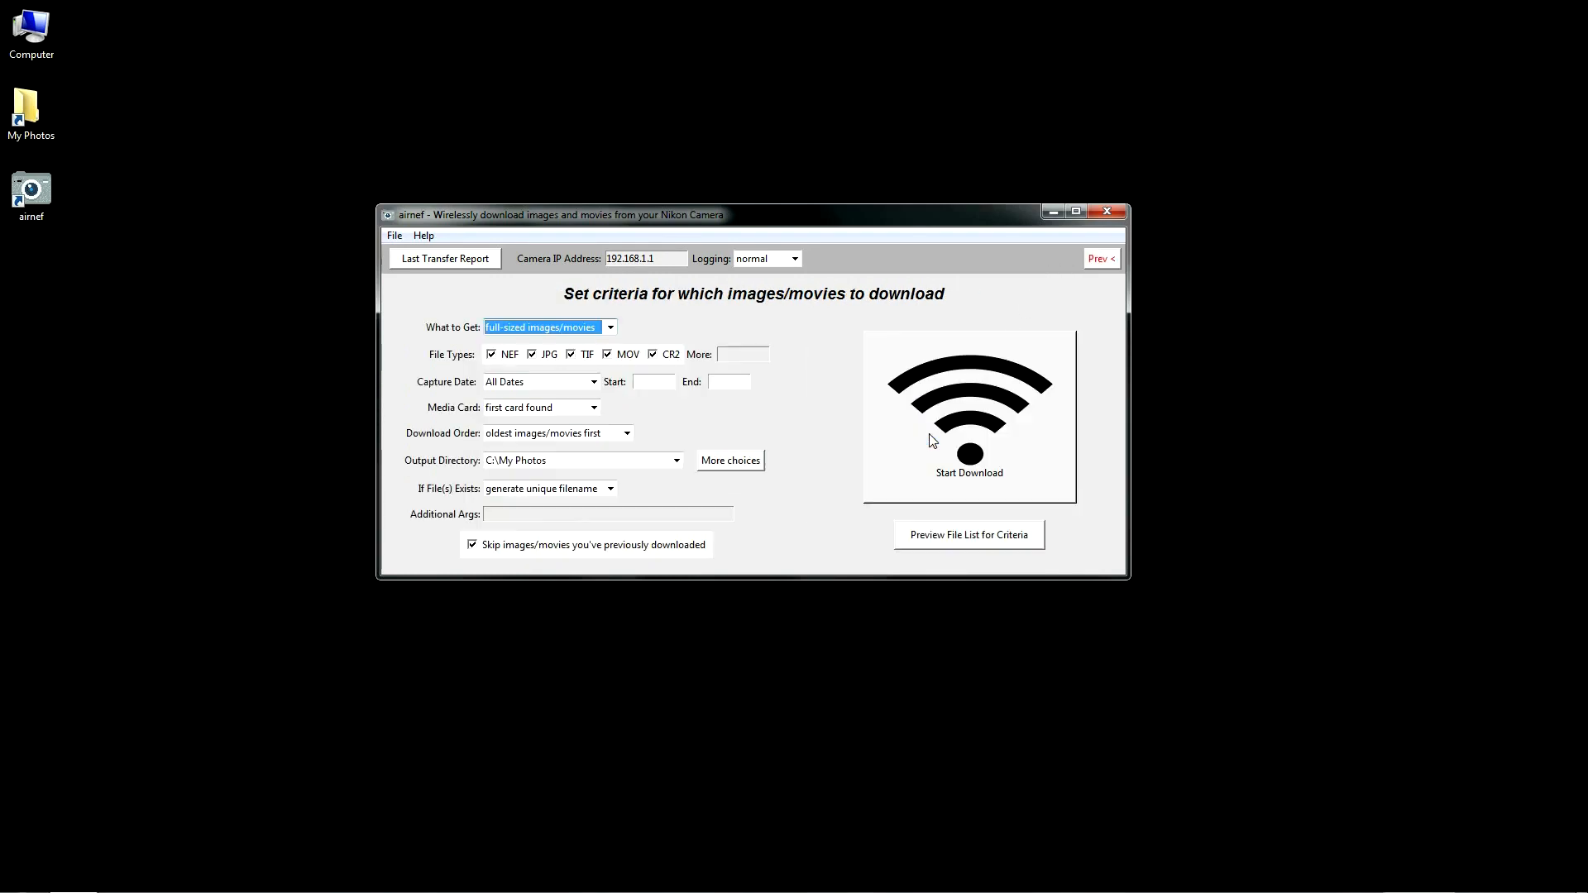
mouse_move(832, 414)
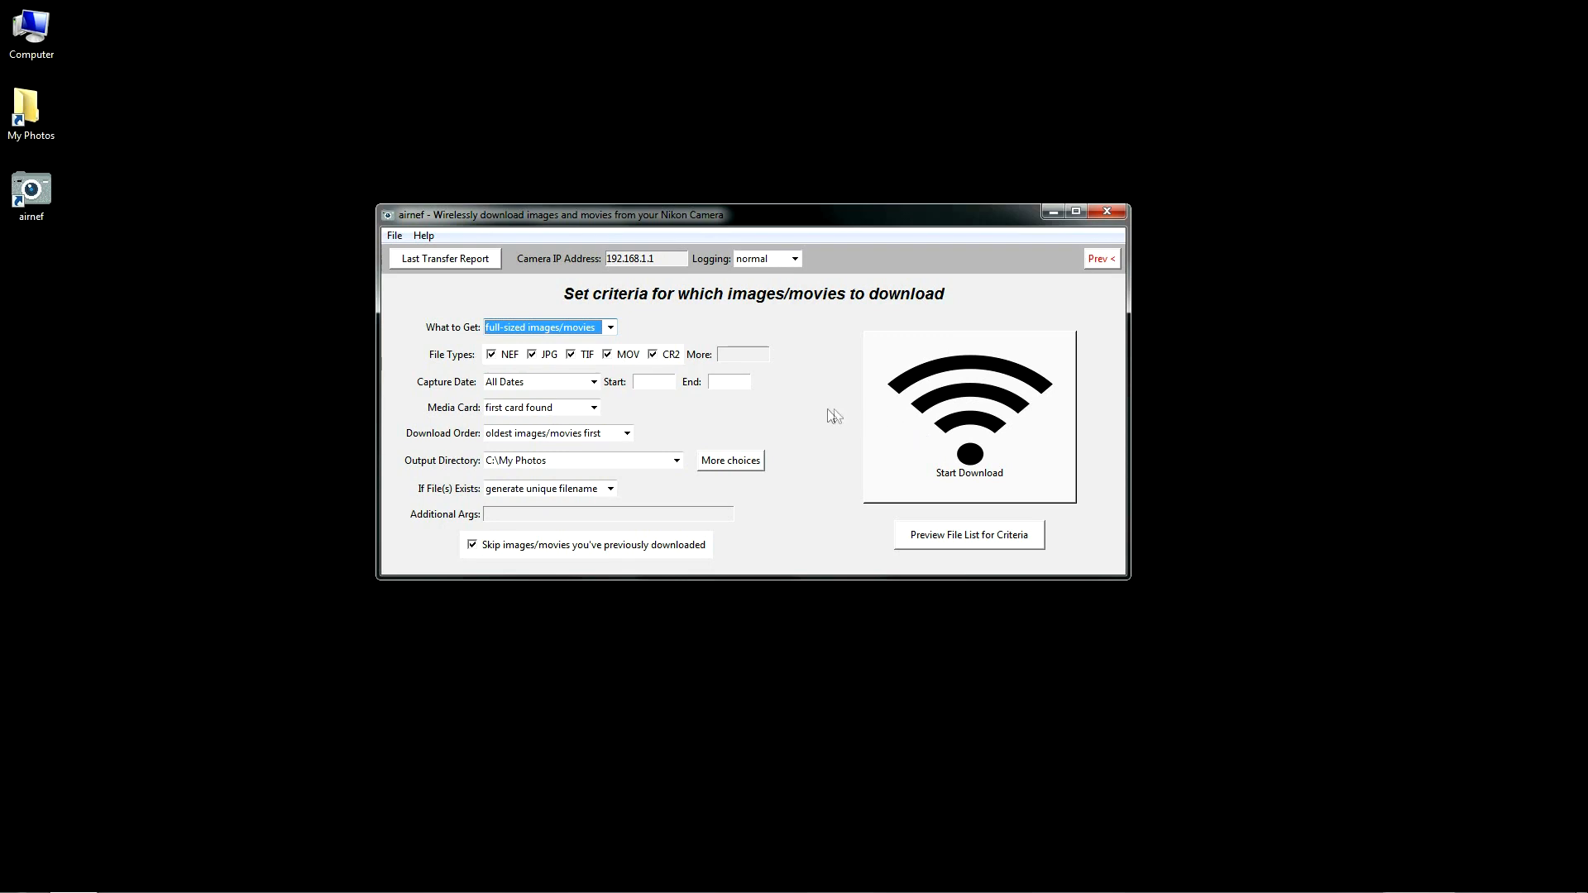
mouse_move(816, 412)
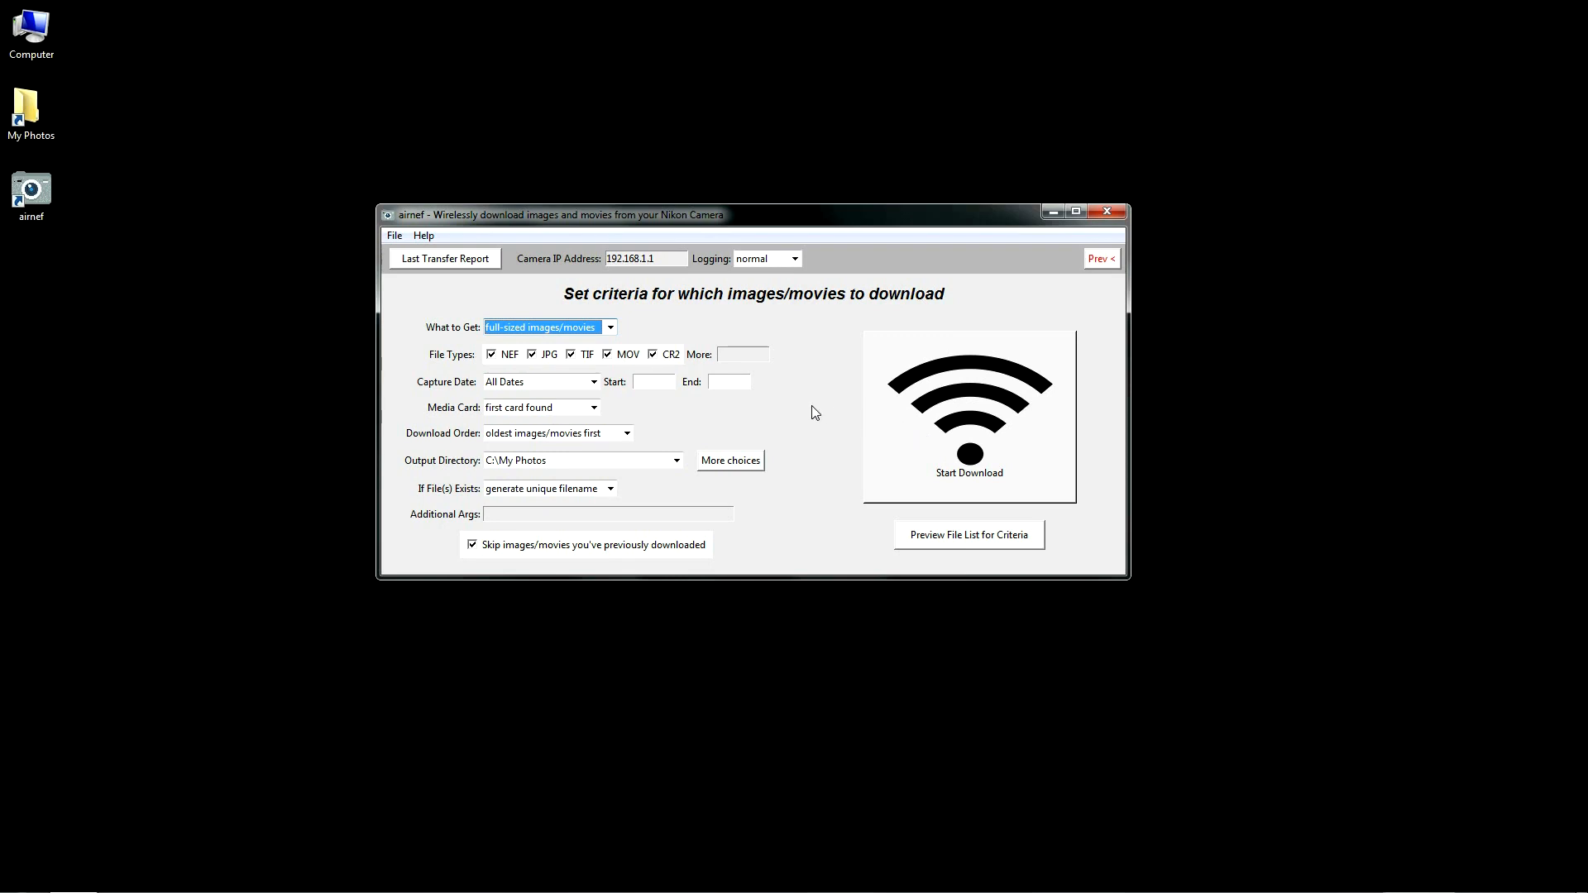
mouse_move(809, 409)
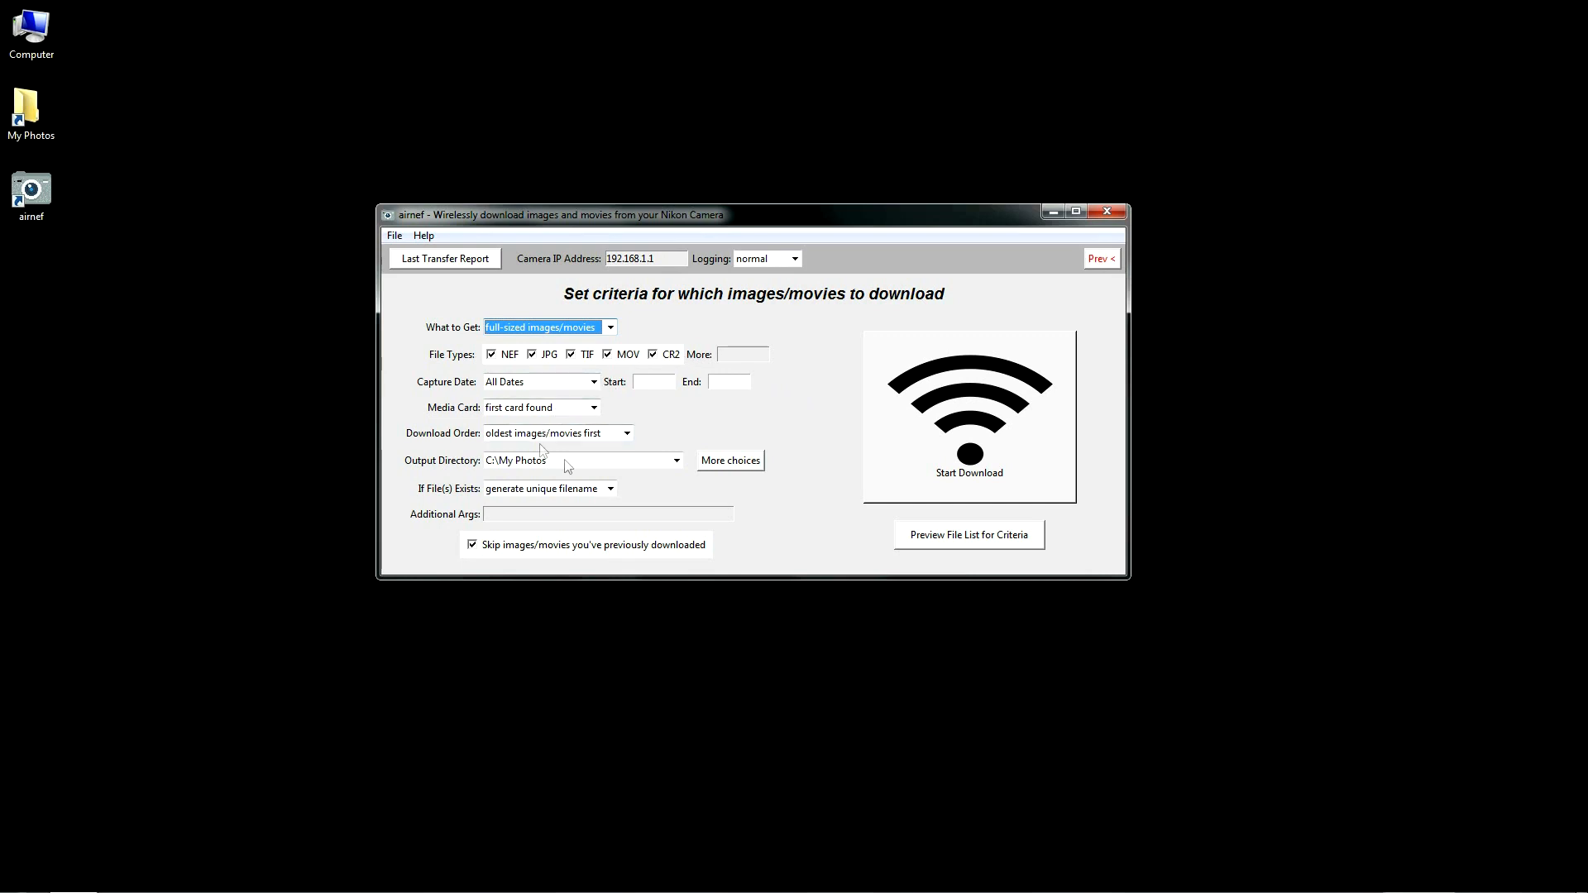
mouse_move(791, 450)
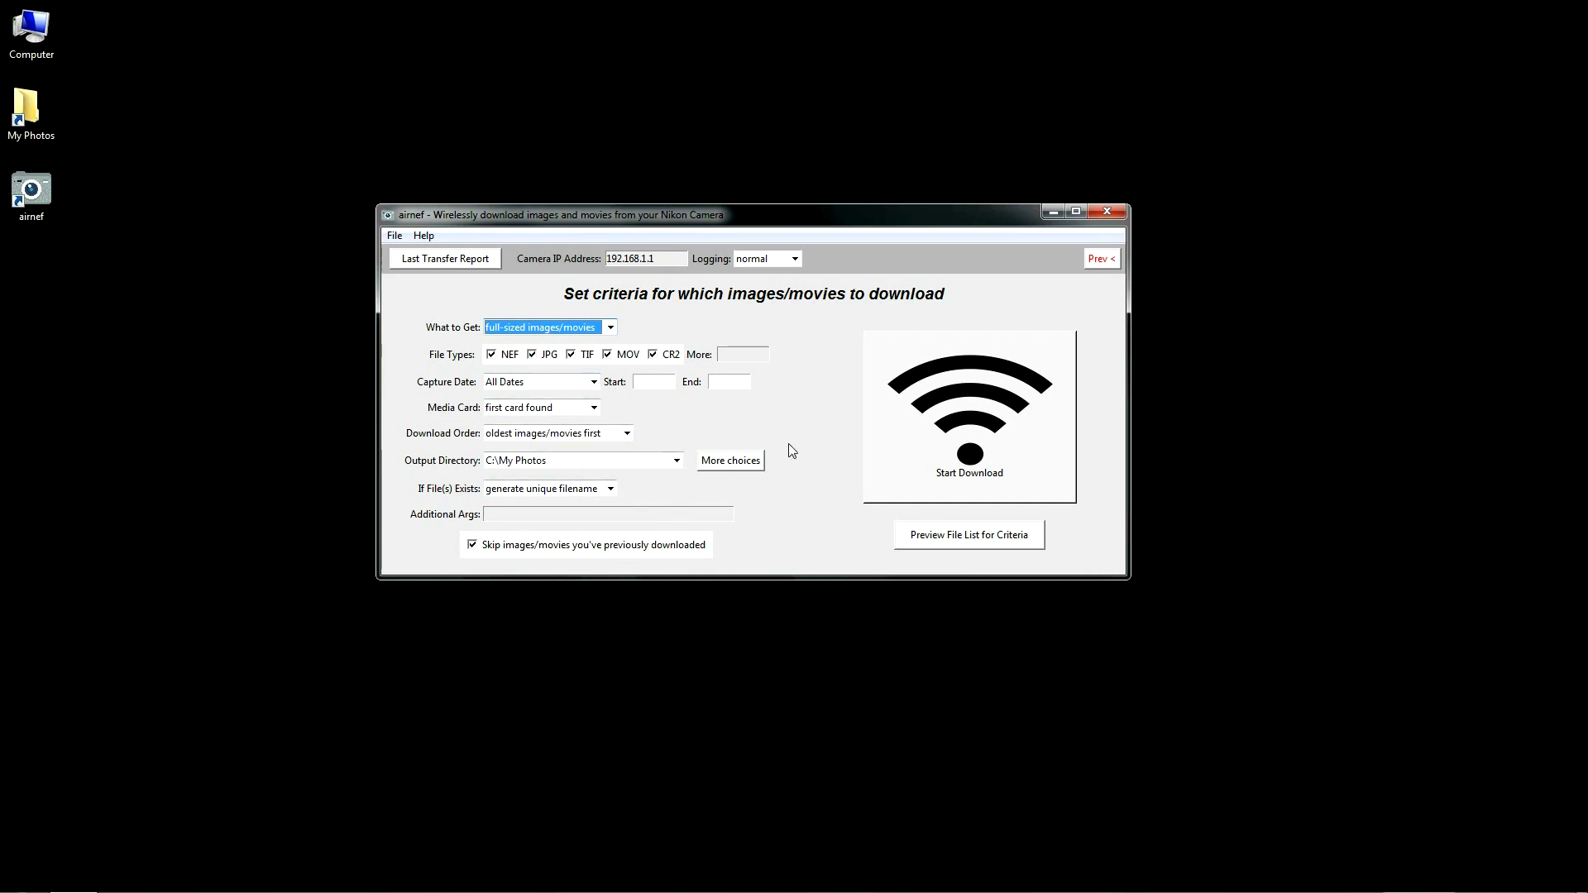
click(608, 326)
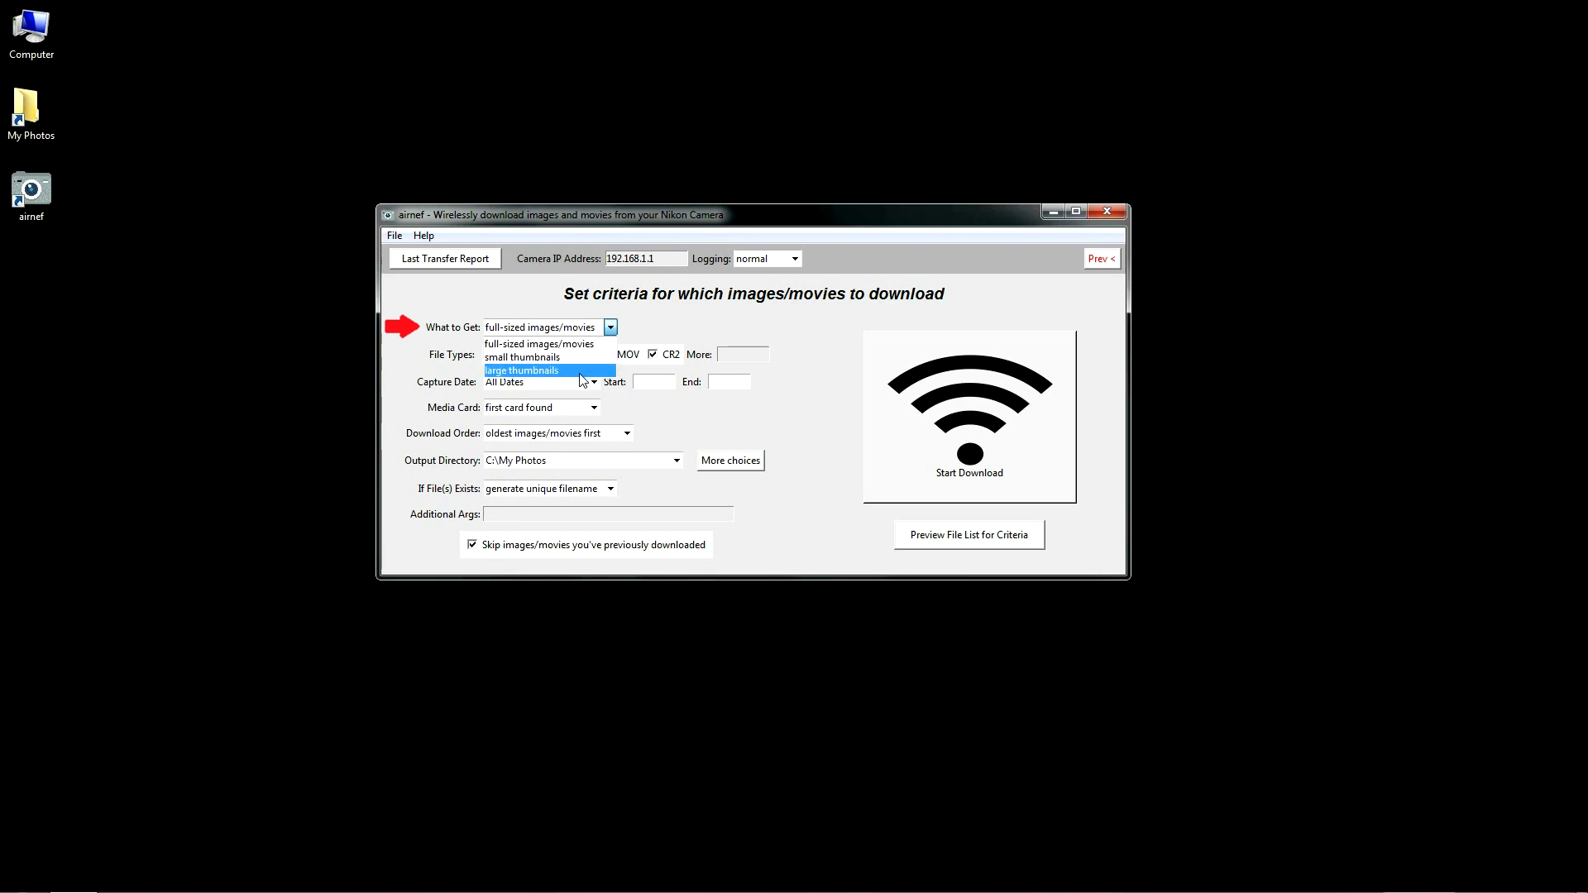
mouse_move(568, 370)
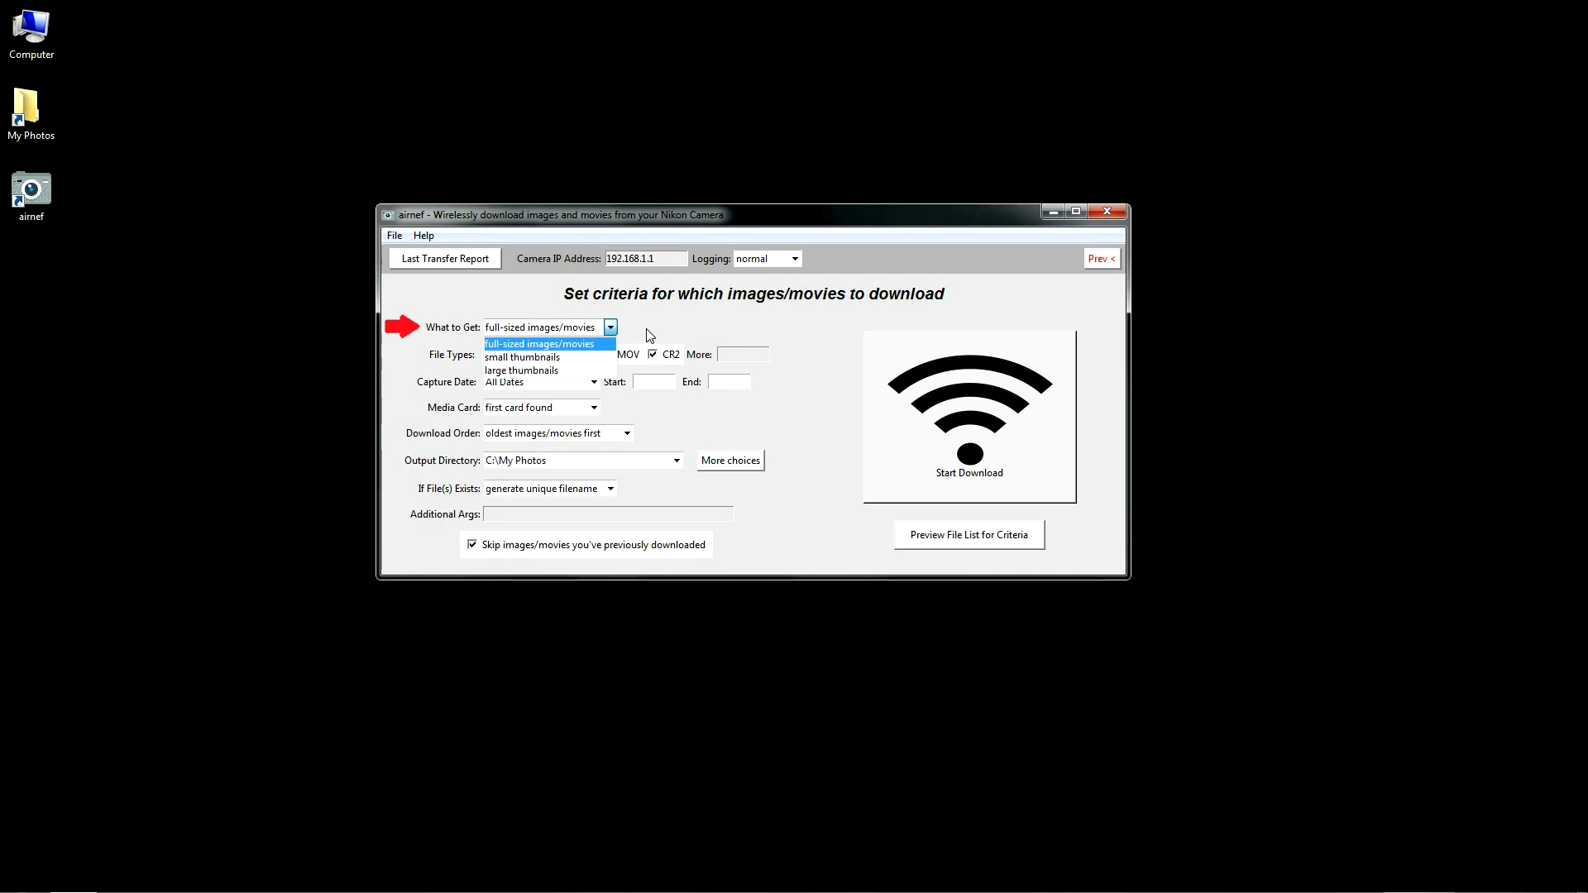
Step: Keep full-sized images/movies with all file types and add WAV as an extra type
click(540, 344)
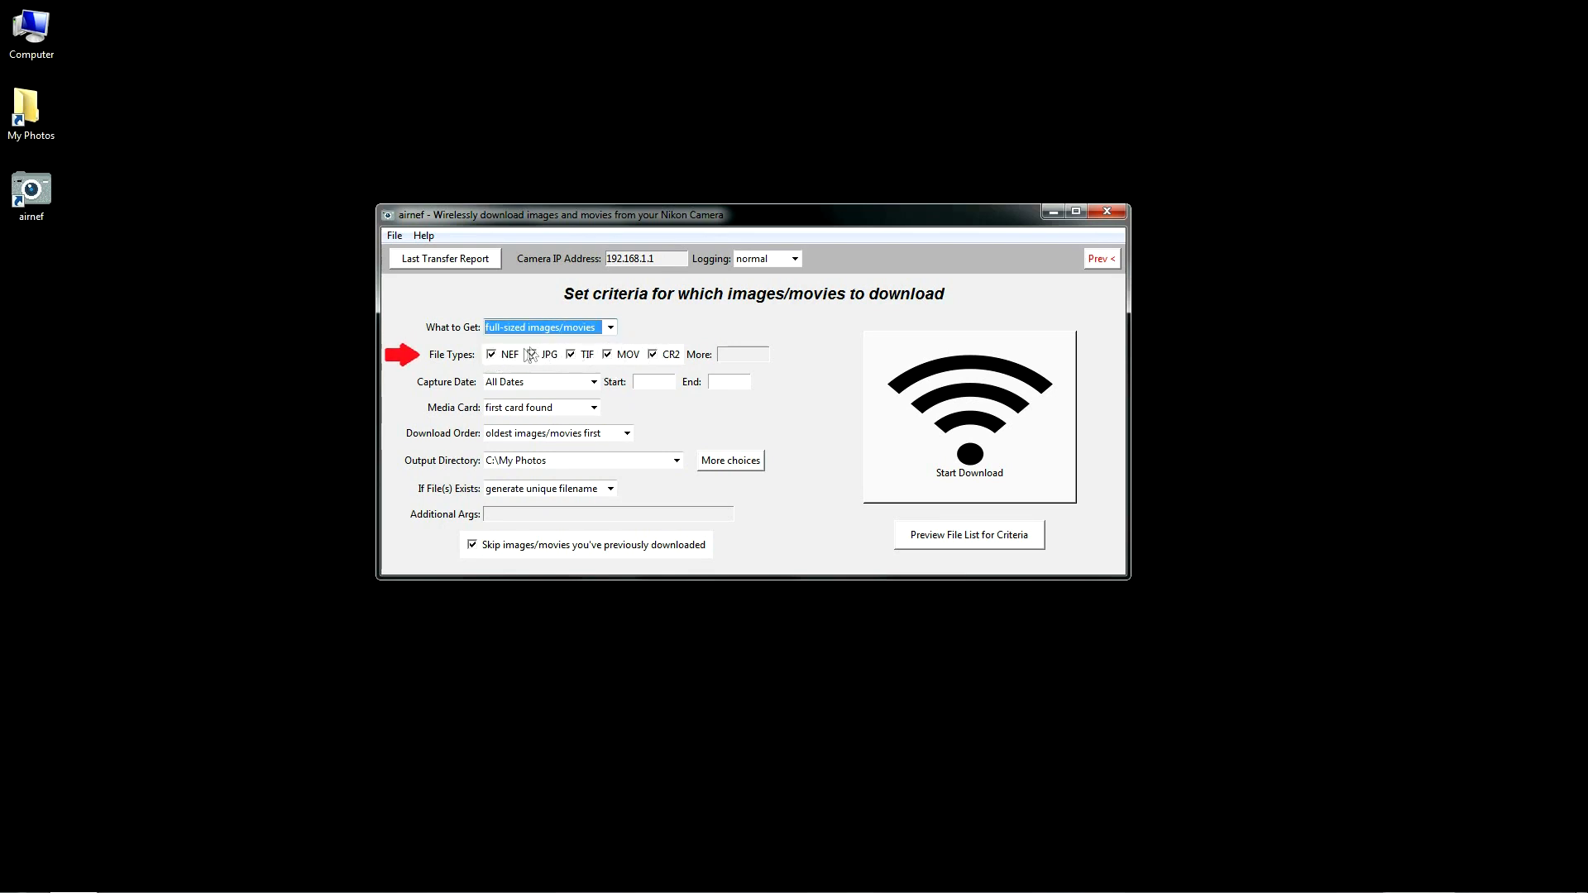
click(533, 354)
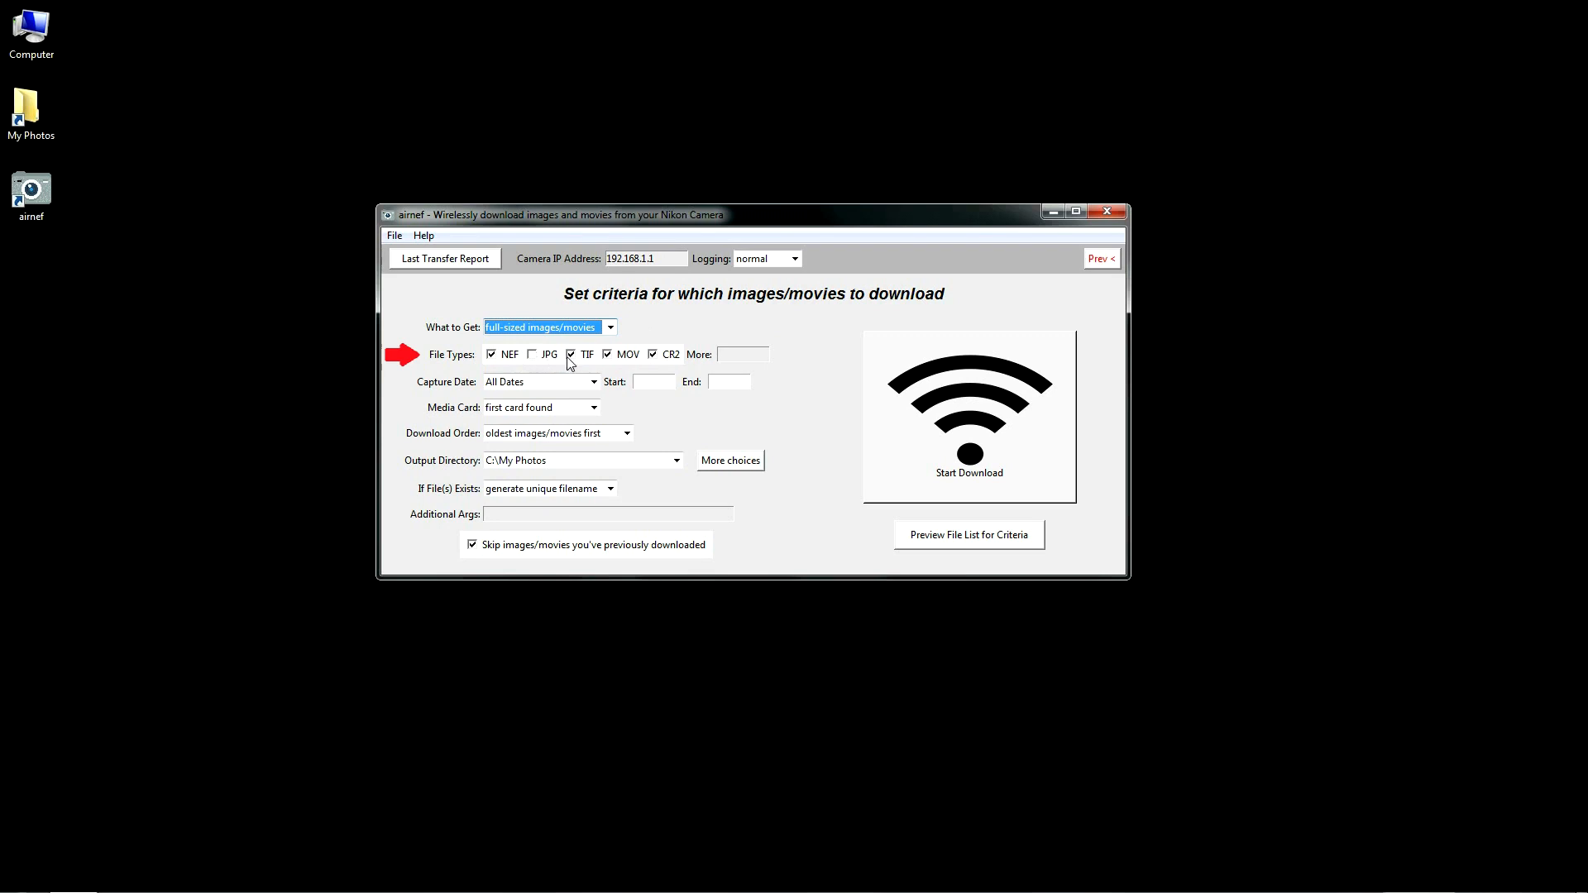
click(533, 354)
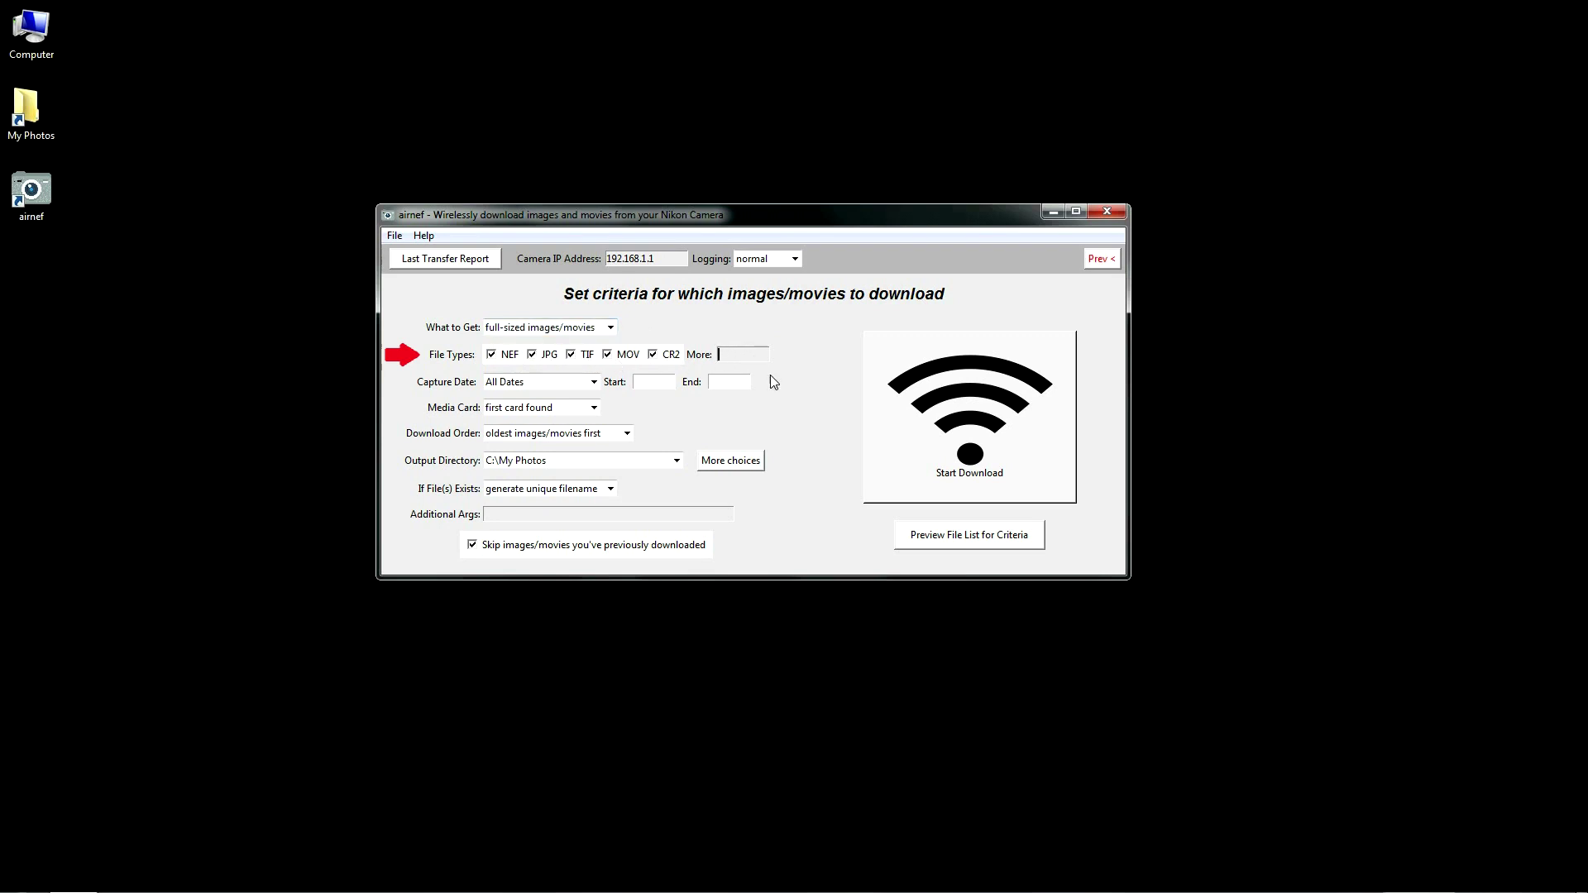
text(WAV)
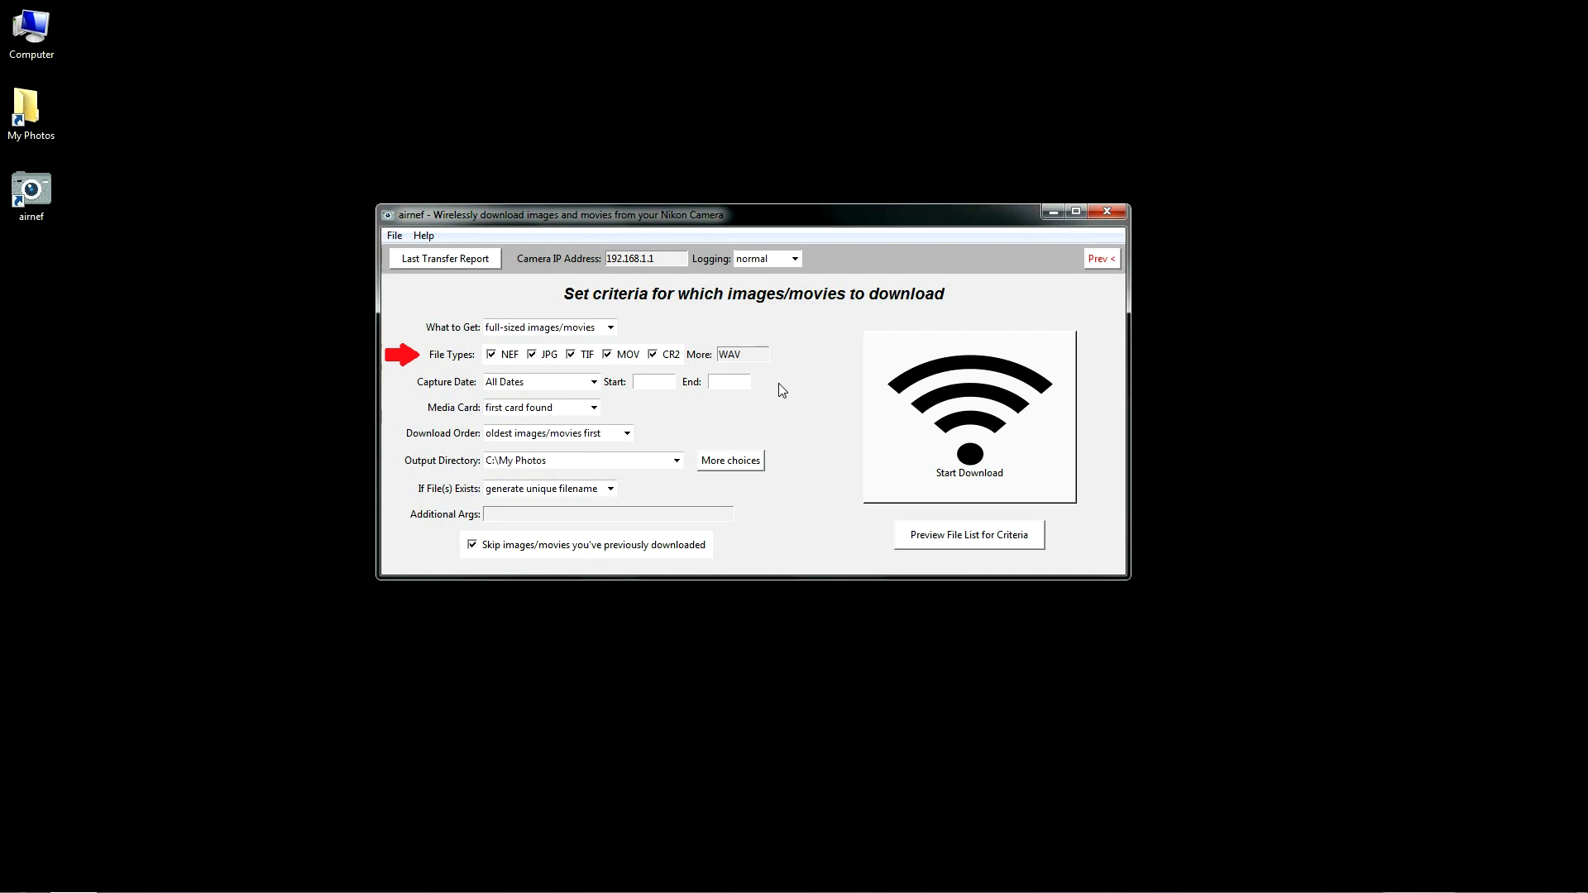
click(743, 354)
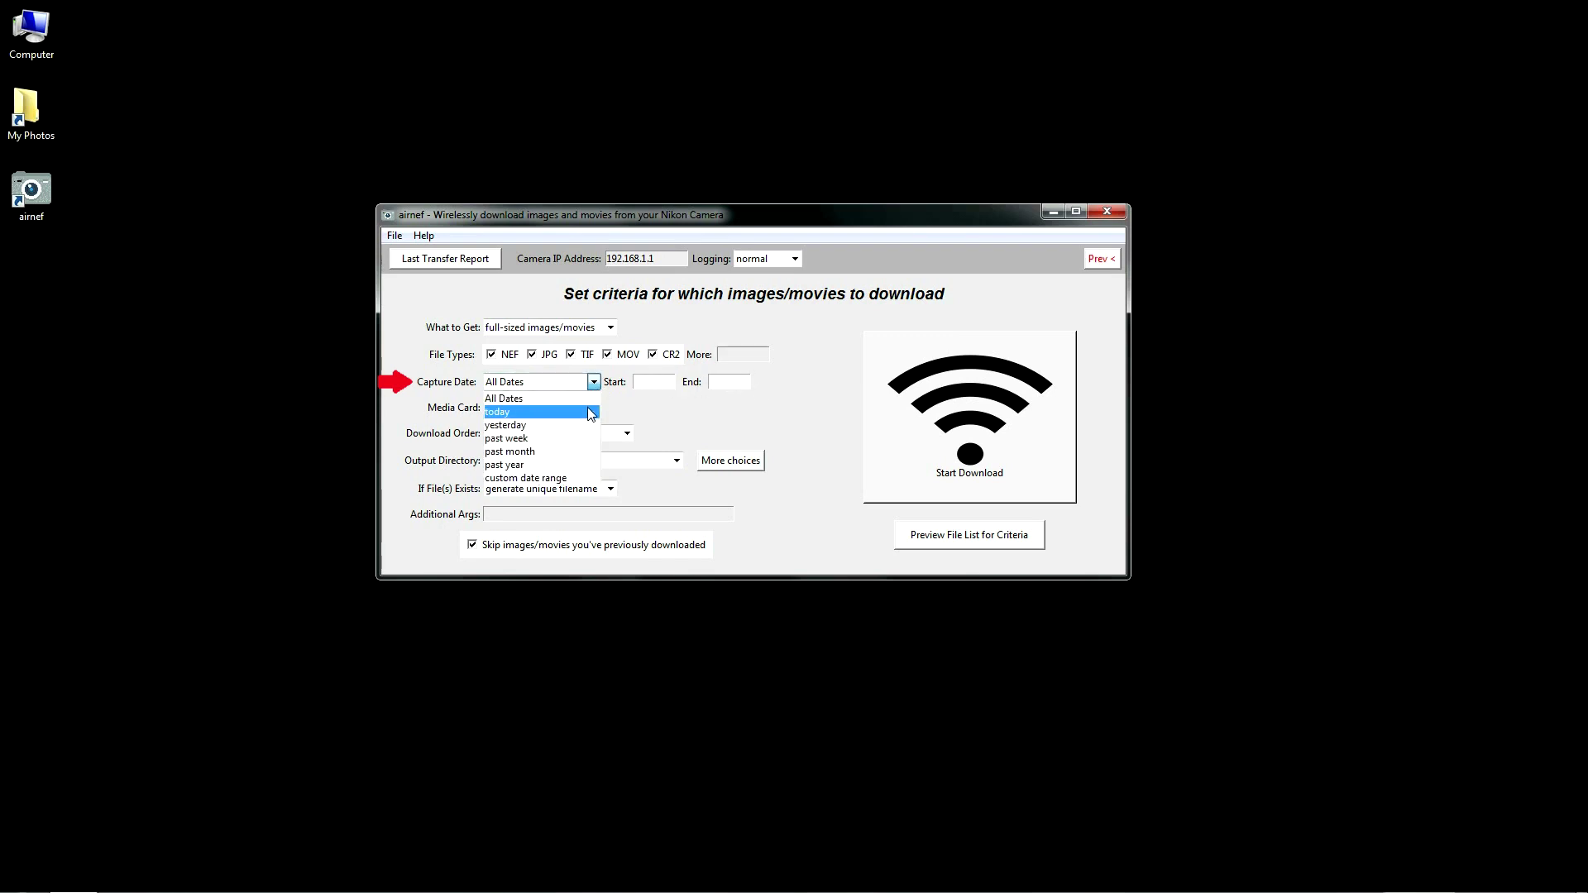
mouse_move(587, 427)
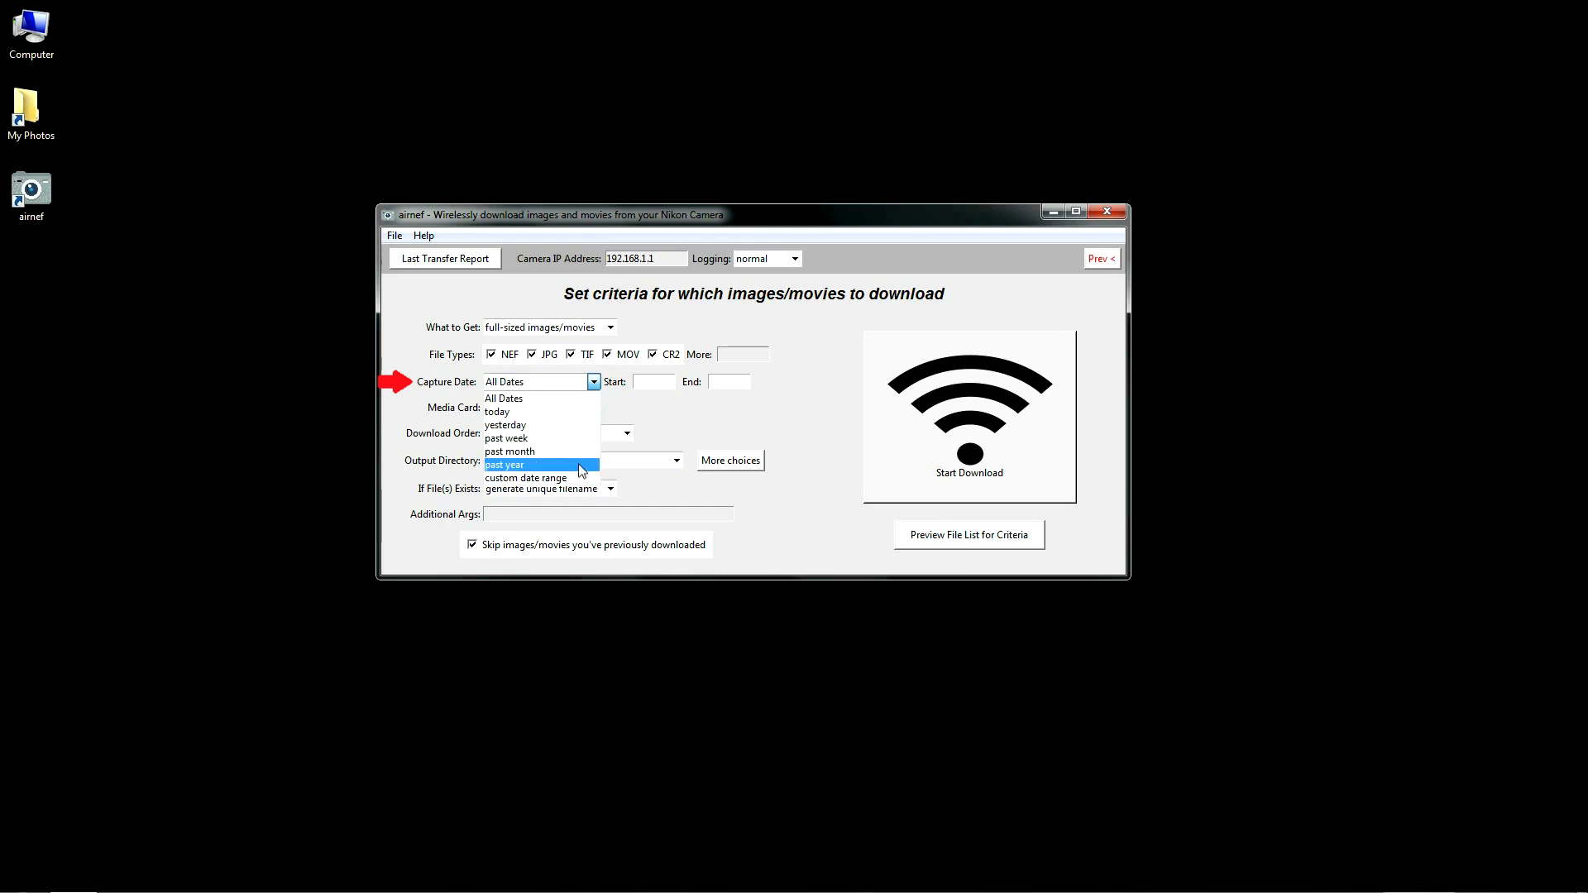
Step: Set a custom capture date range starting 09/06/15 and list the media card choices
click(526, 477)
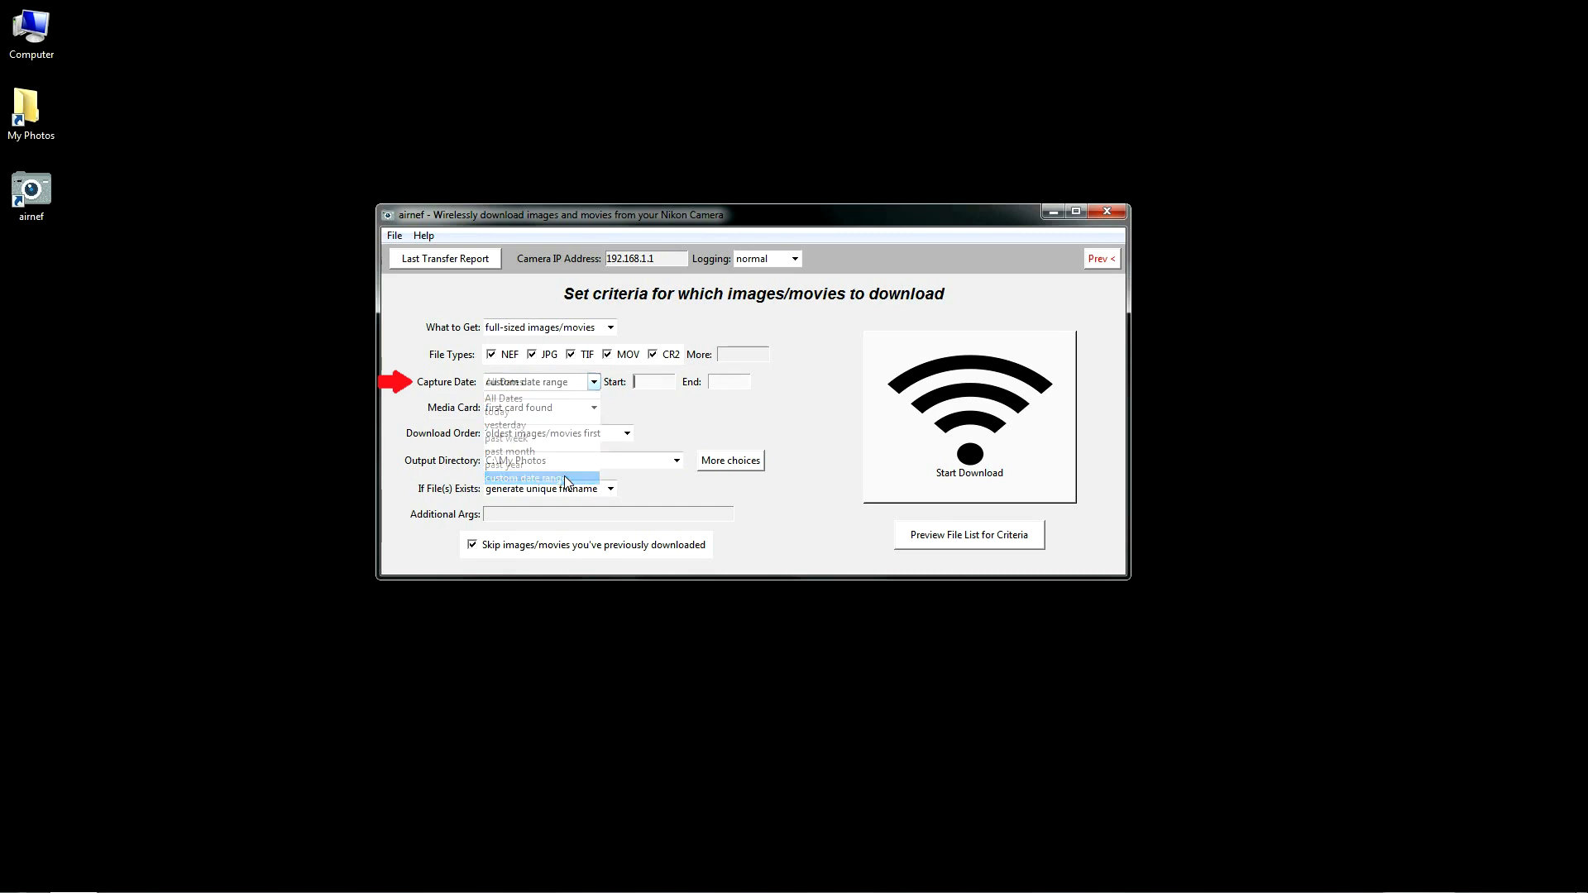
click(528, 476)
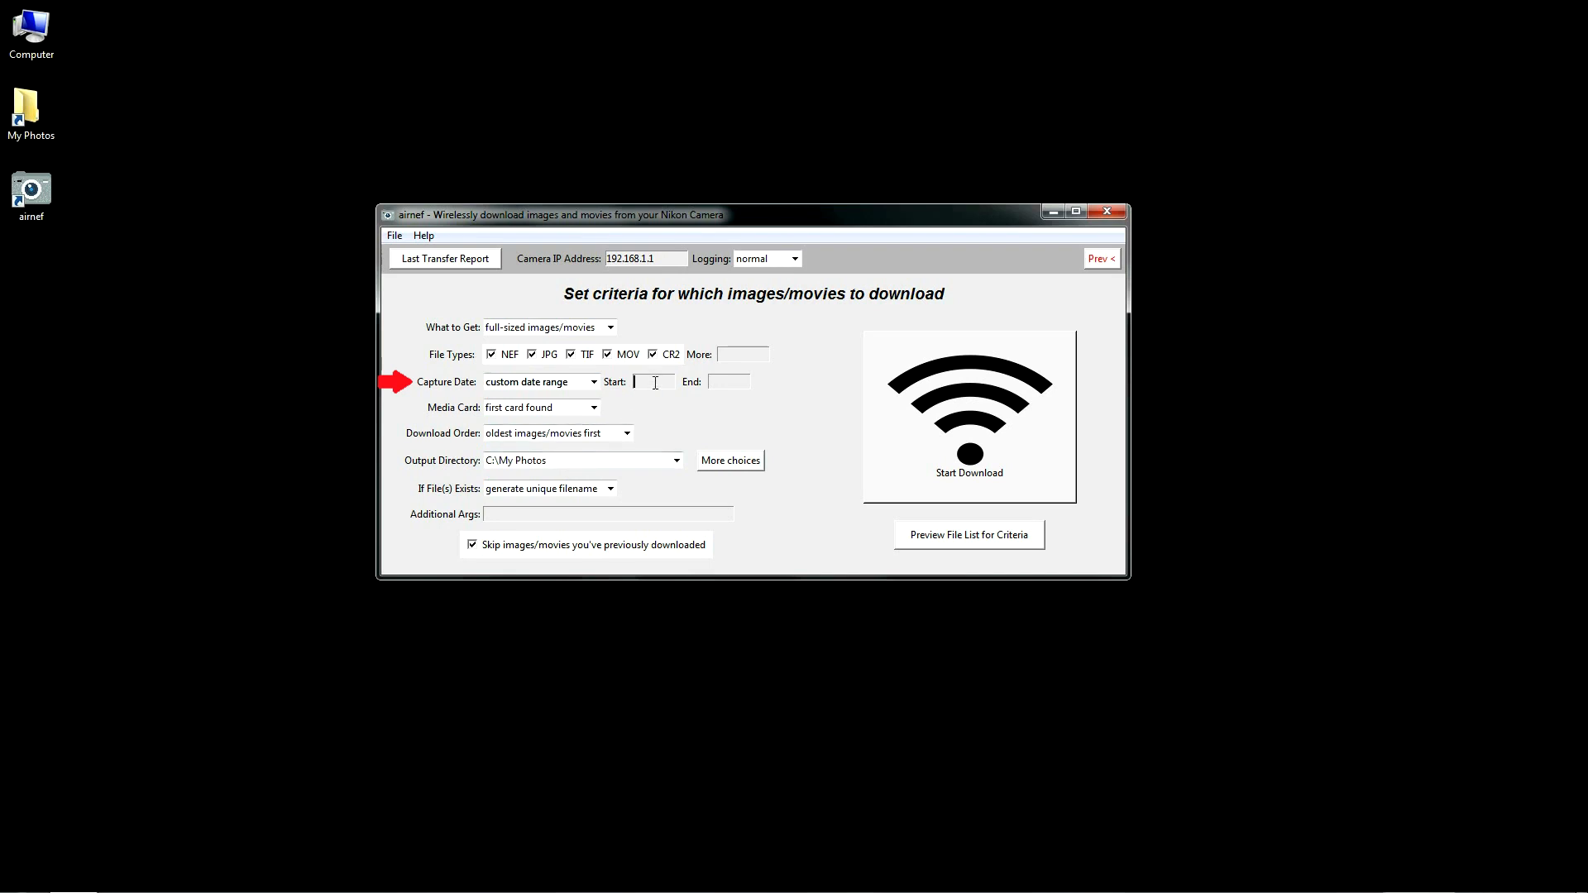
mouse_move(698, 413)
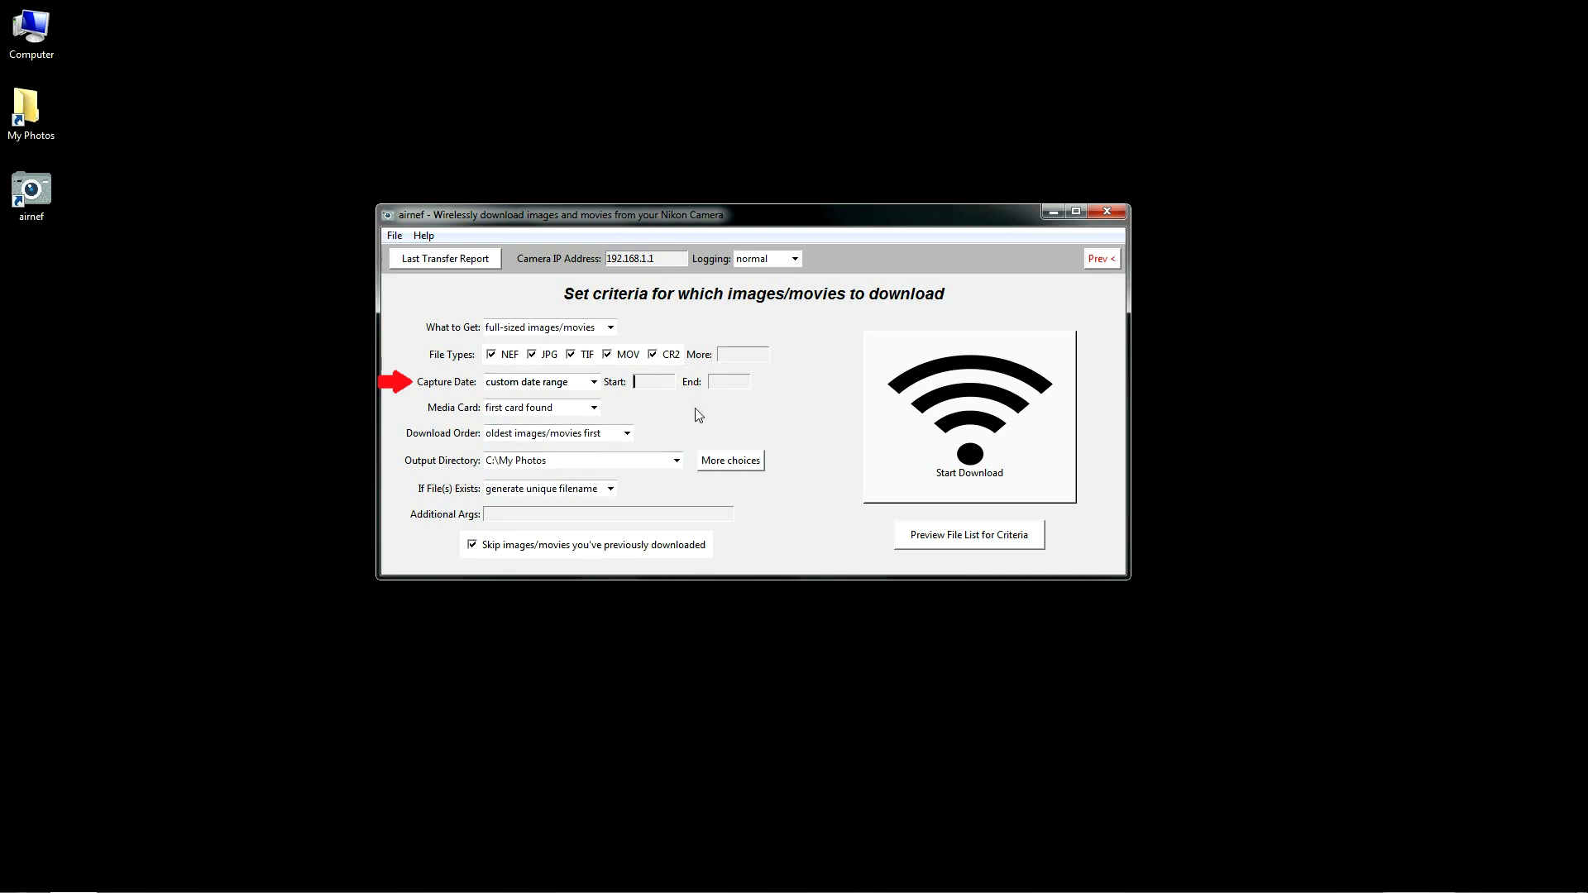
text(09/06/)
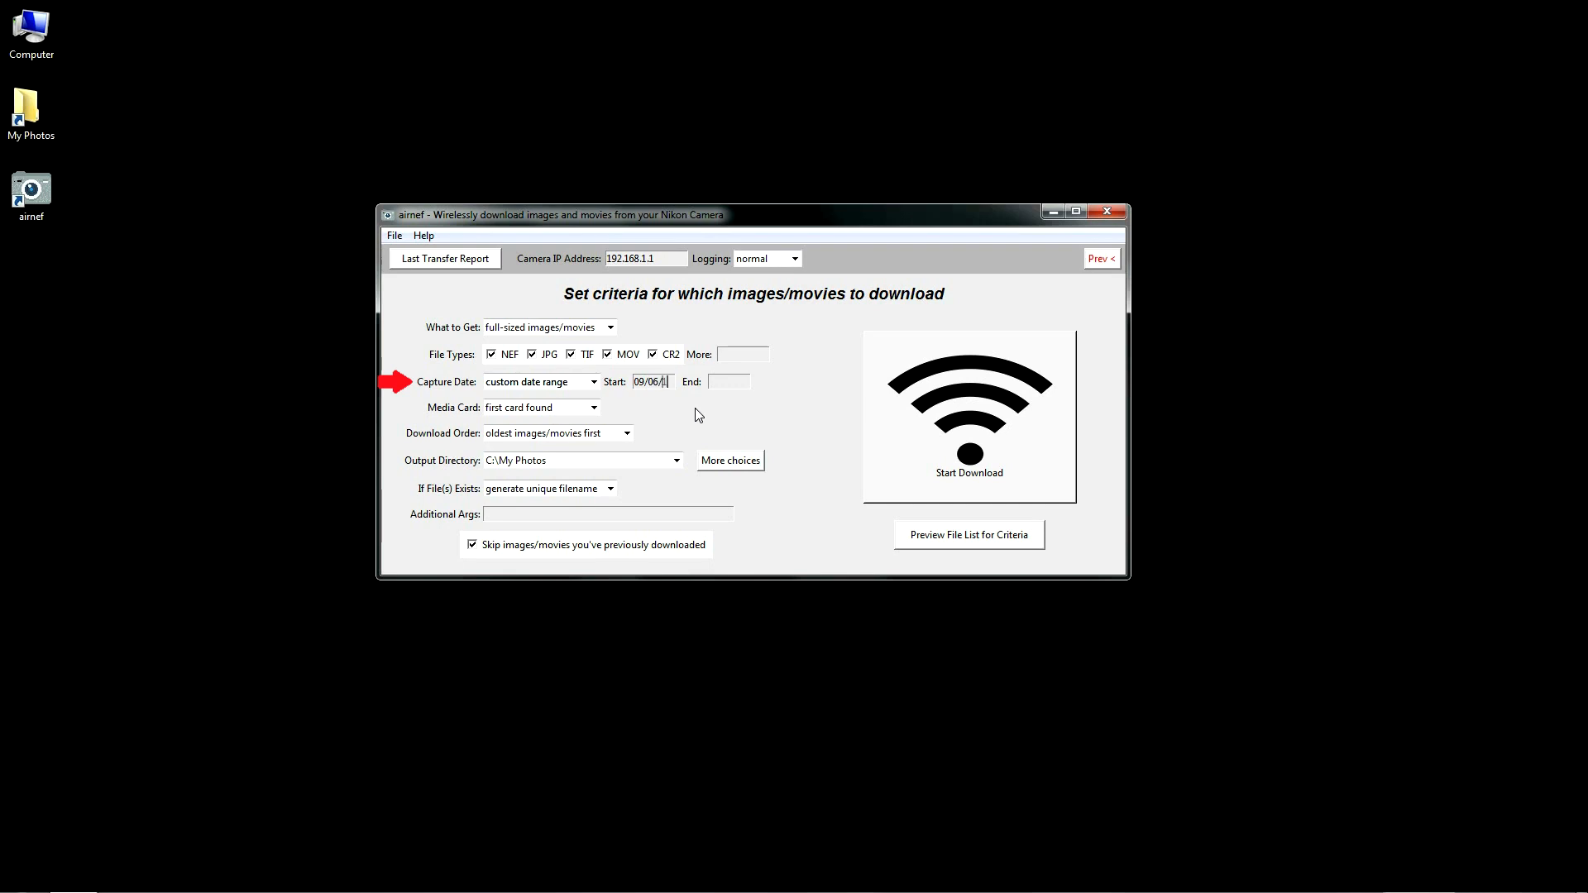
text(15)
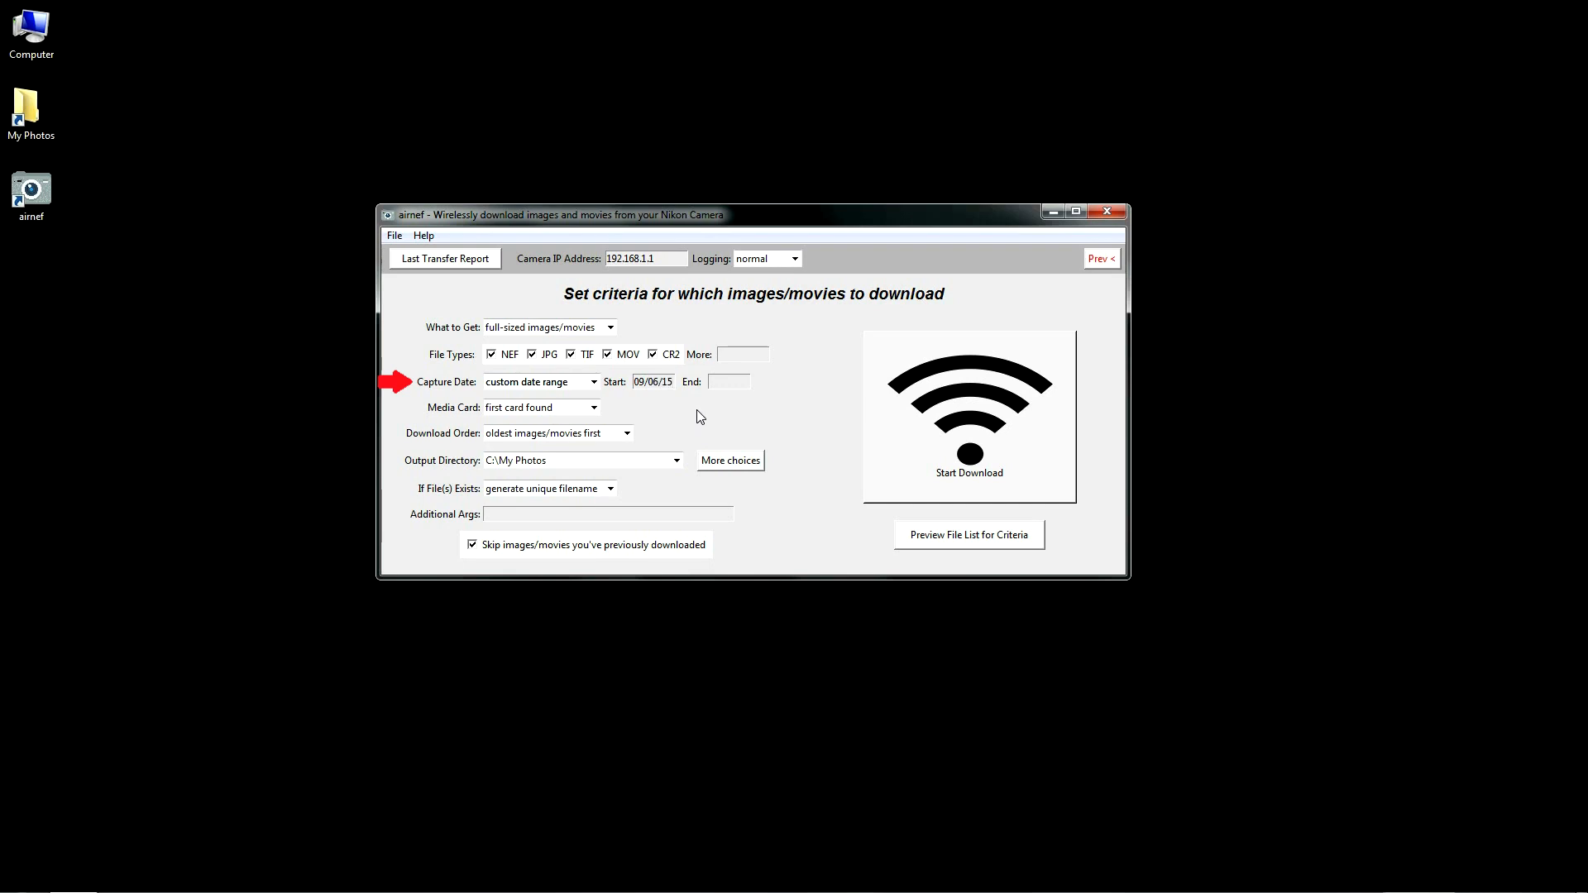
text(09/)
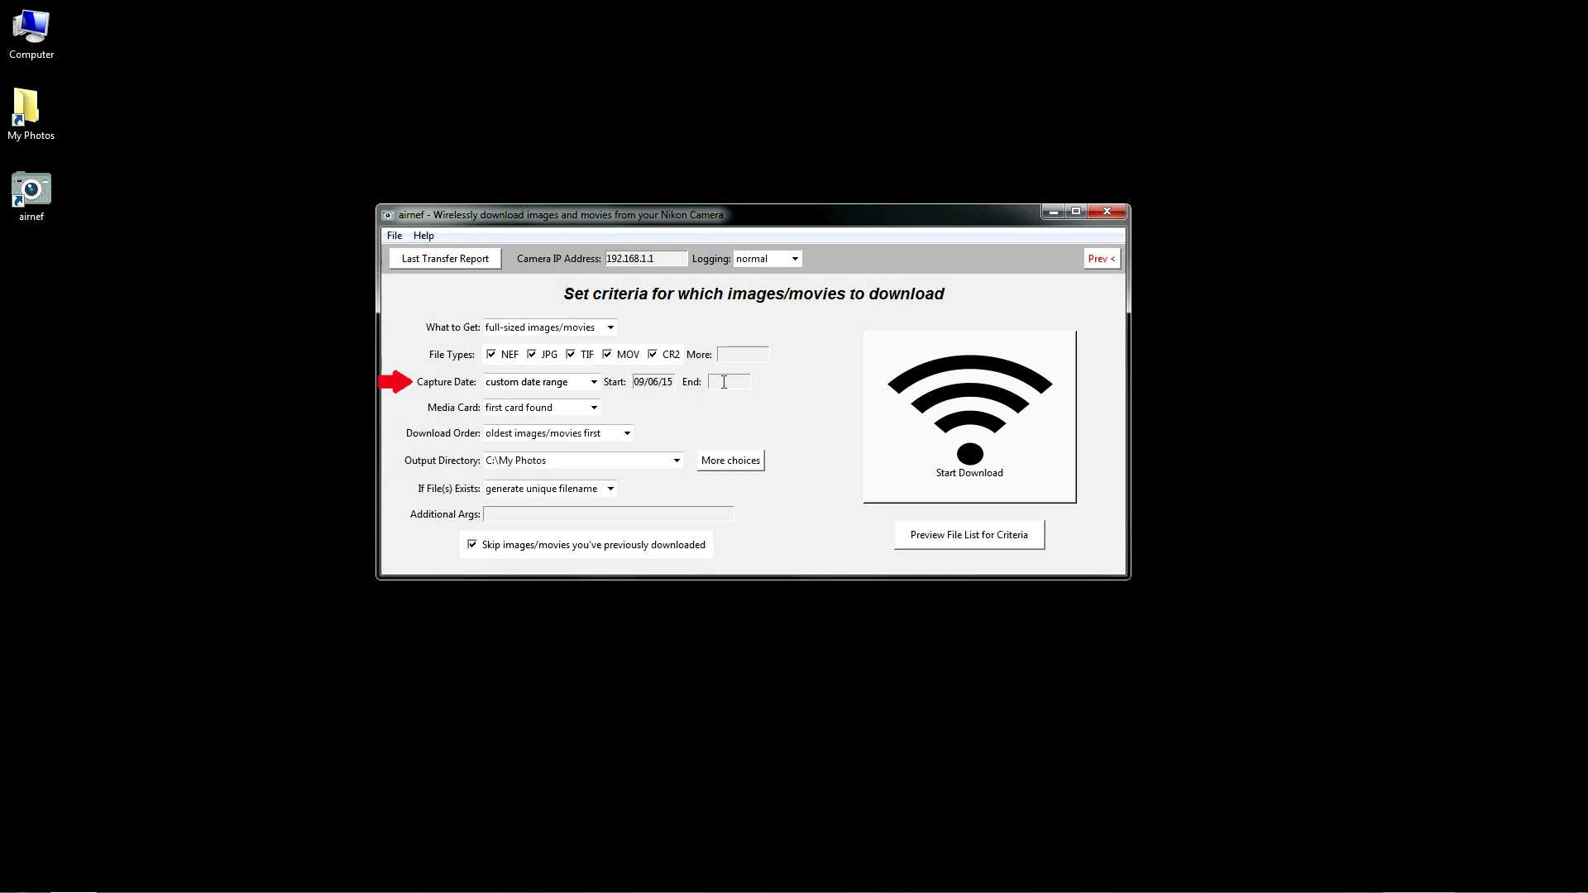
click(592, 407)
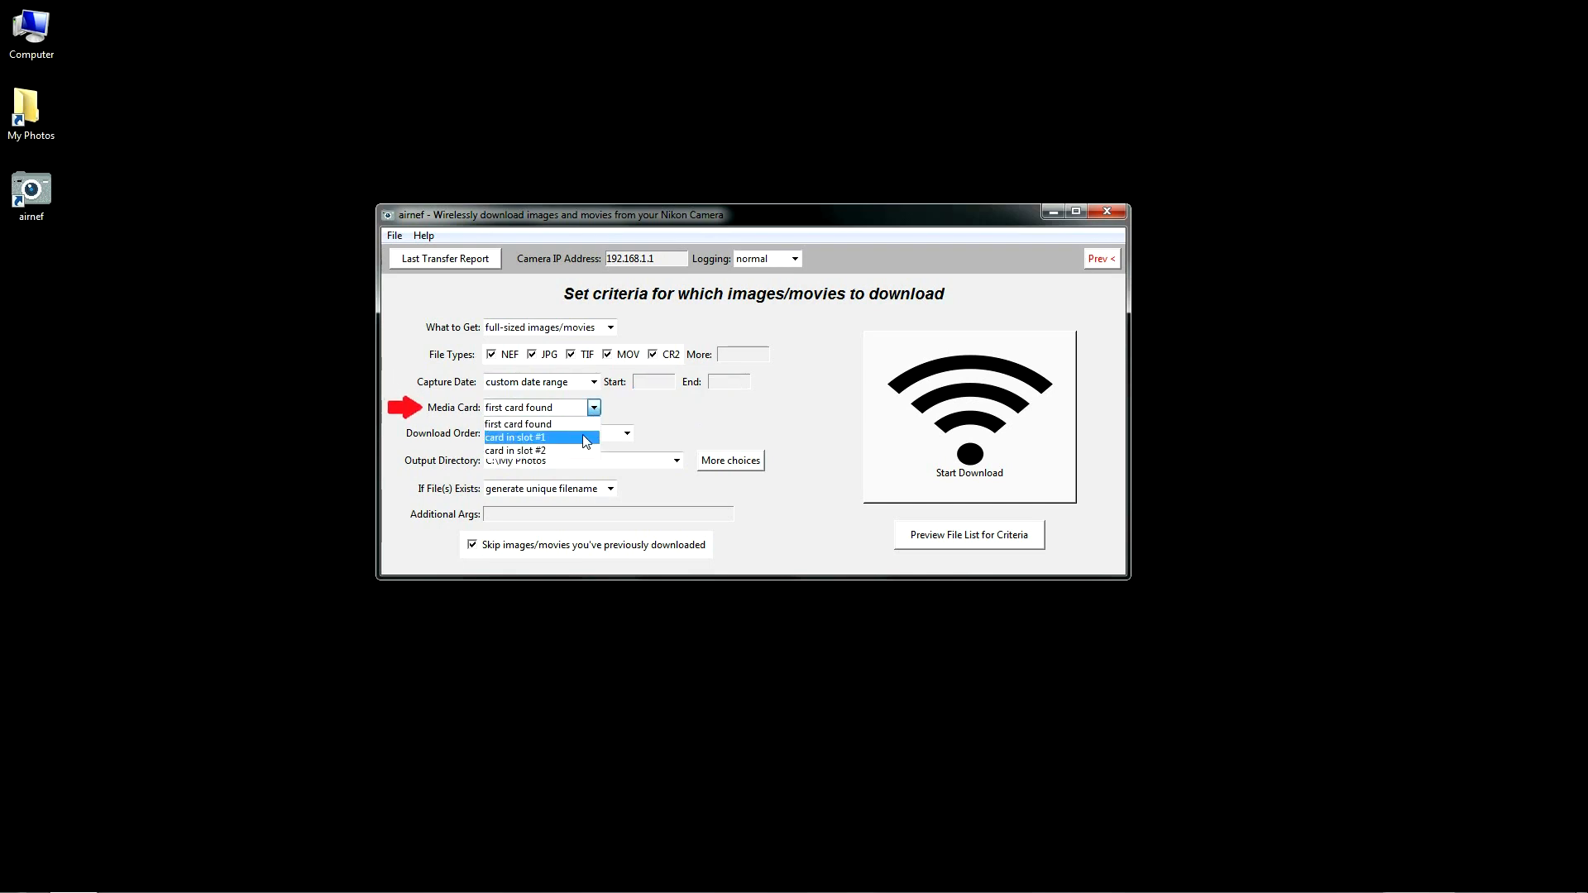
mouse_move(579, 449)
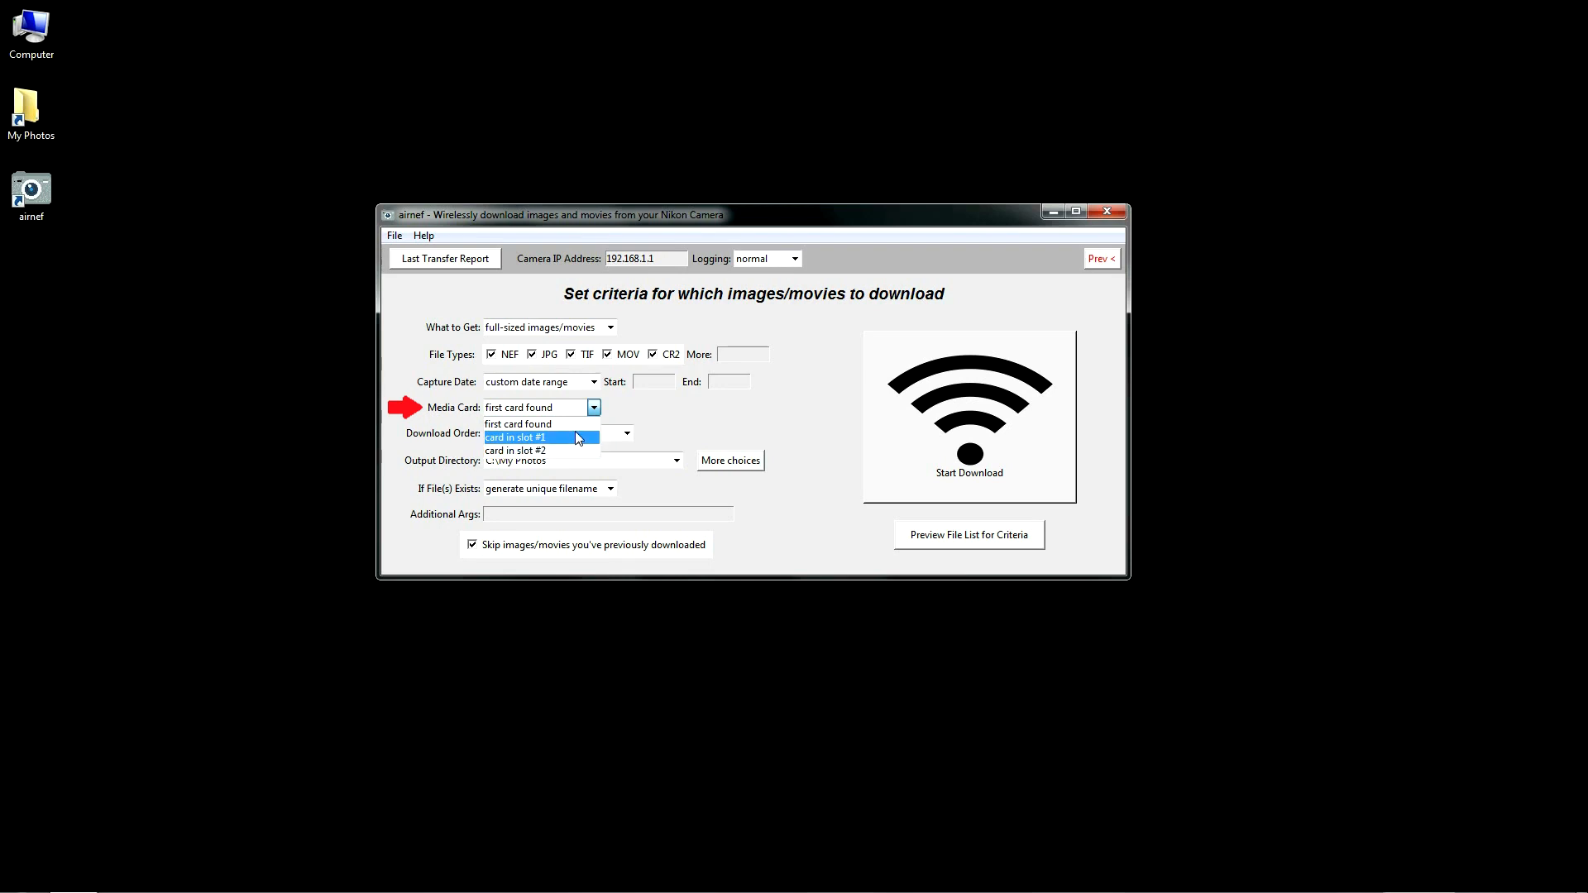
mouse_move(572, 423)
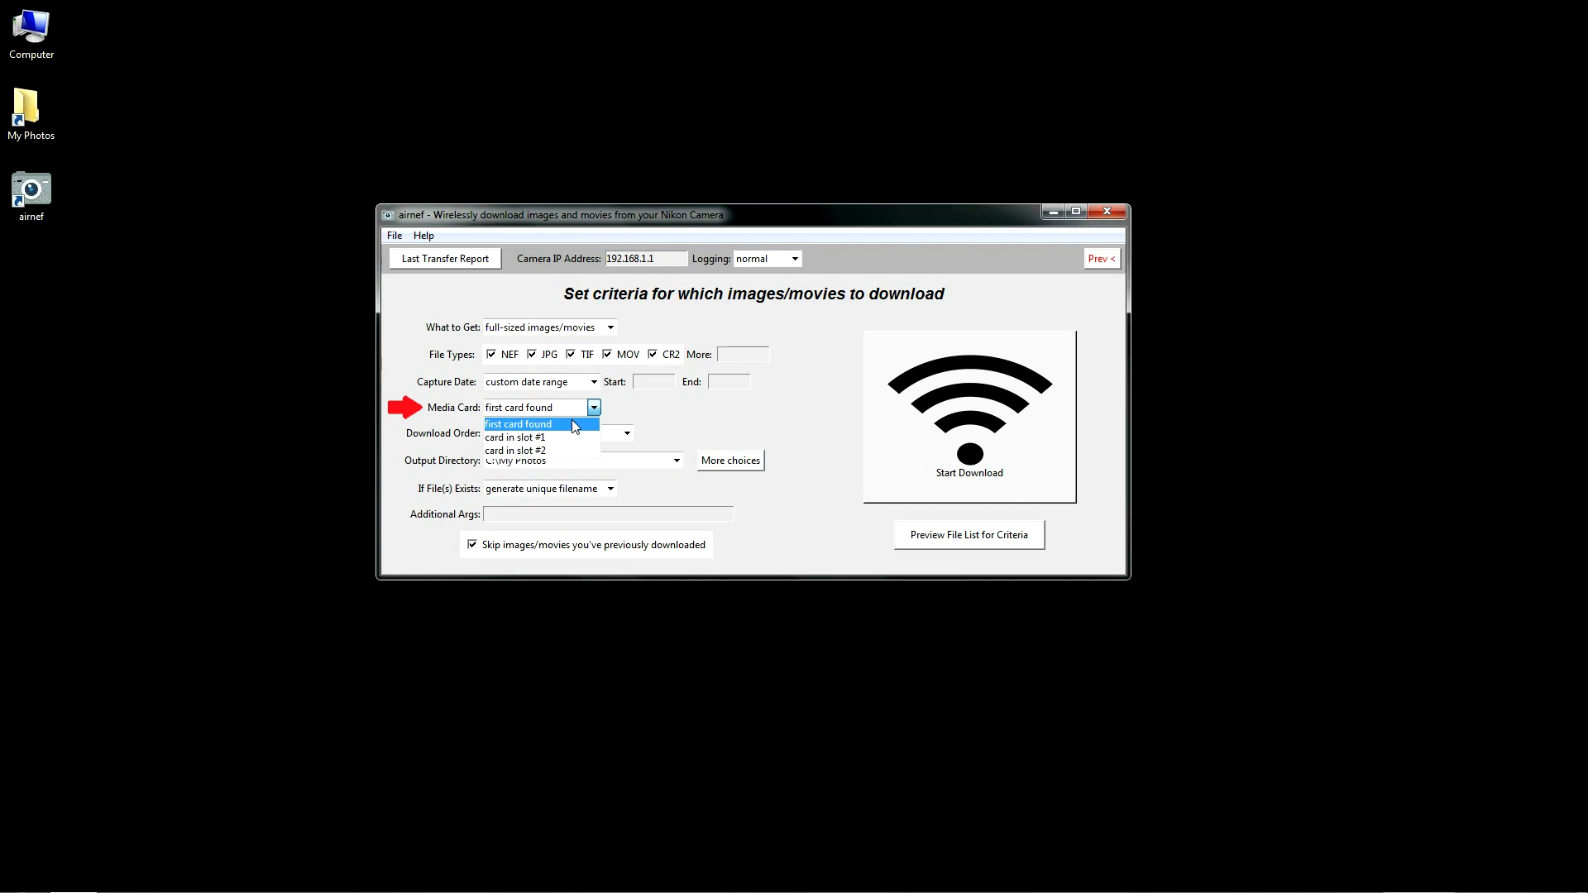
mouse_move(569, 450)
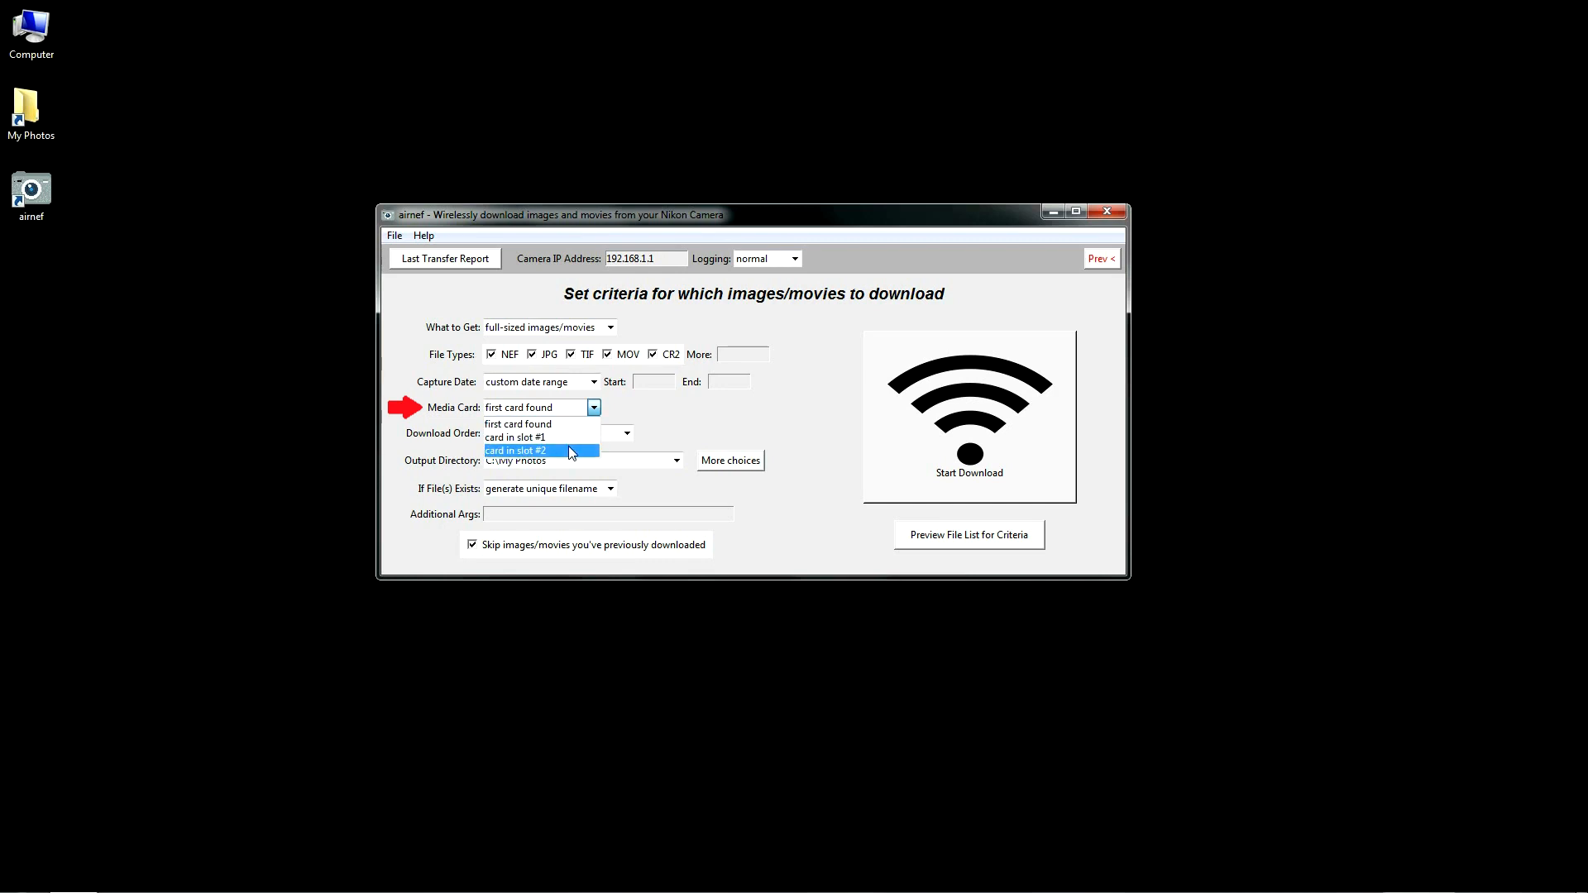
Step: Keep 'first card found' as the media card
click(518, 423)
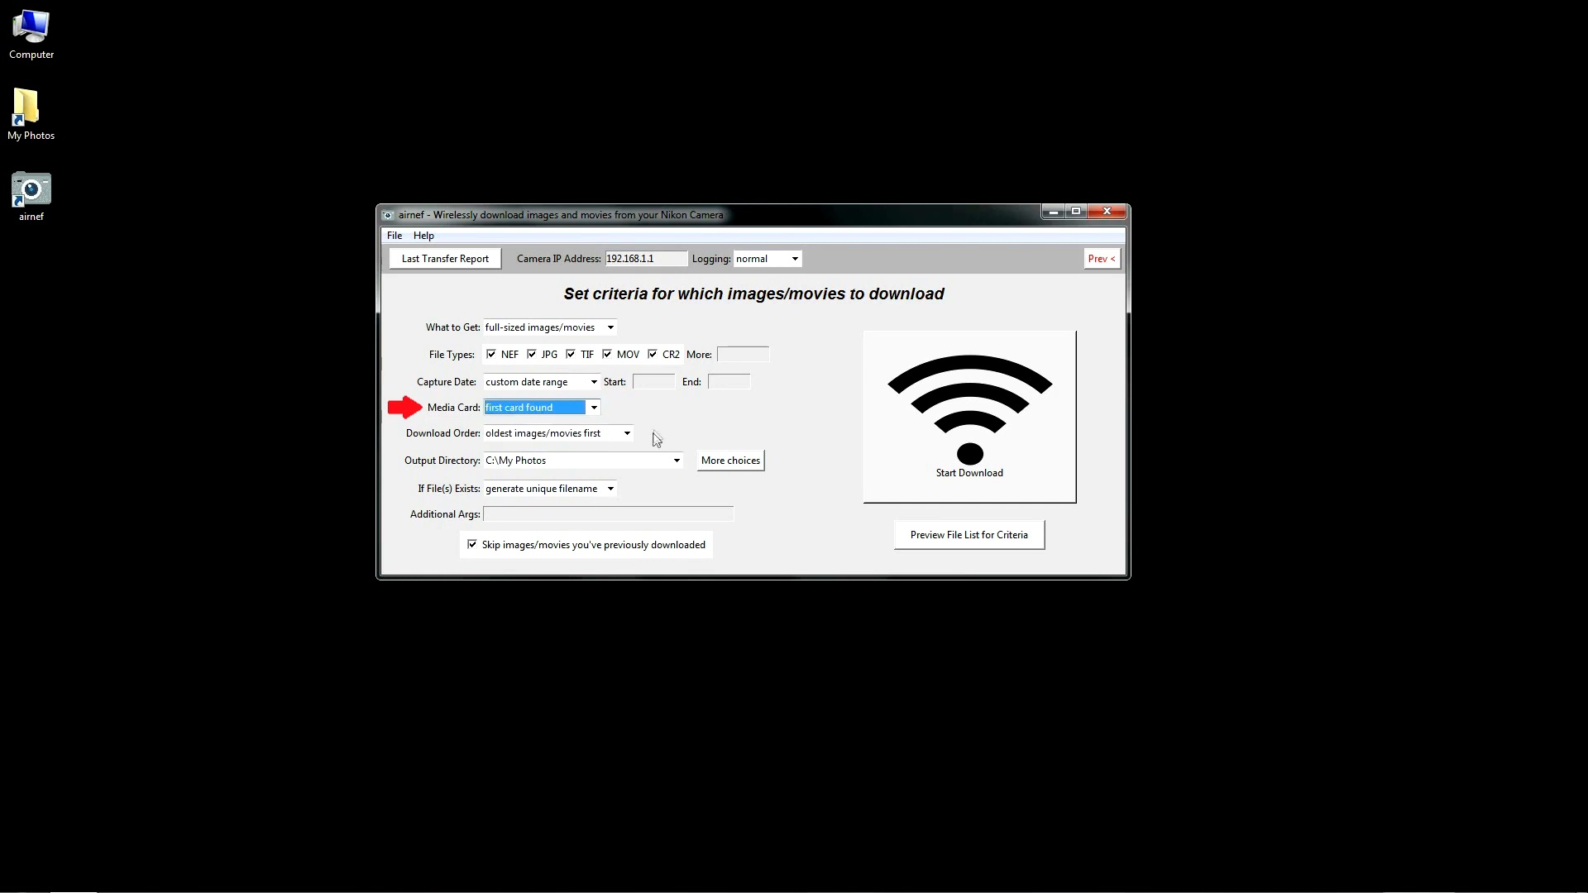
mouse_move(515, 554)
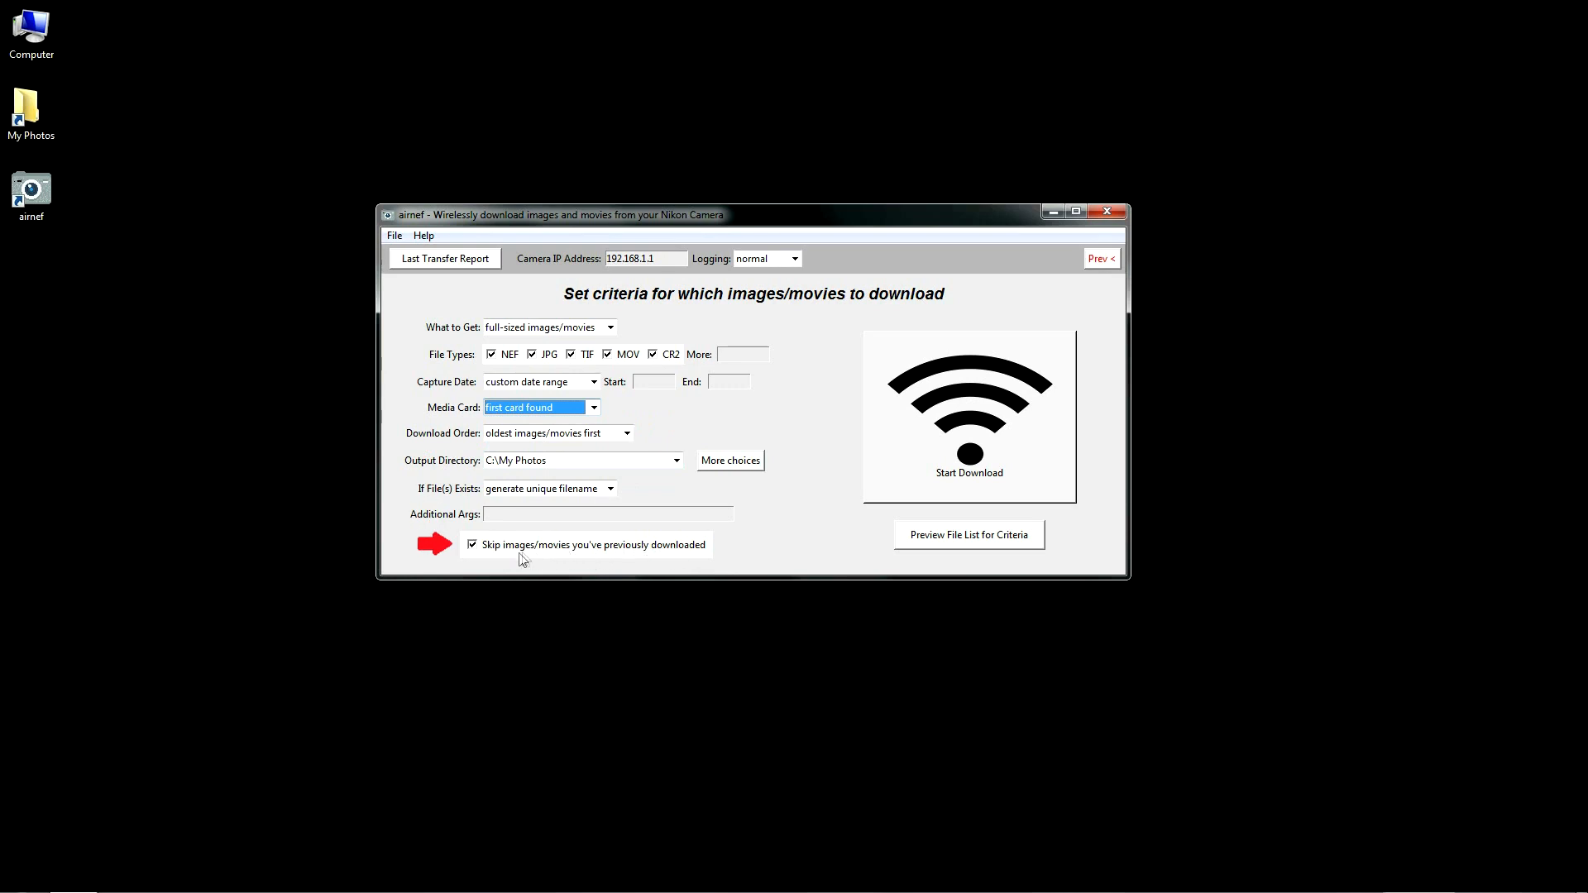
mouse_move(518, 563)
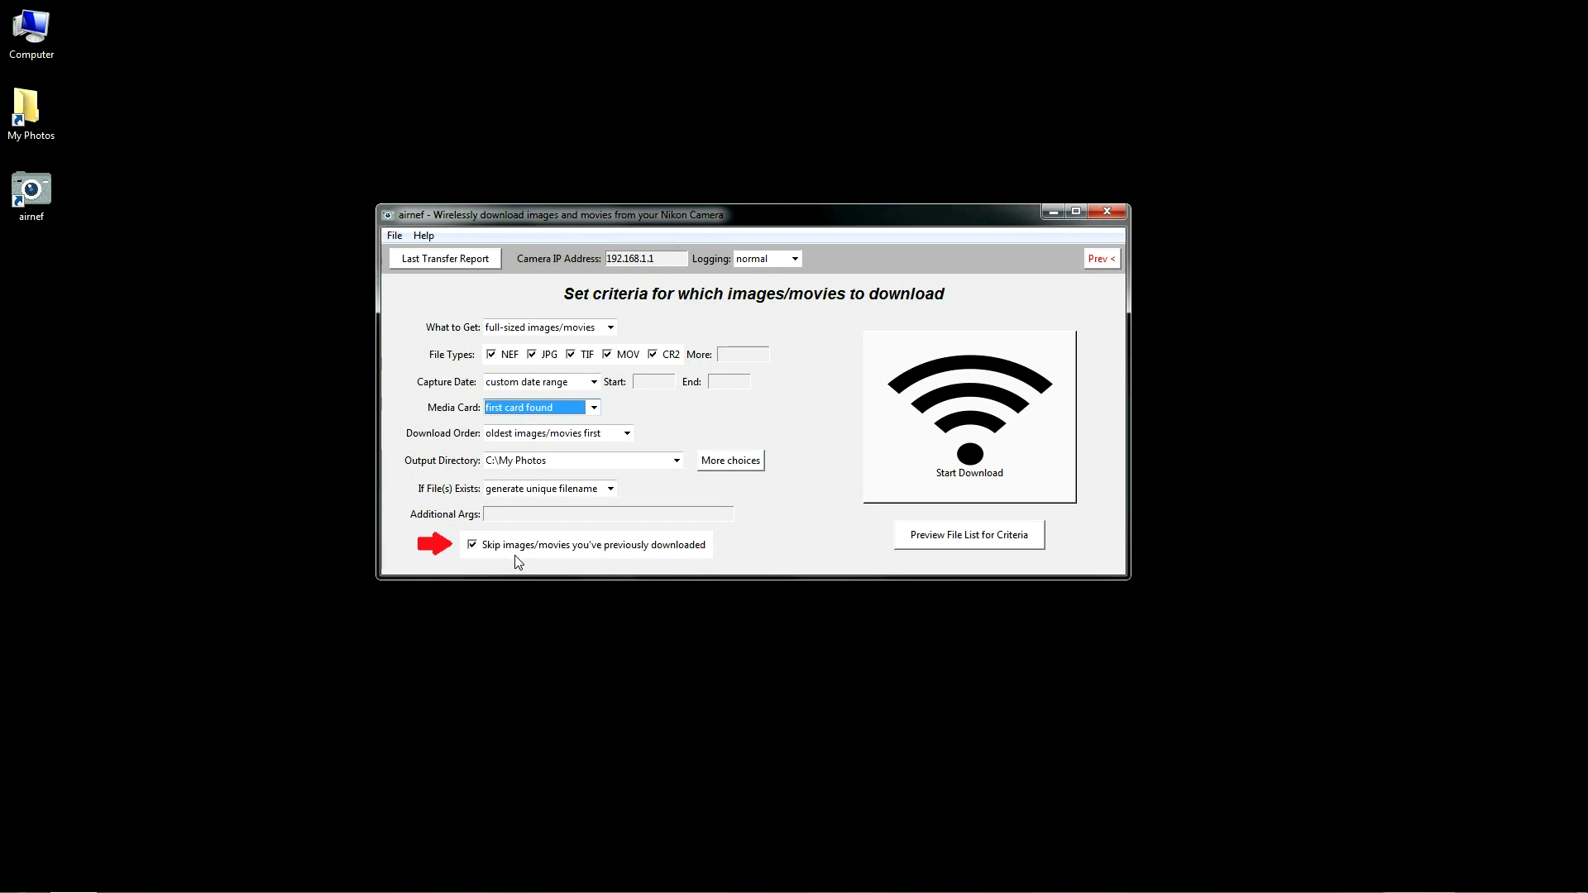
mouse_move(493, 566)
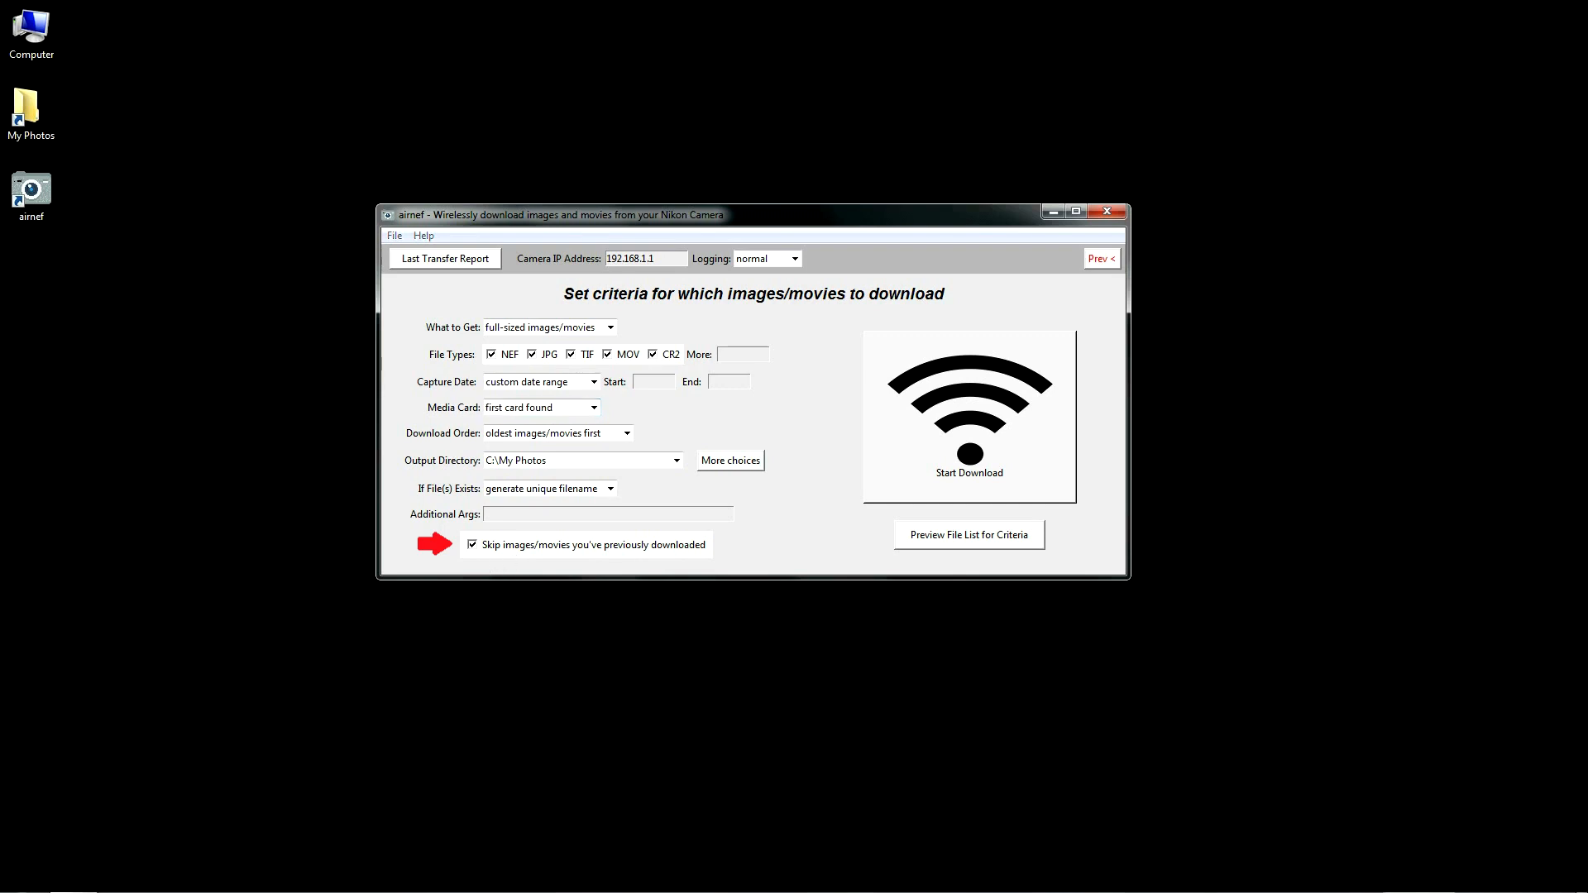
click(530, 407)
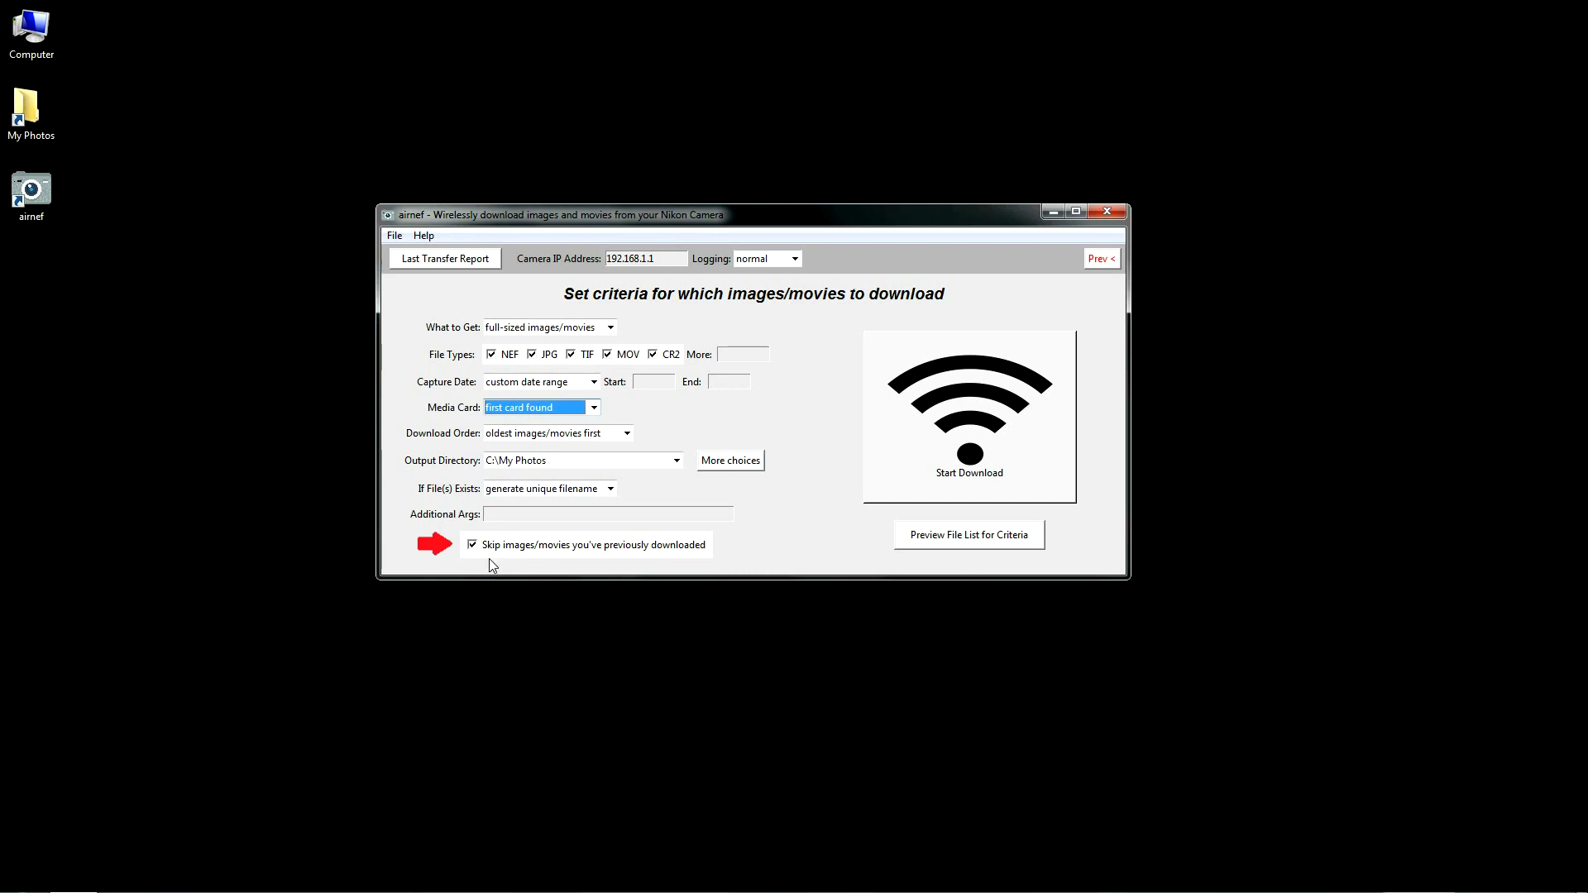
mouse_move(497, 566)
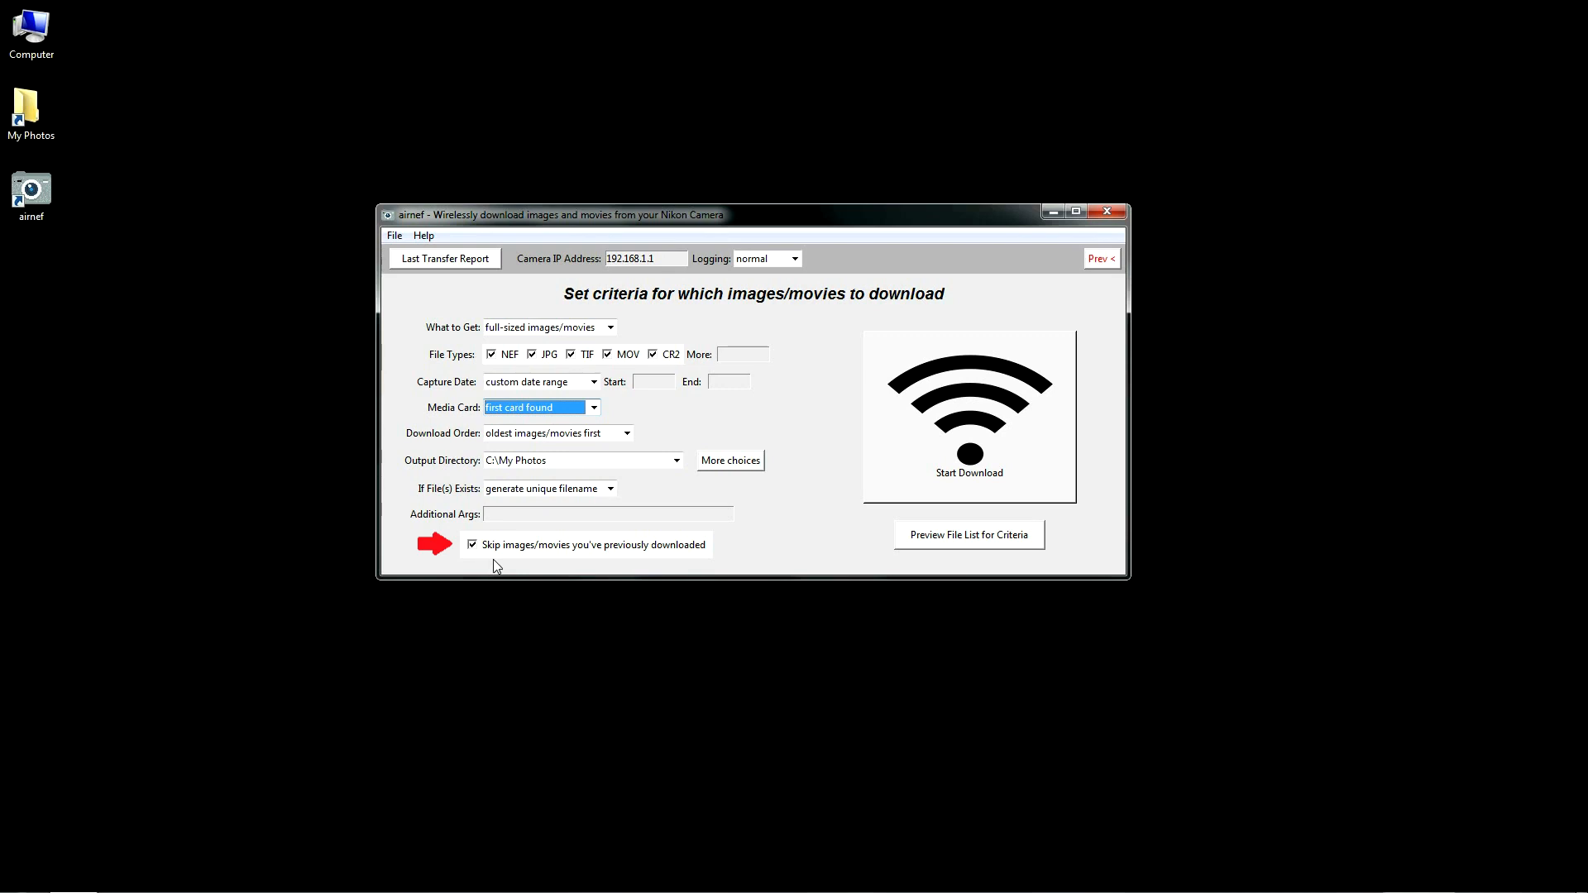
mouse_move(739, 530)
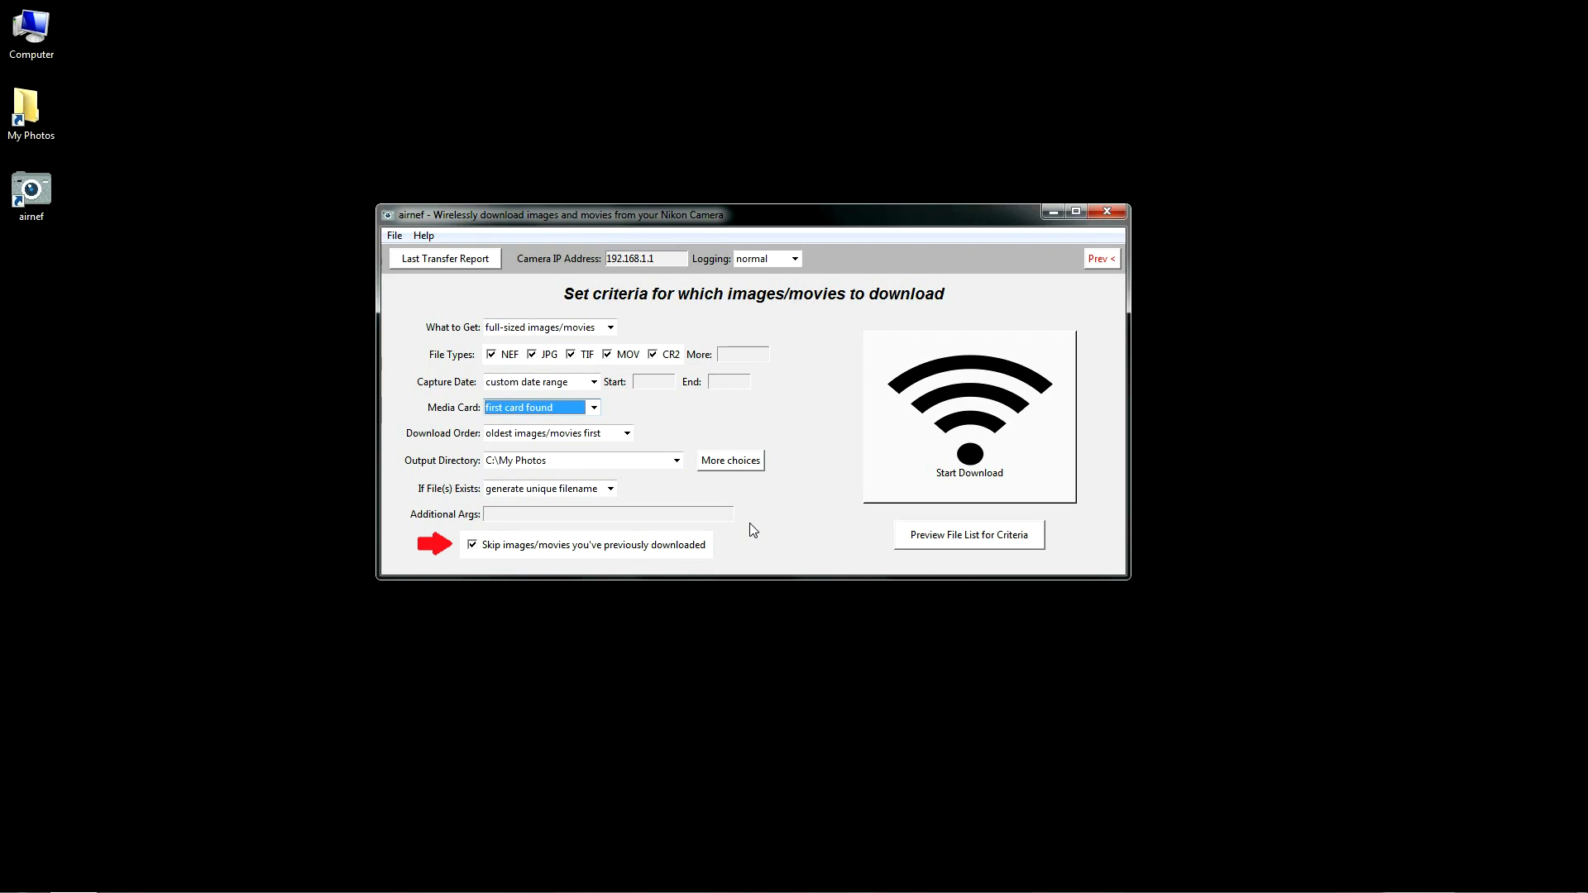
mouse_move(803, 394)
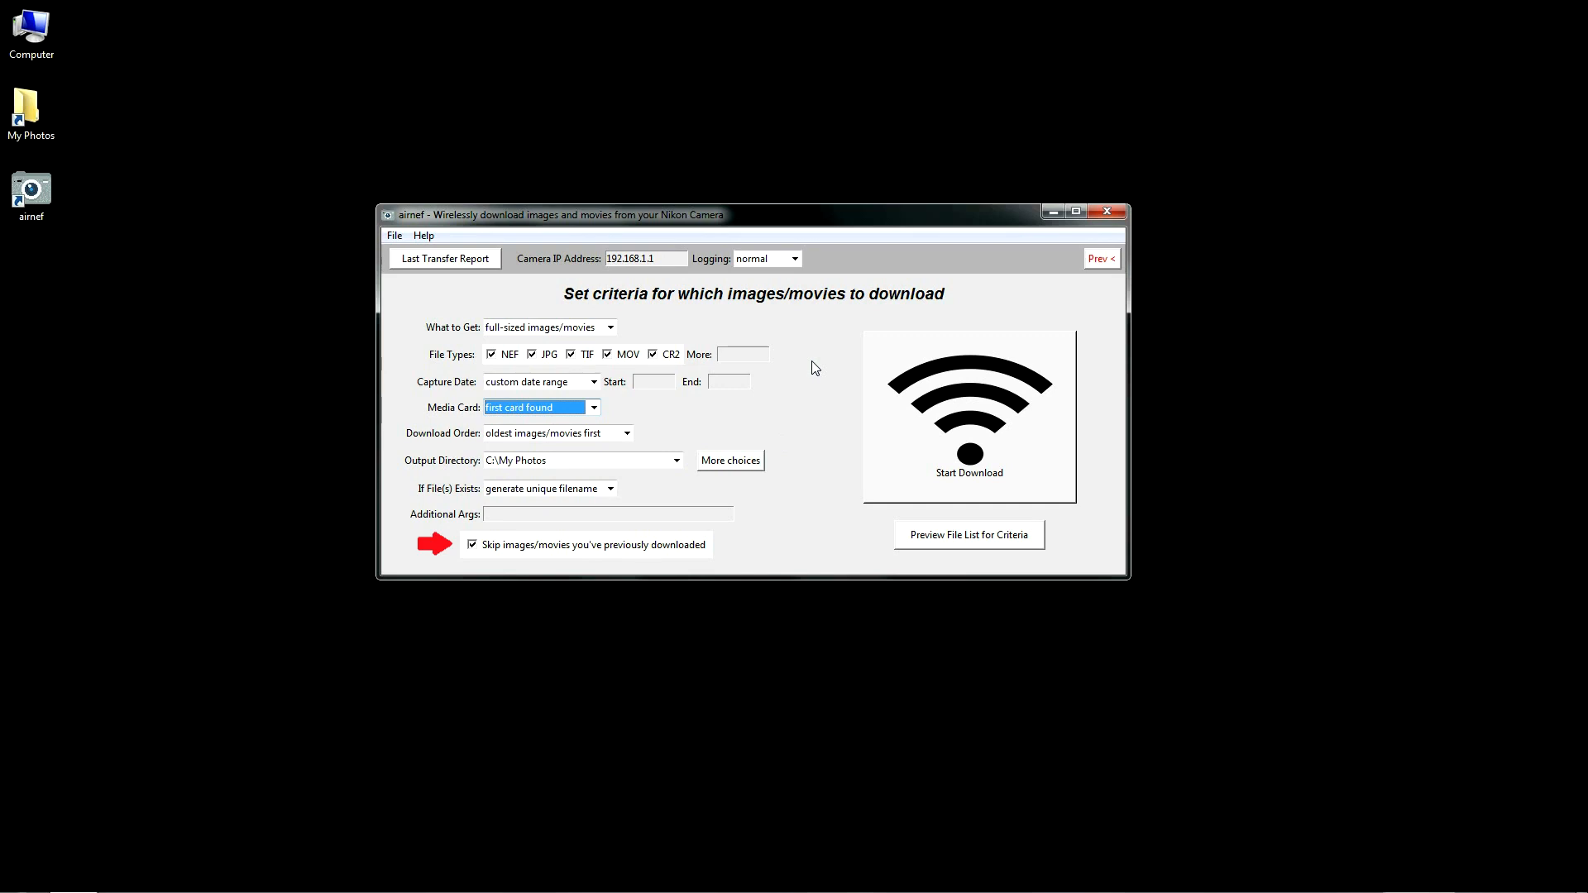
mouse_move(821, 460)
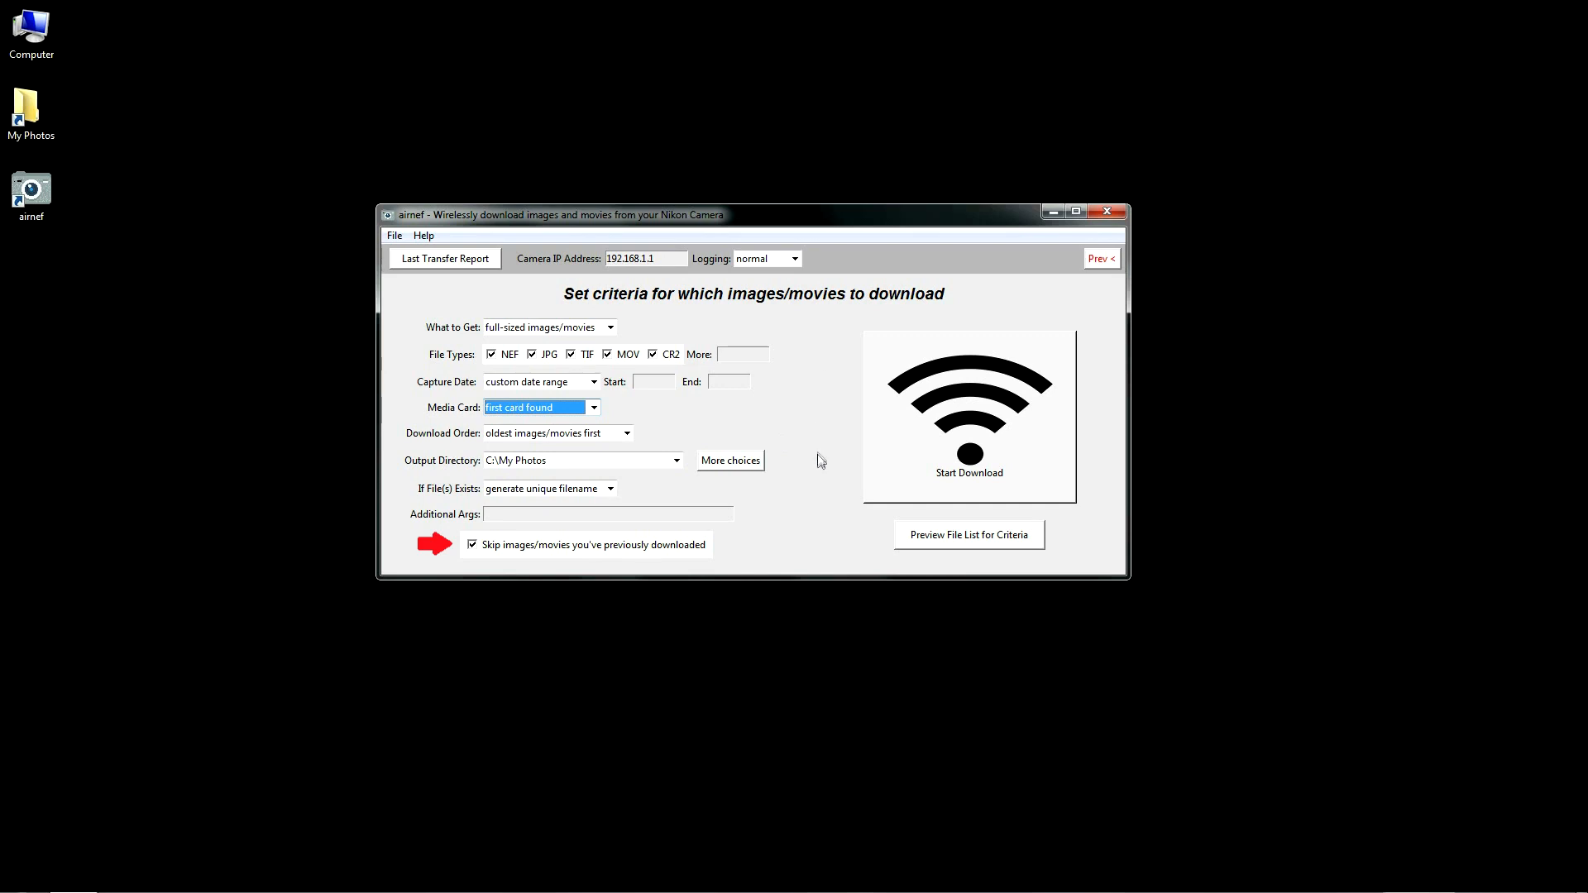
mouse_move(481, 488)
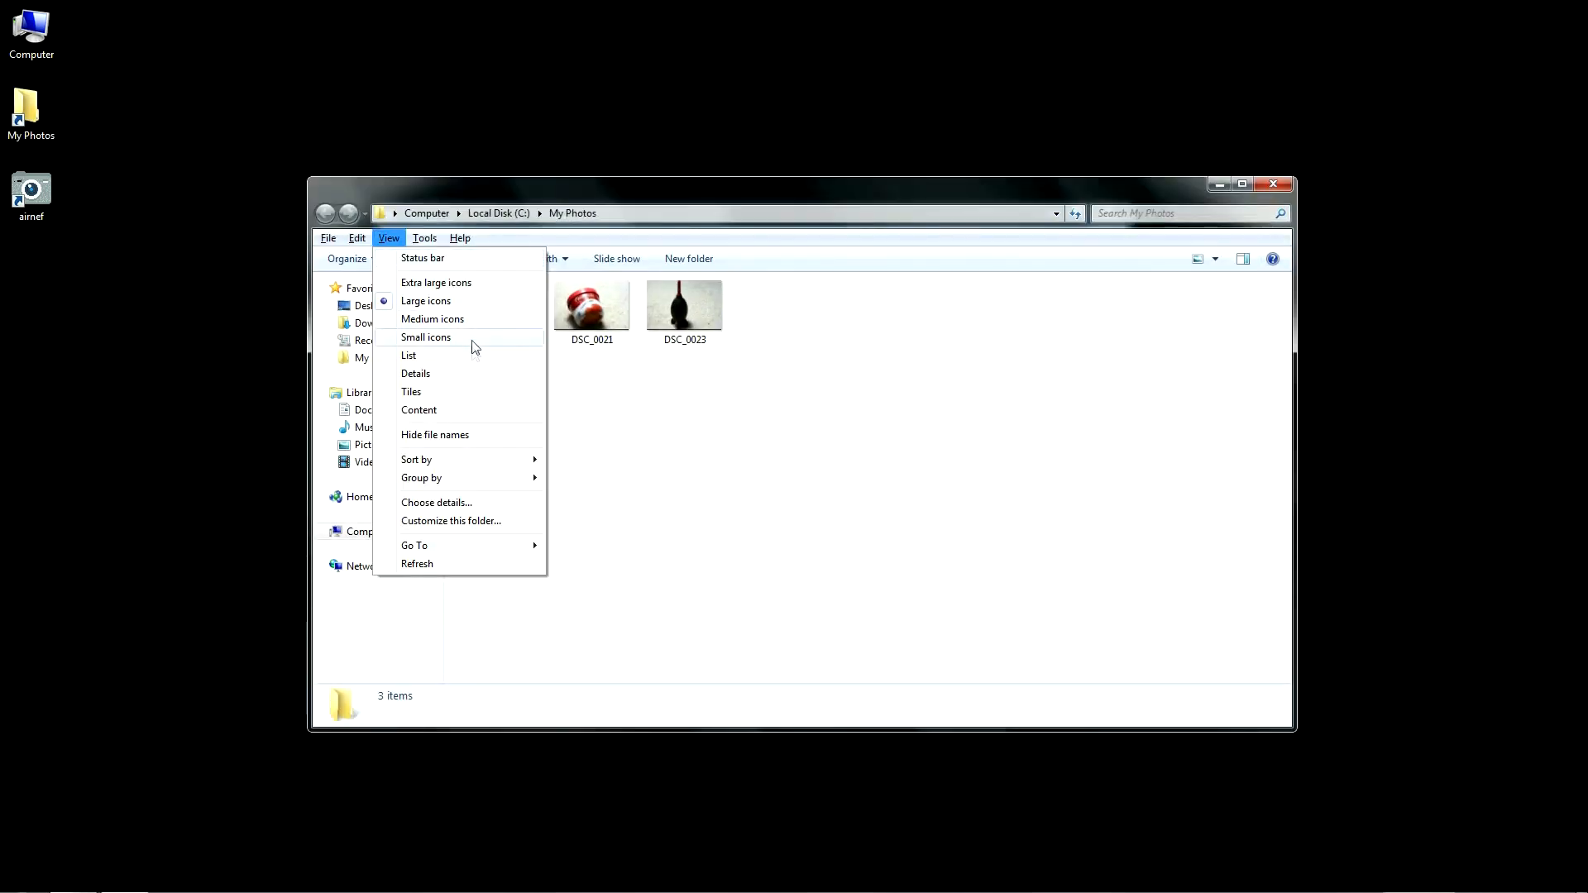
Step: Show My Photos in Details view and point out the DSC_0011 NEF file
click(415, 374)
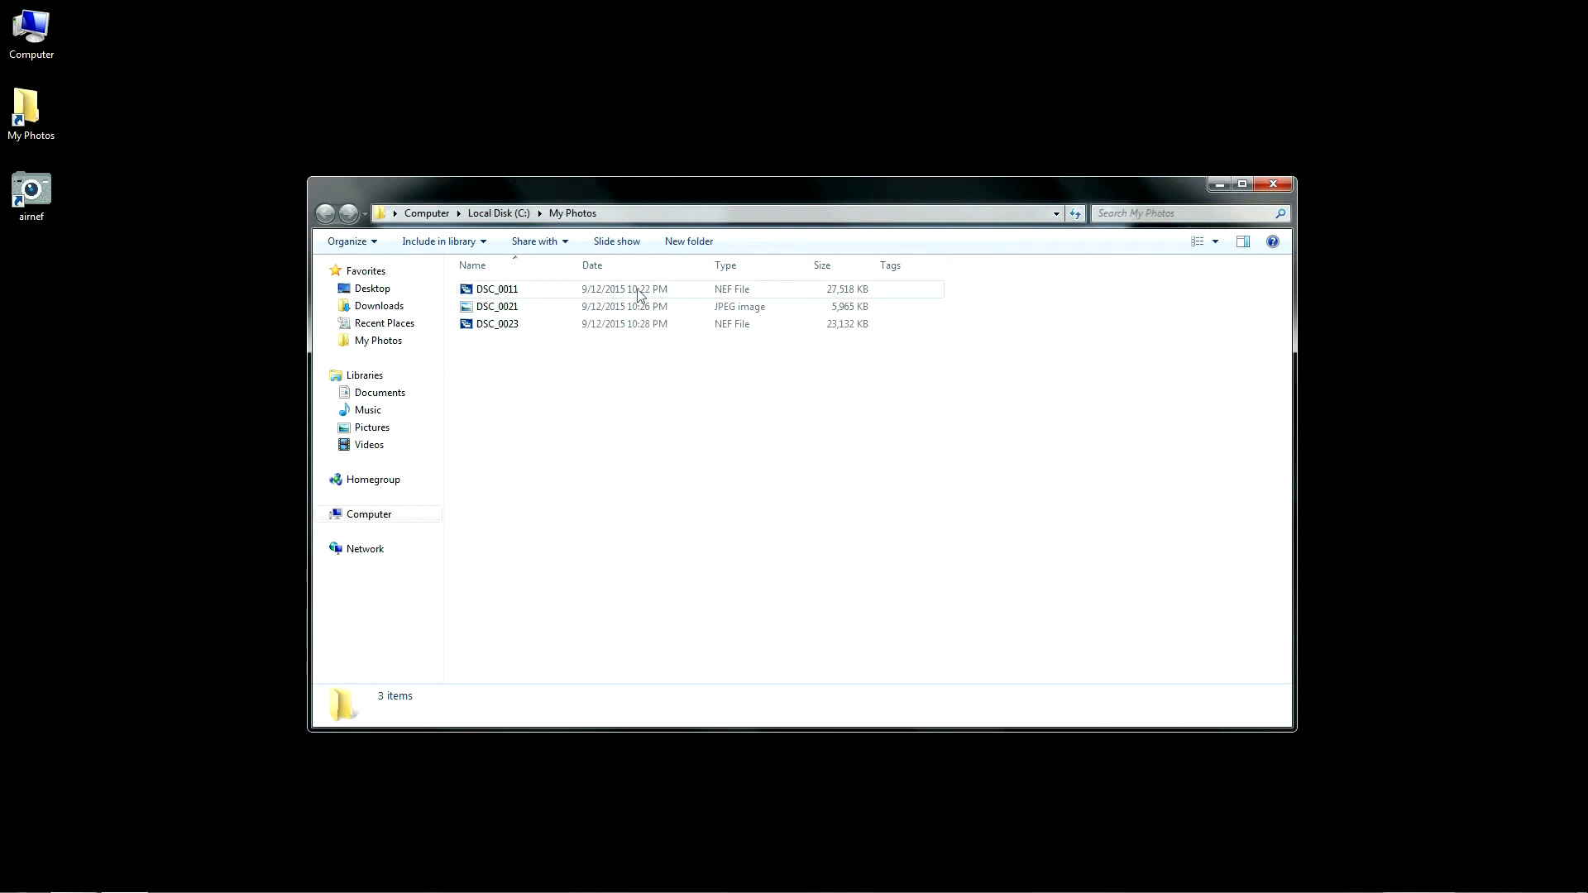
click(388, 238)
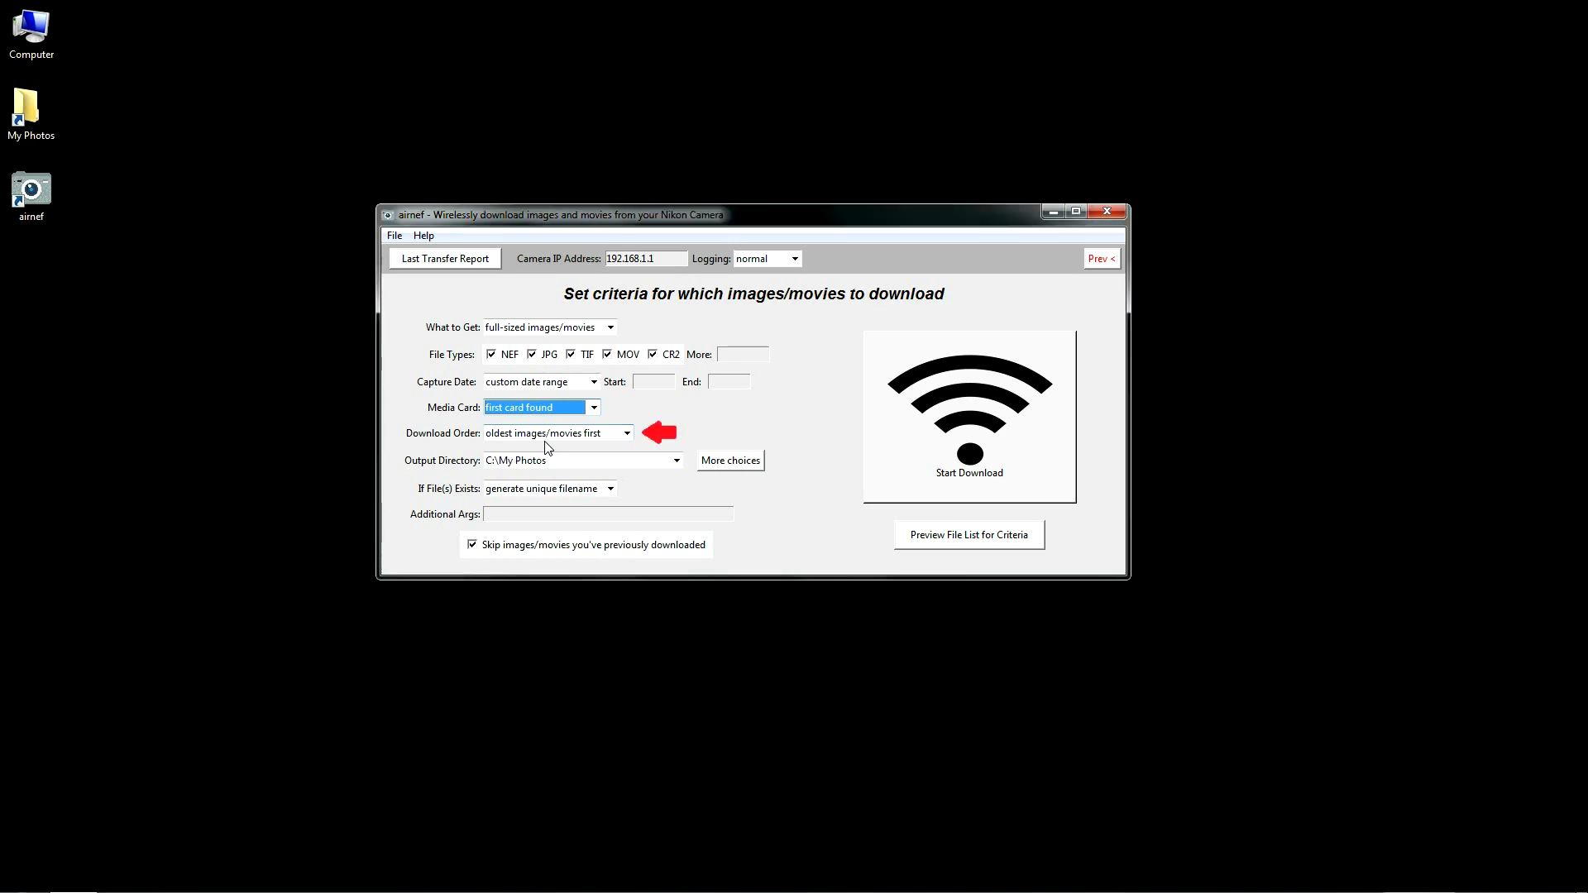
mouse_move(558, 446)
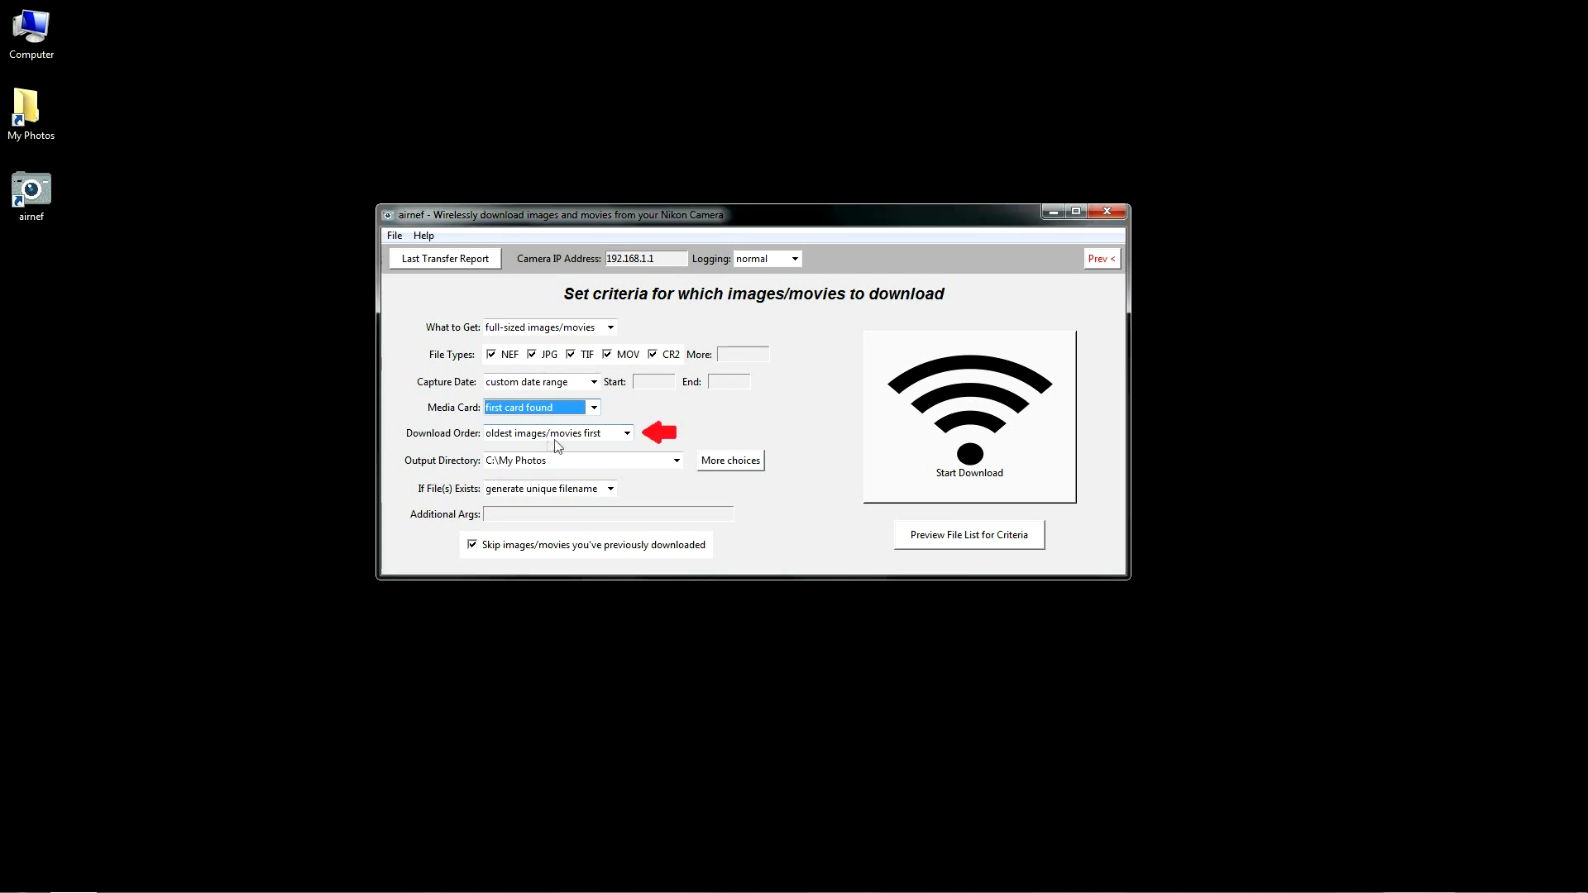
click(626, 434)
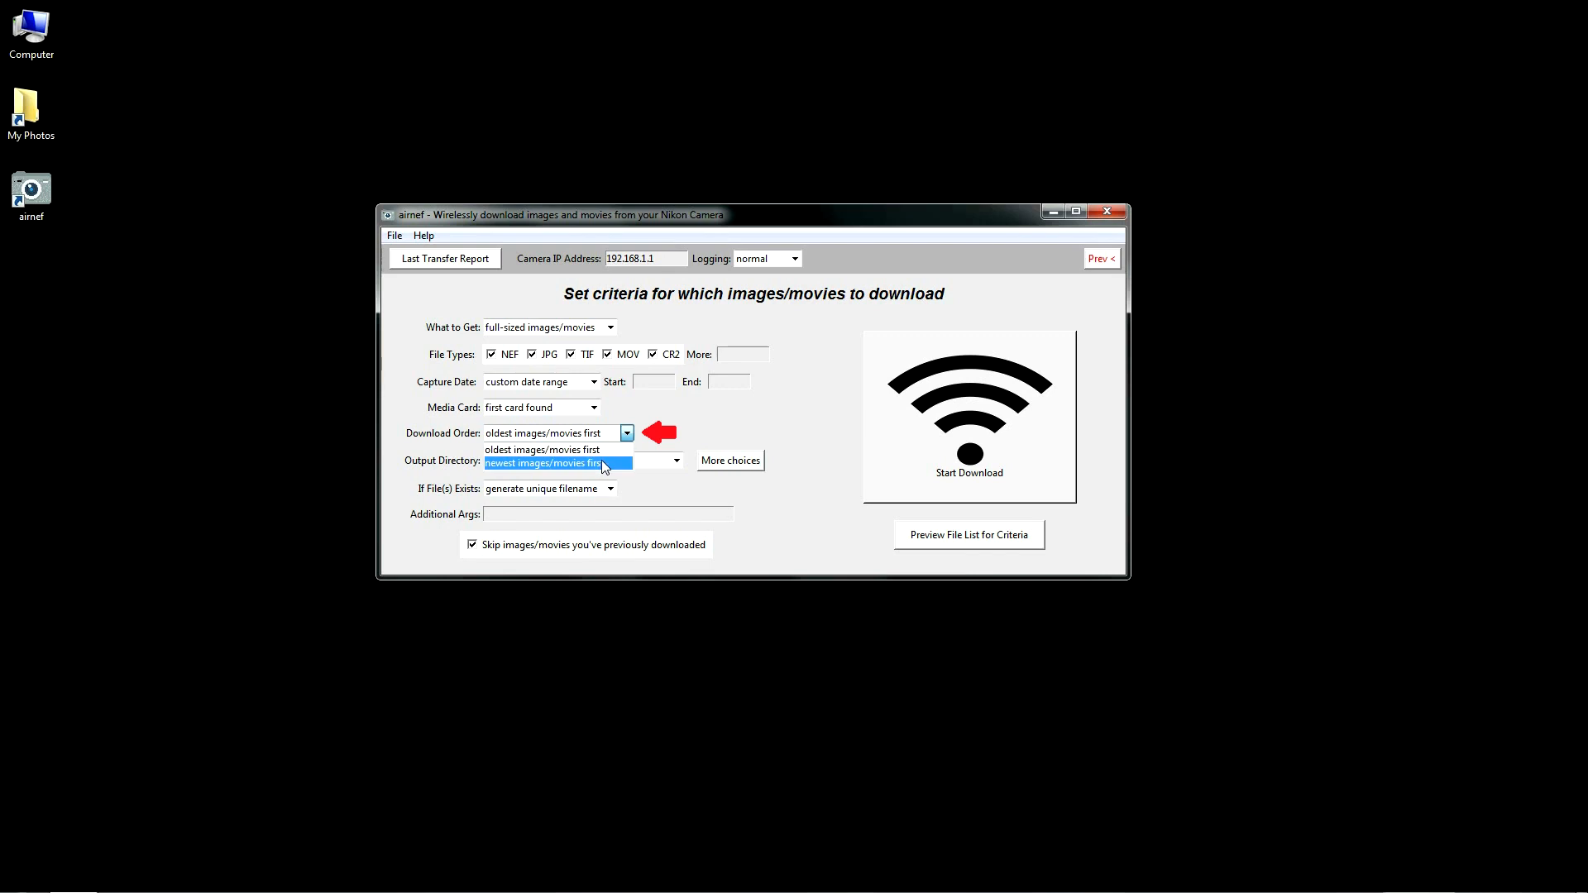
mouse_move(601, 463)
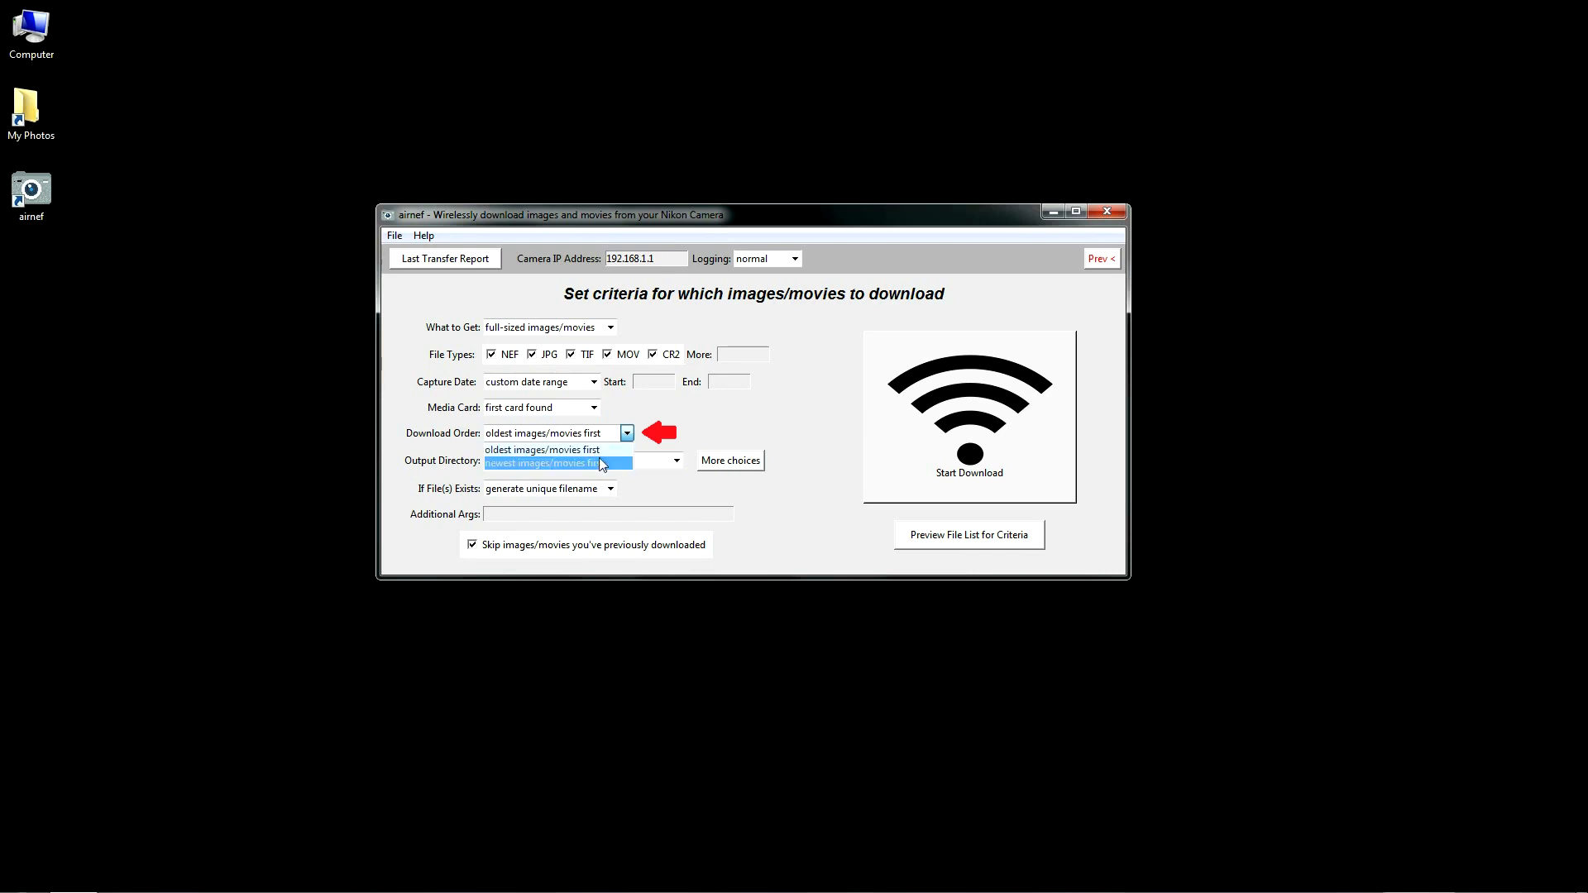
mouse_move(543, 450)
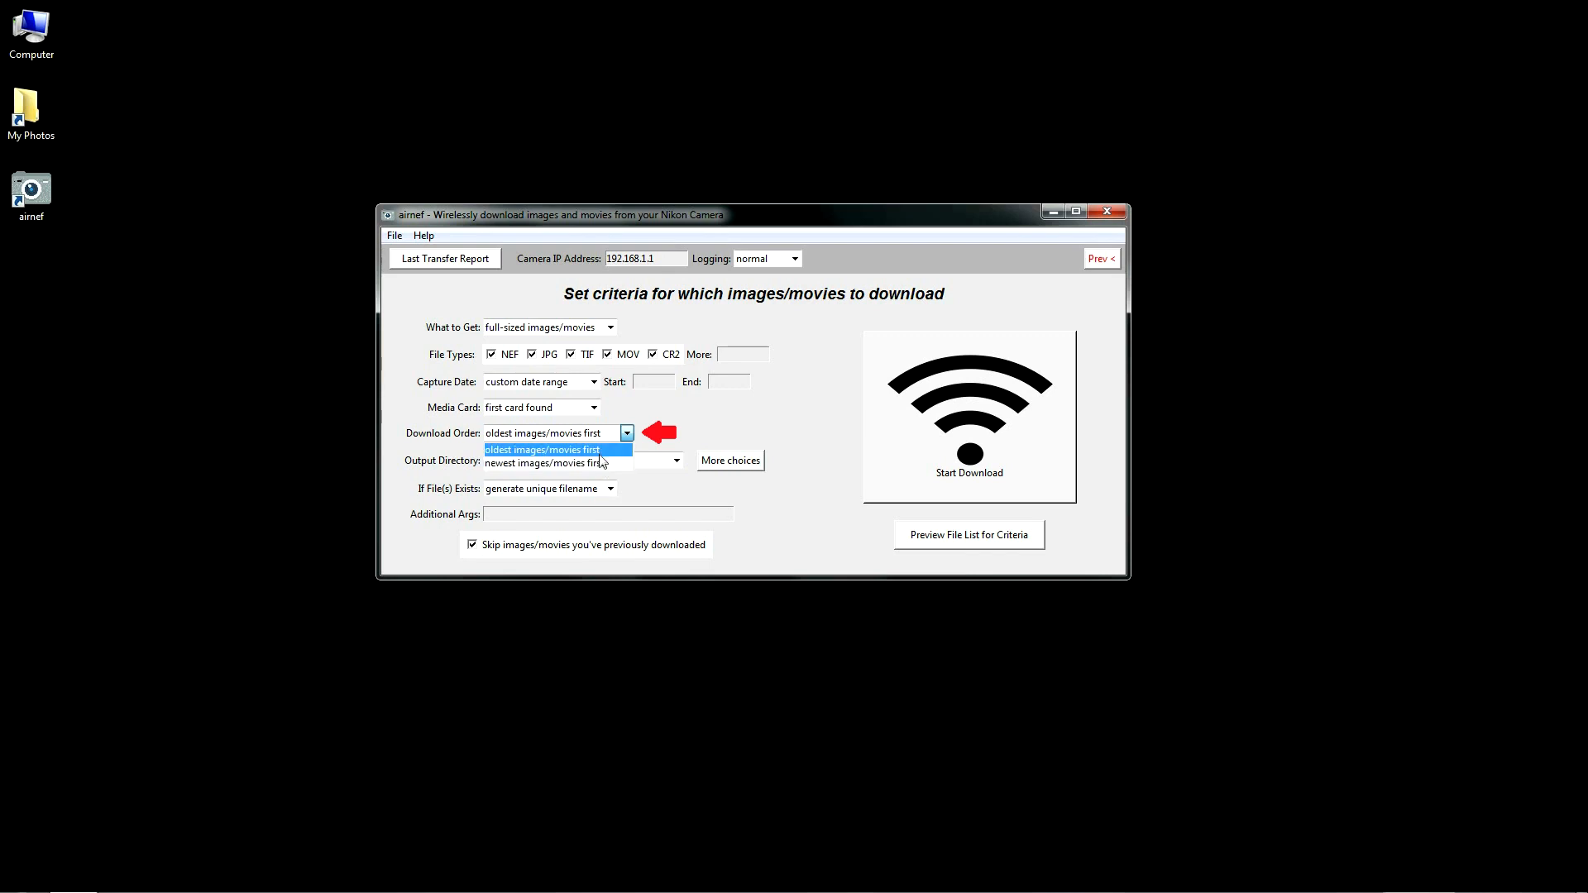
mouse_move(608, 463)
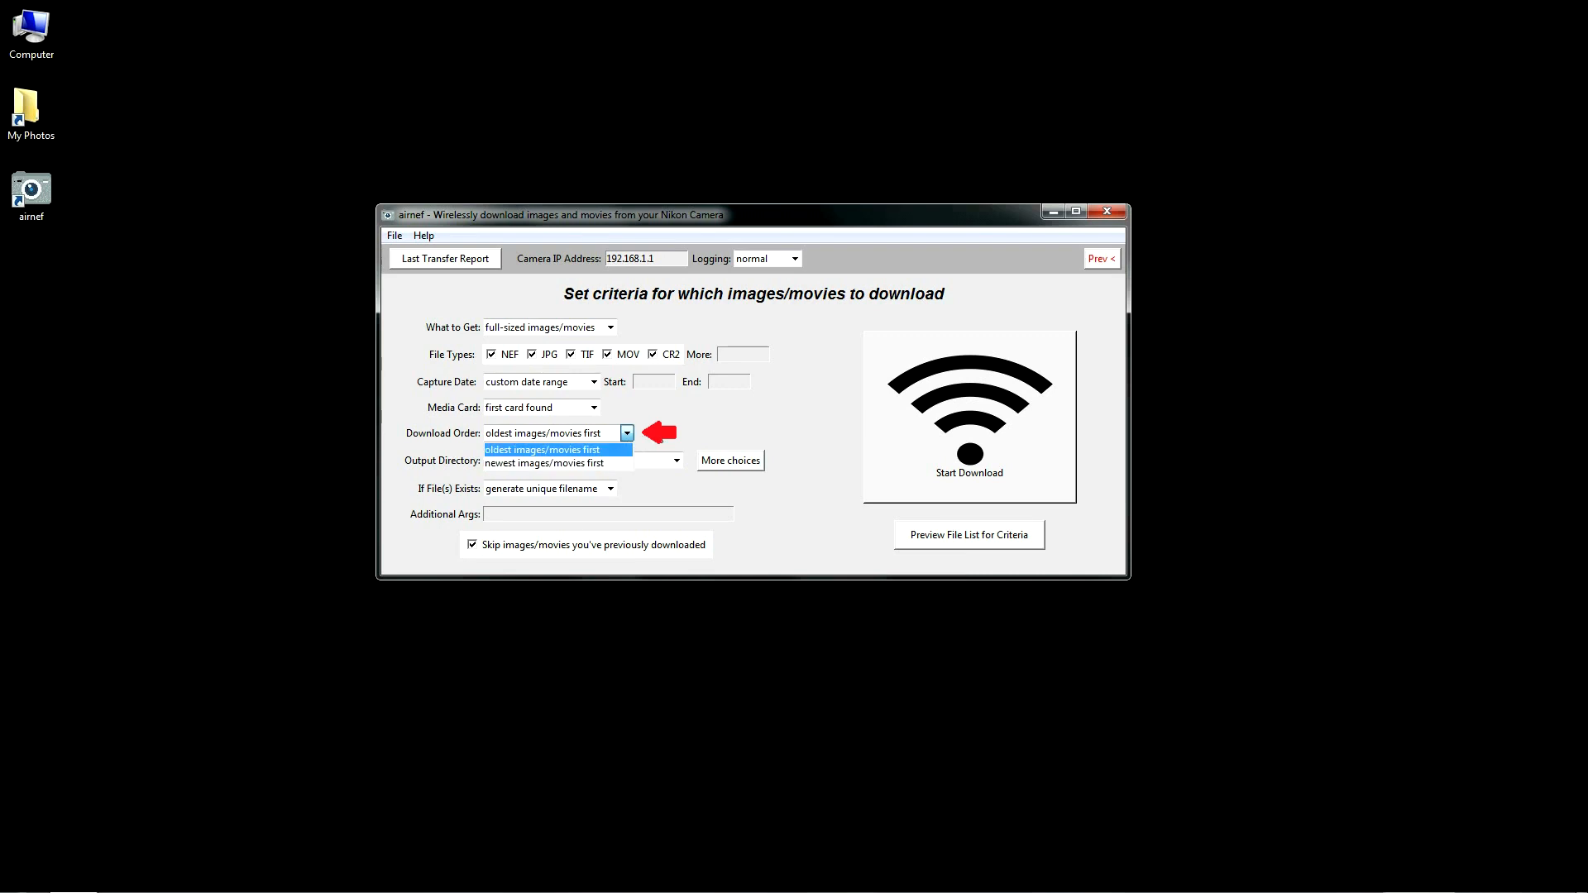
click(542, 450)
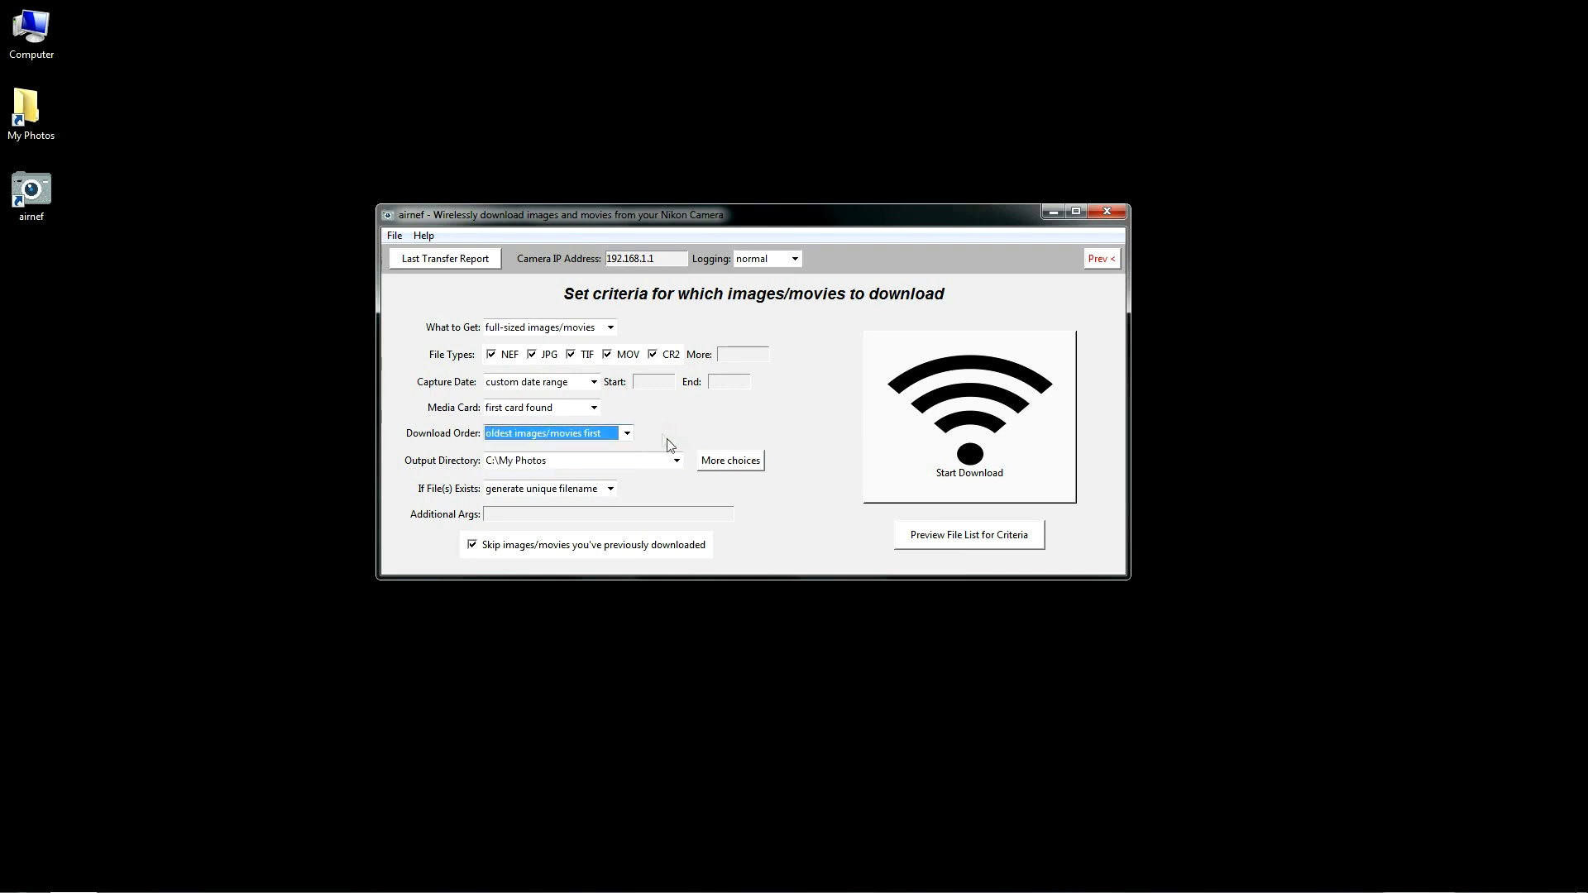
mouse_move(711, 489)
text(--onlyfol)
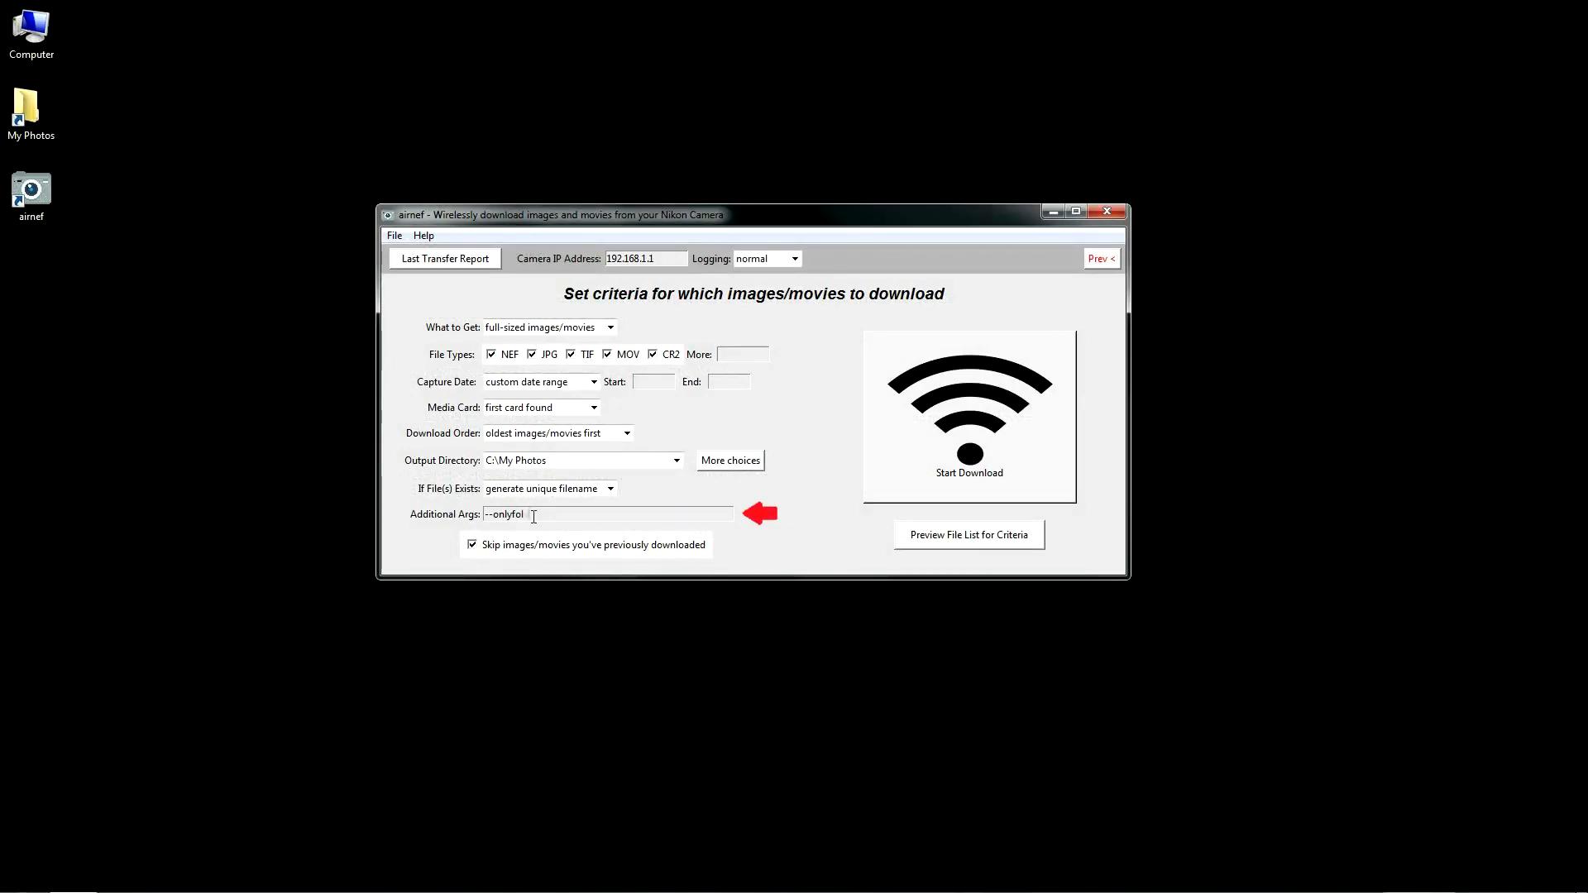
Step: Try 'der DSC0' in Additional Args, clear it, preview the six matching files, then begin downloading them
text(der DSC0)
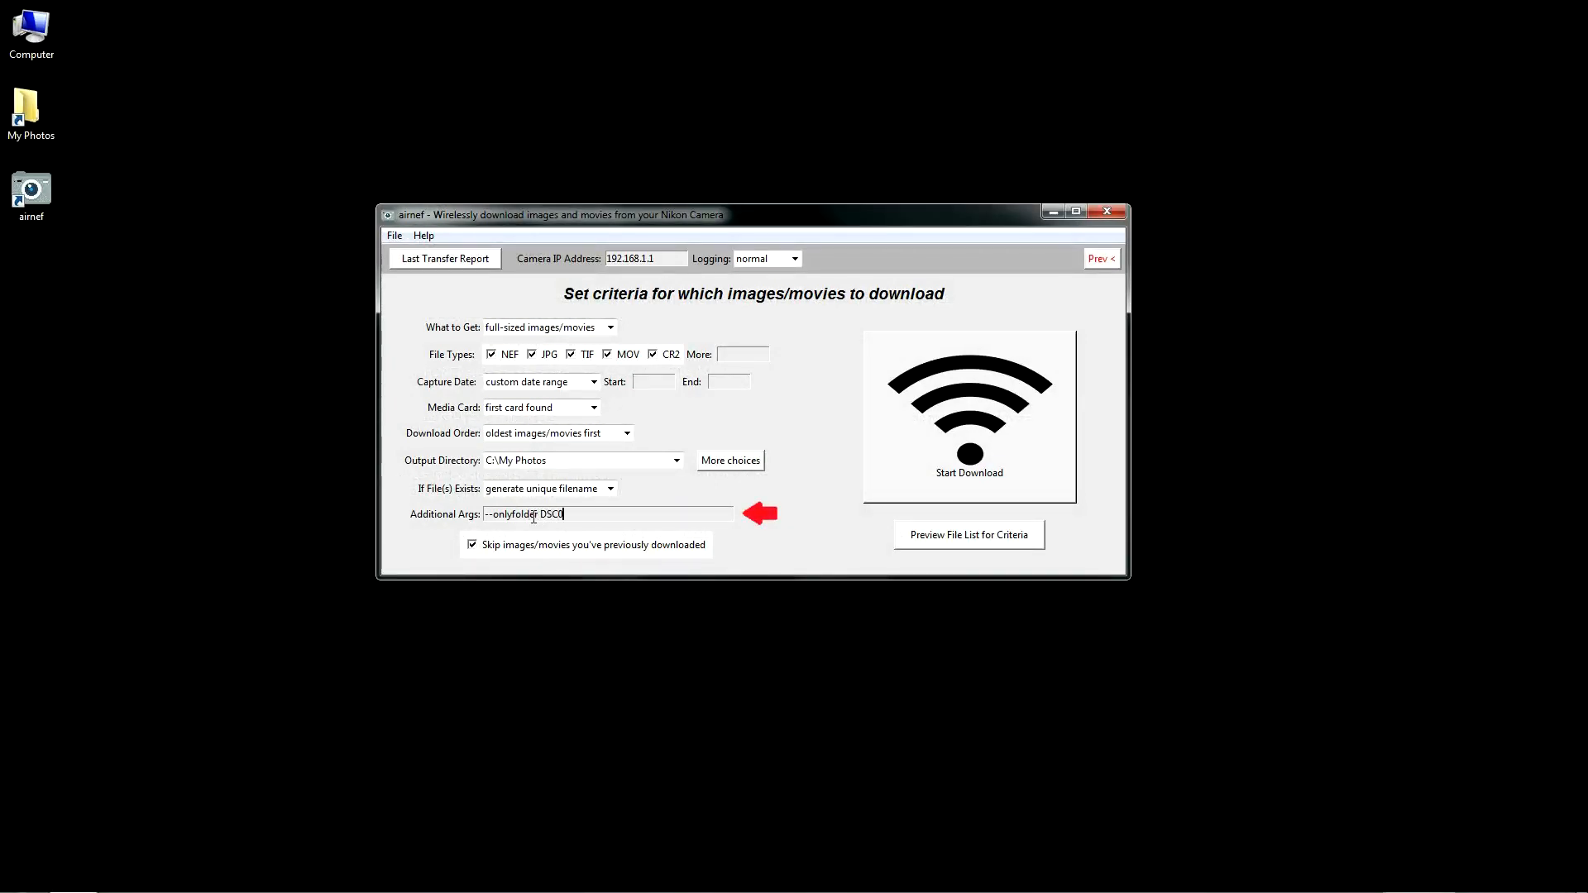
key(ctrl+a)
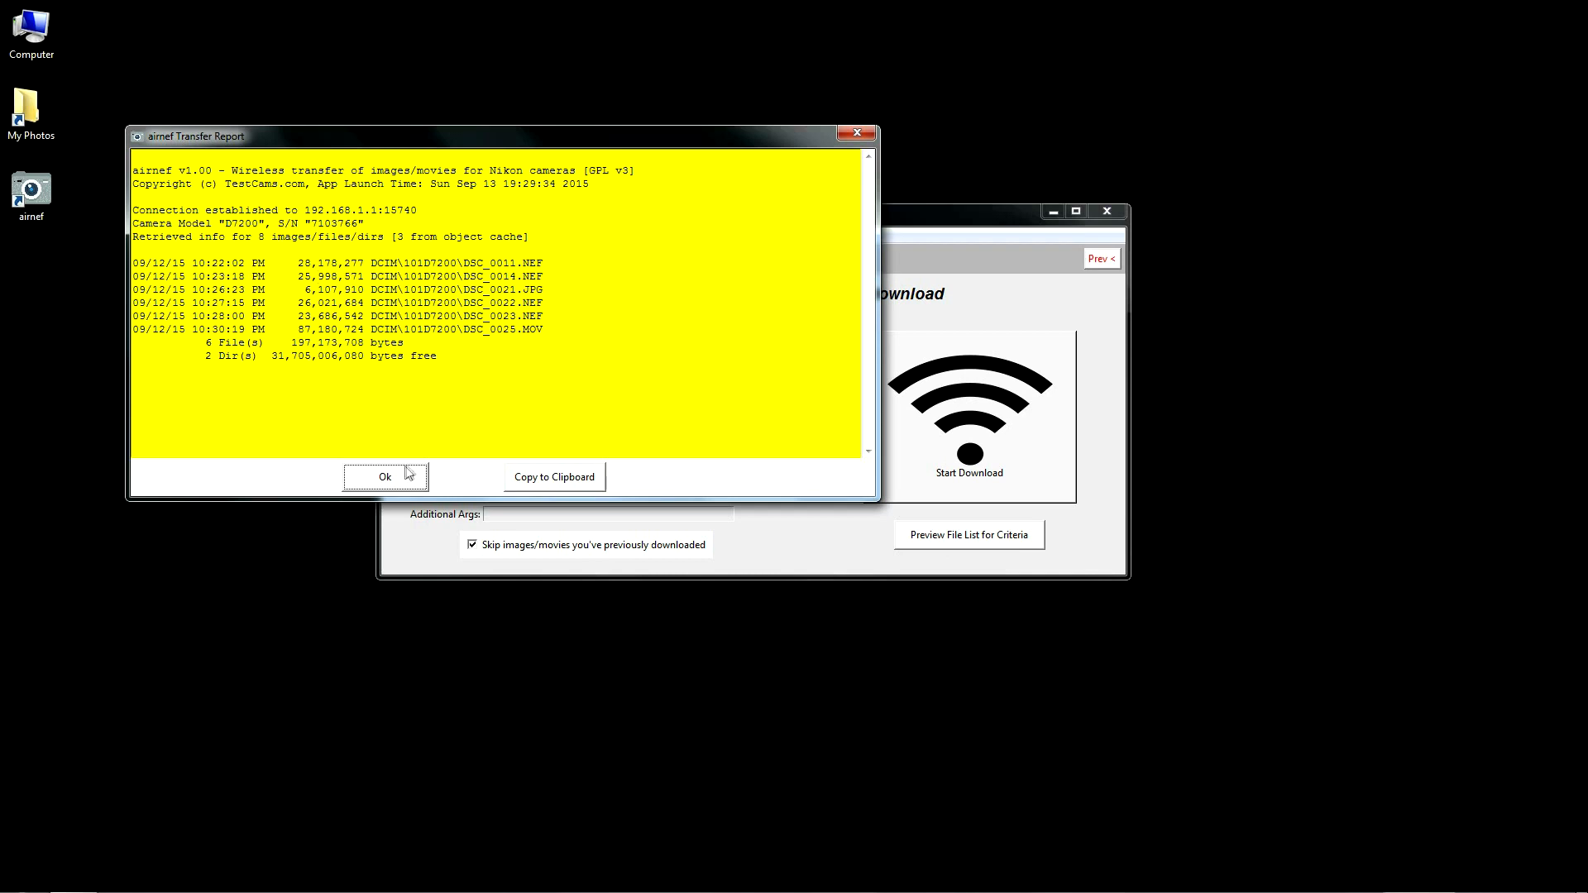
click(384, 476)
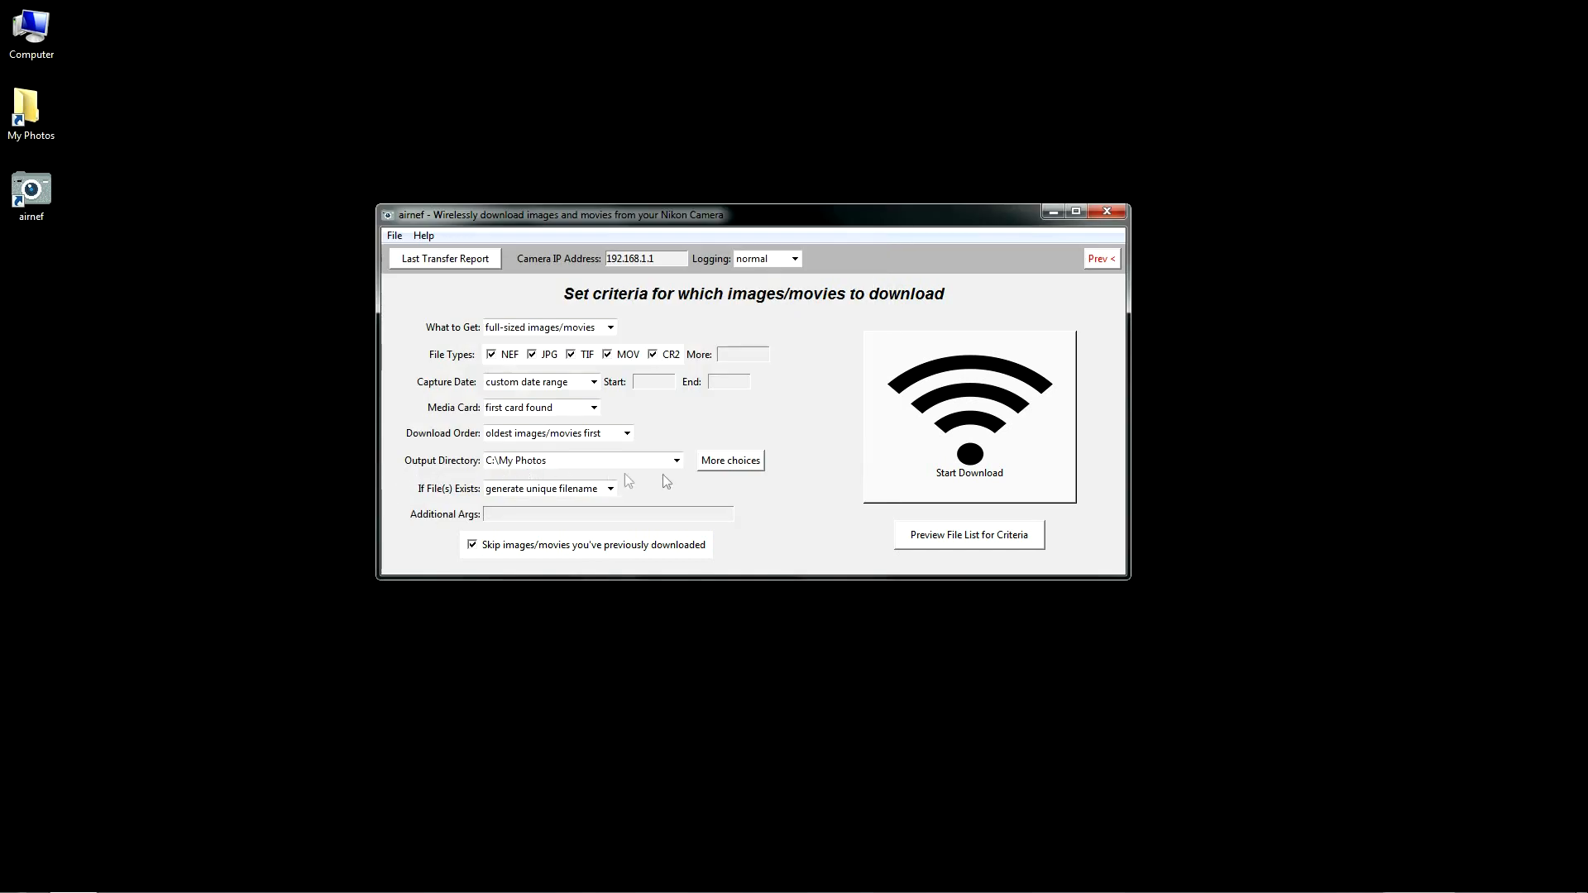
click(969, 453)
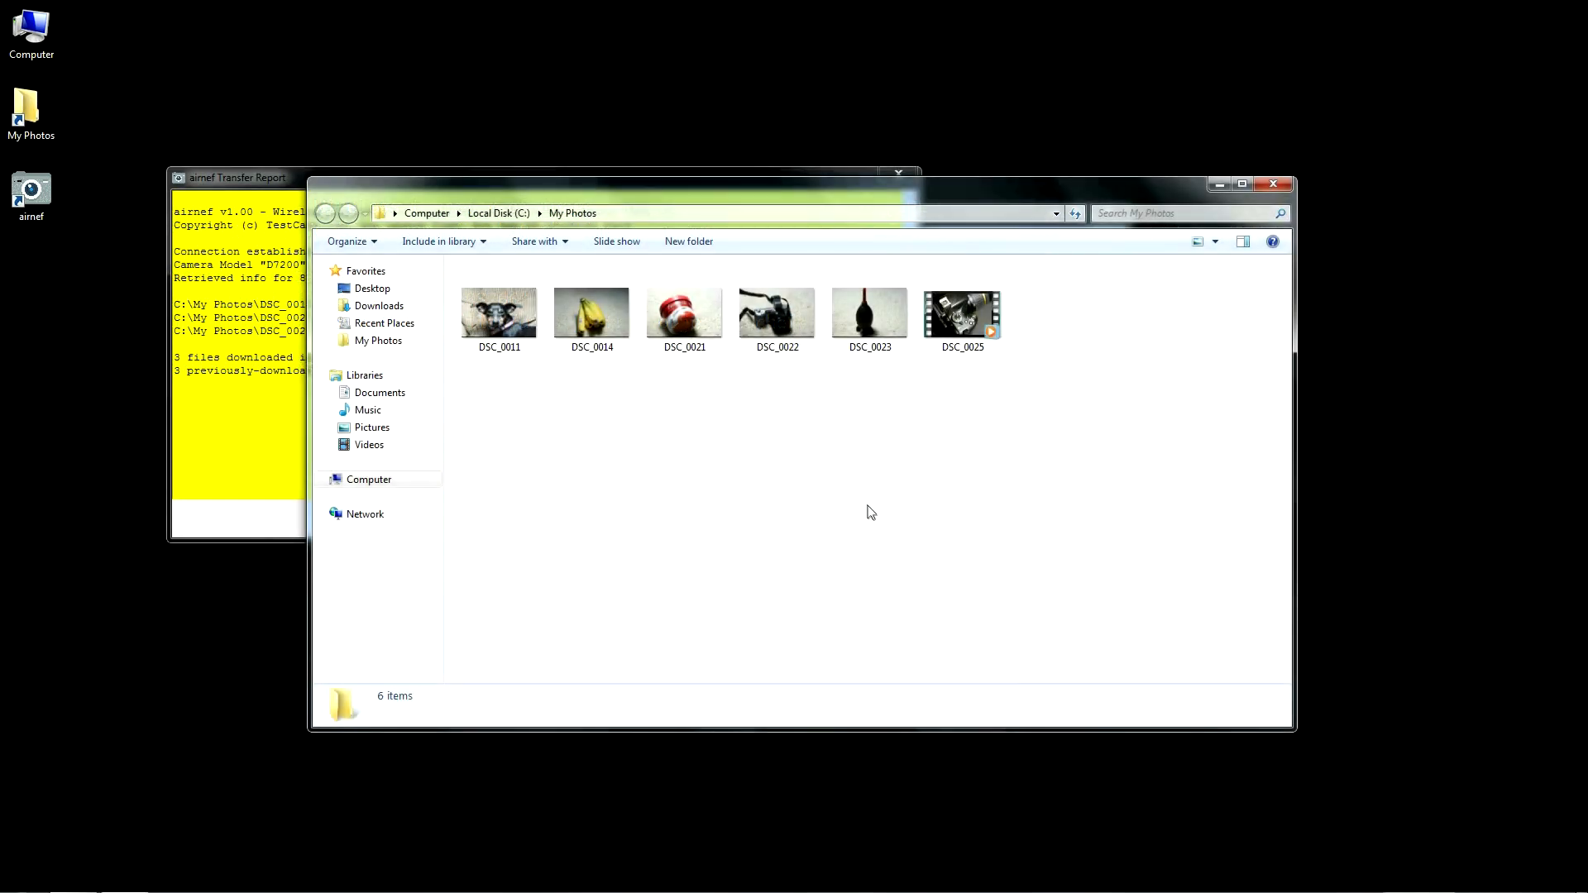
mouse_move(916, 438)
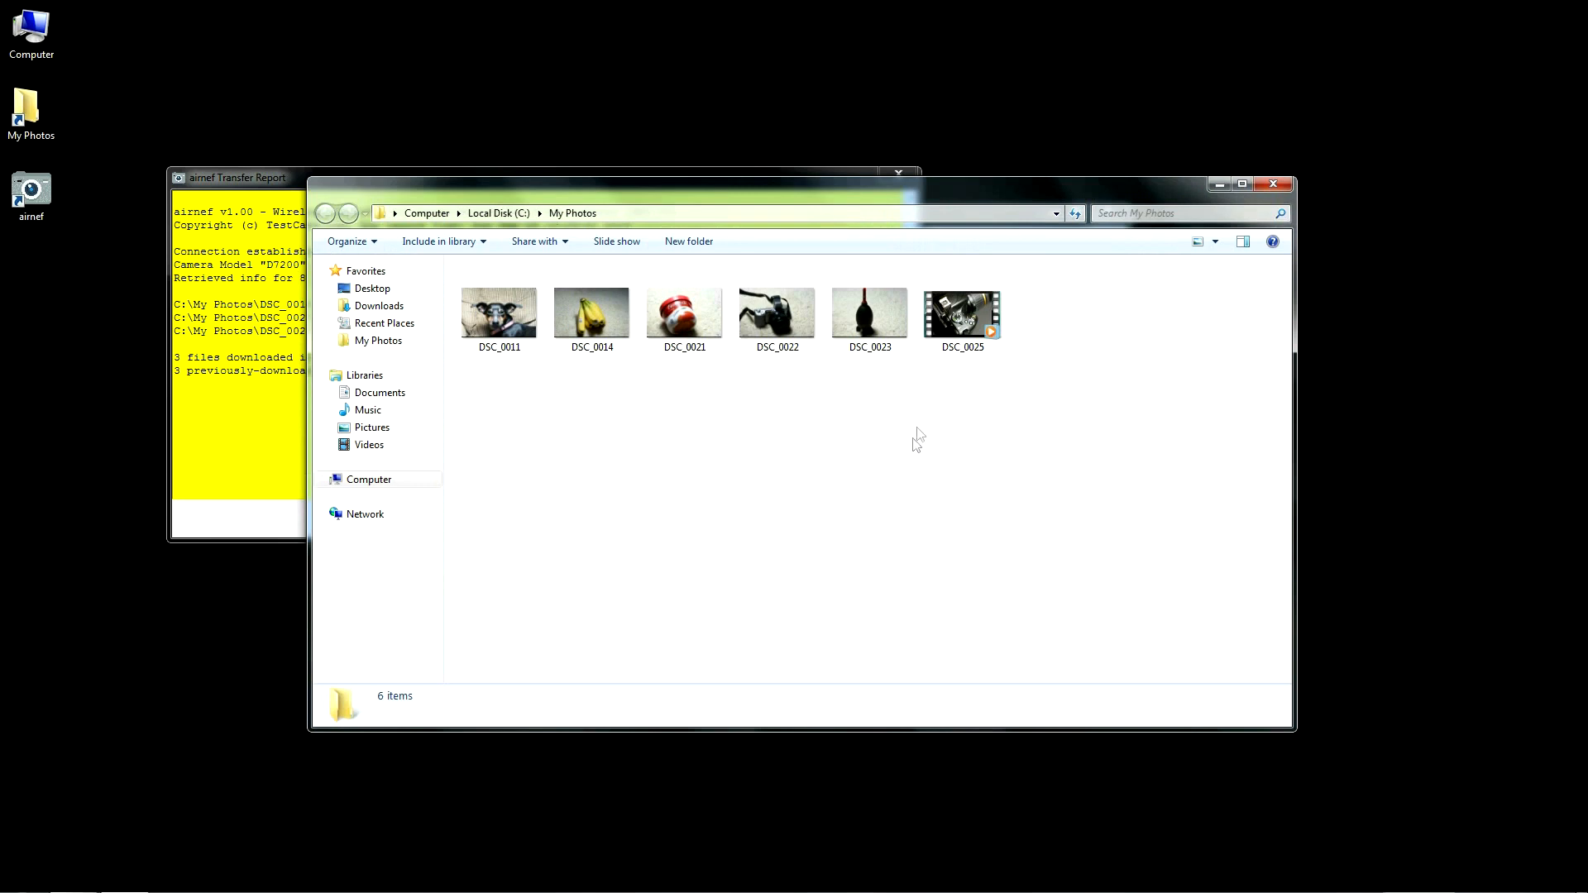
Step: Confirm My Photos holds DSC_0011 through DSC_0025 and close the folder window
click(963, 314)
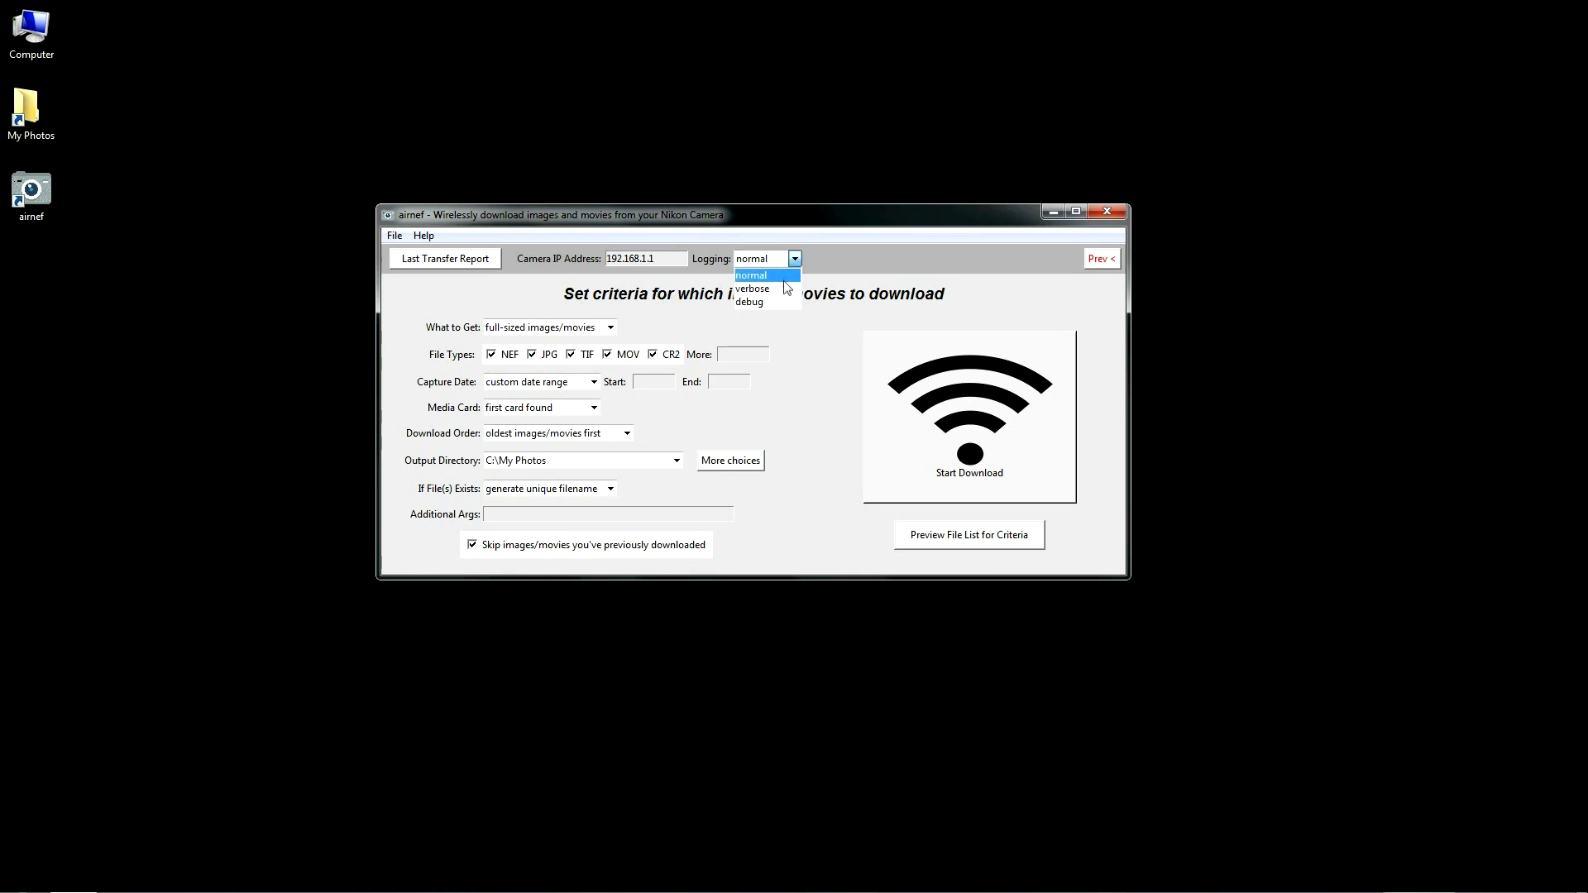
Step: Set logging to verbose and rerun the download, which skips all six existing files
click(752, 288)
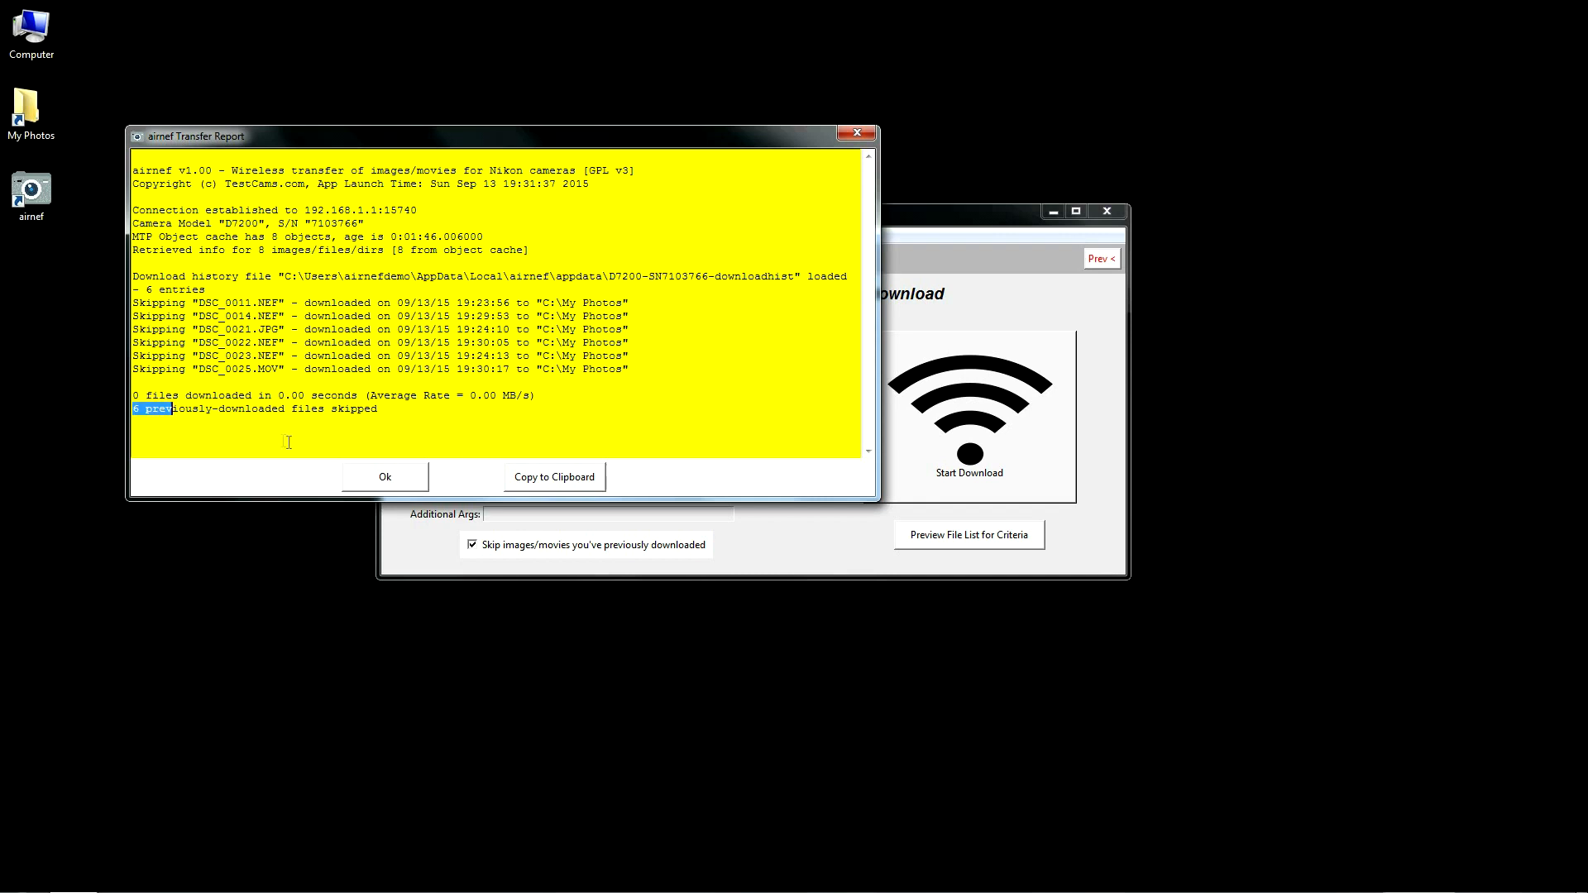
click(384, 476)
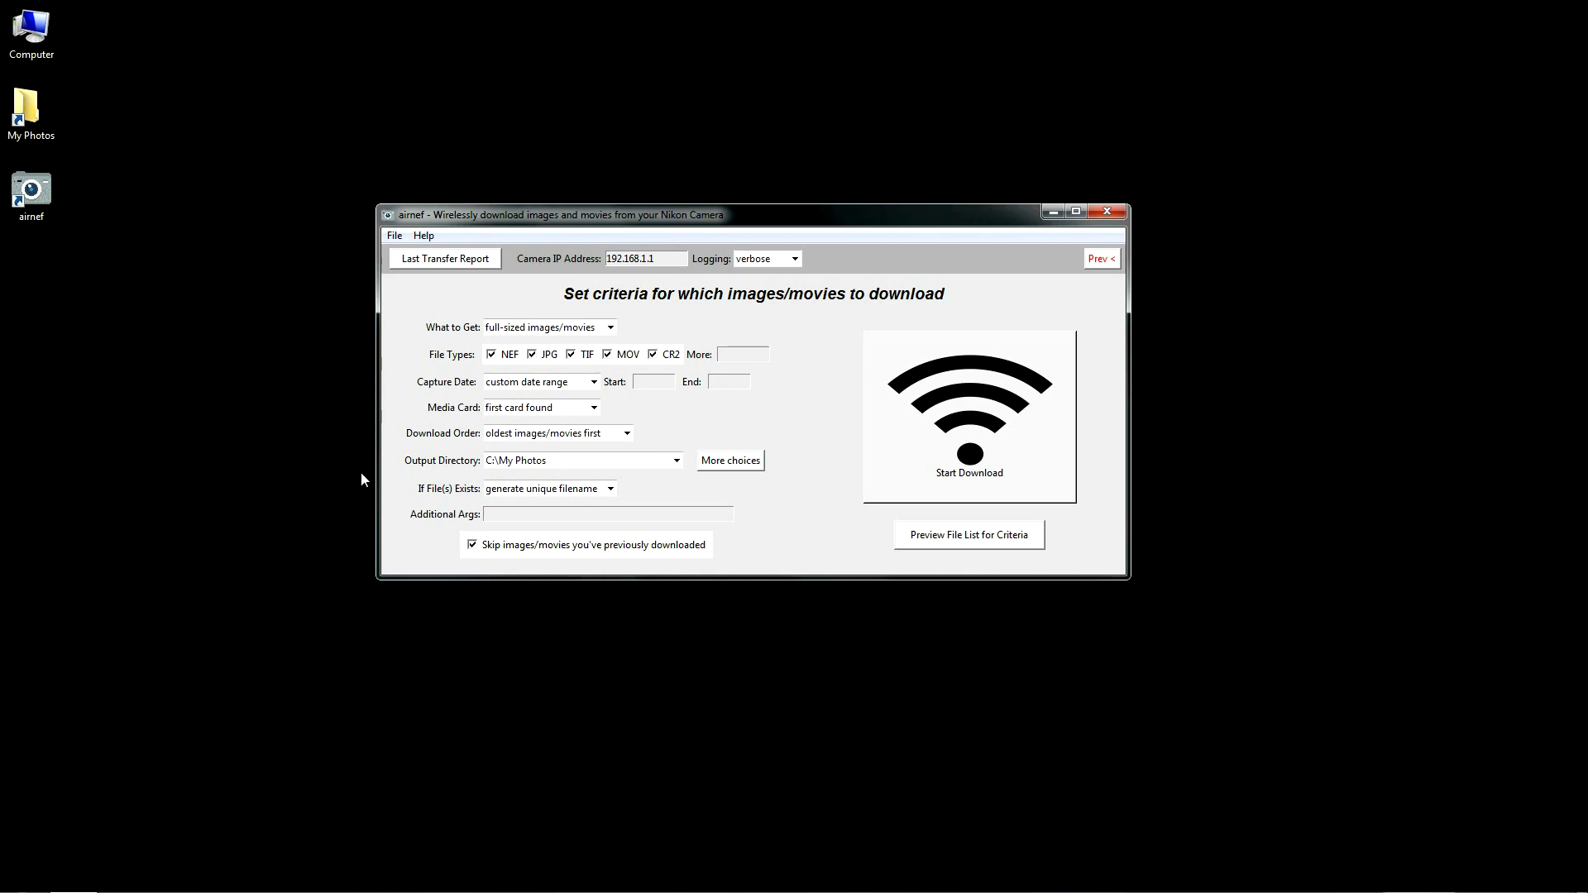
mouse_move(622, 404)
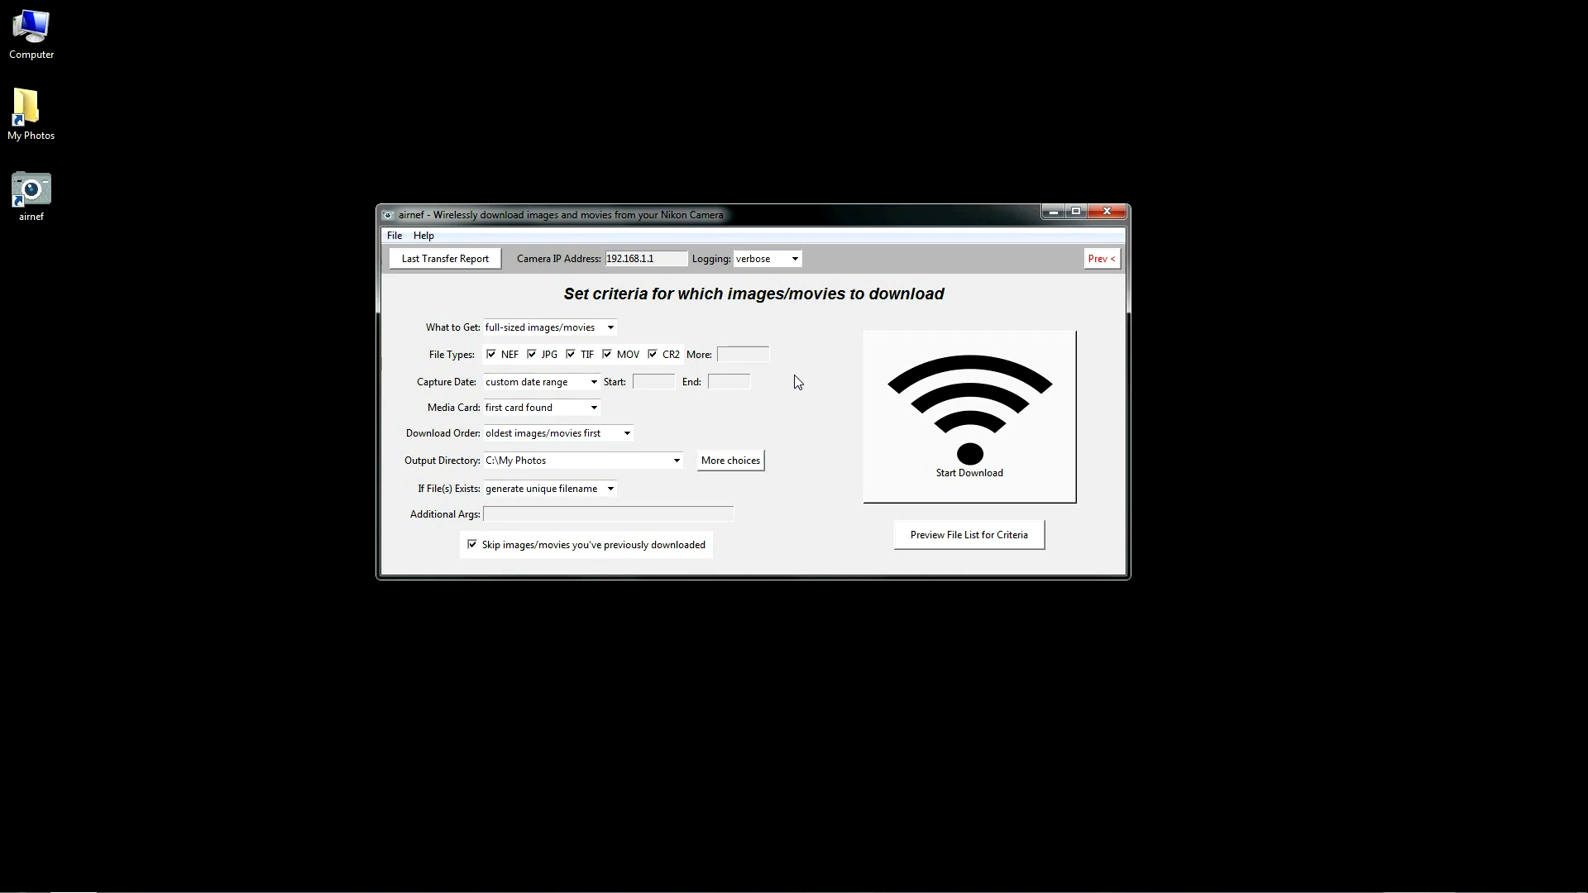
mouse_move(805, 405)
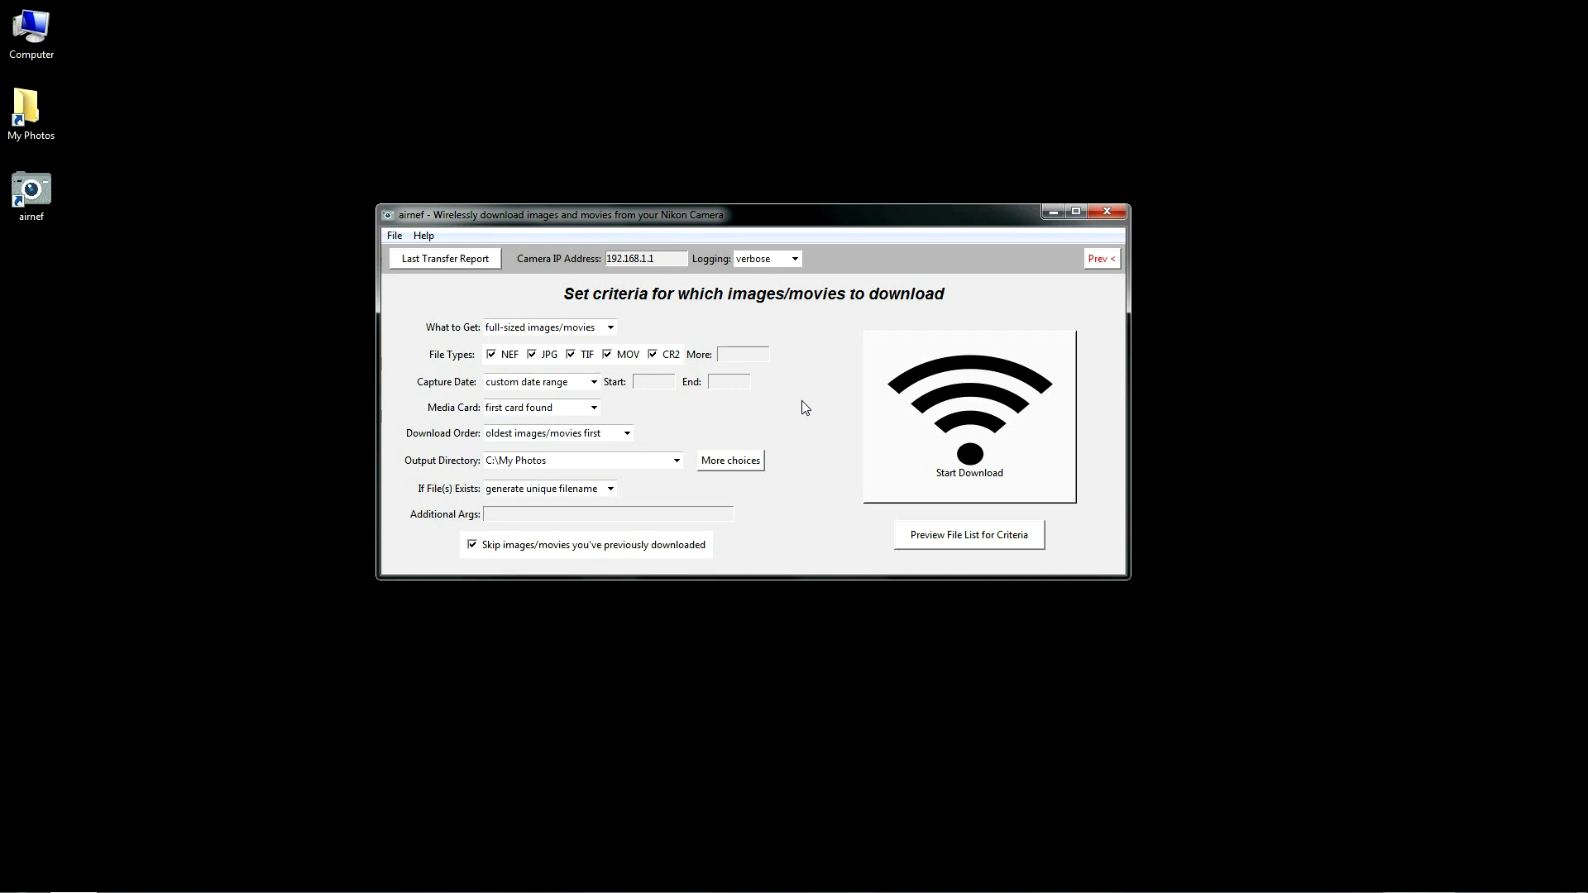
mouse_move(807, 411)
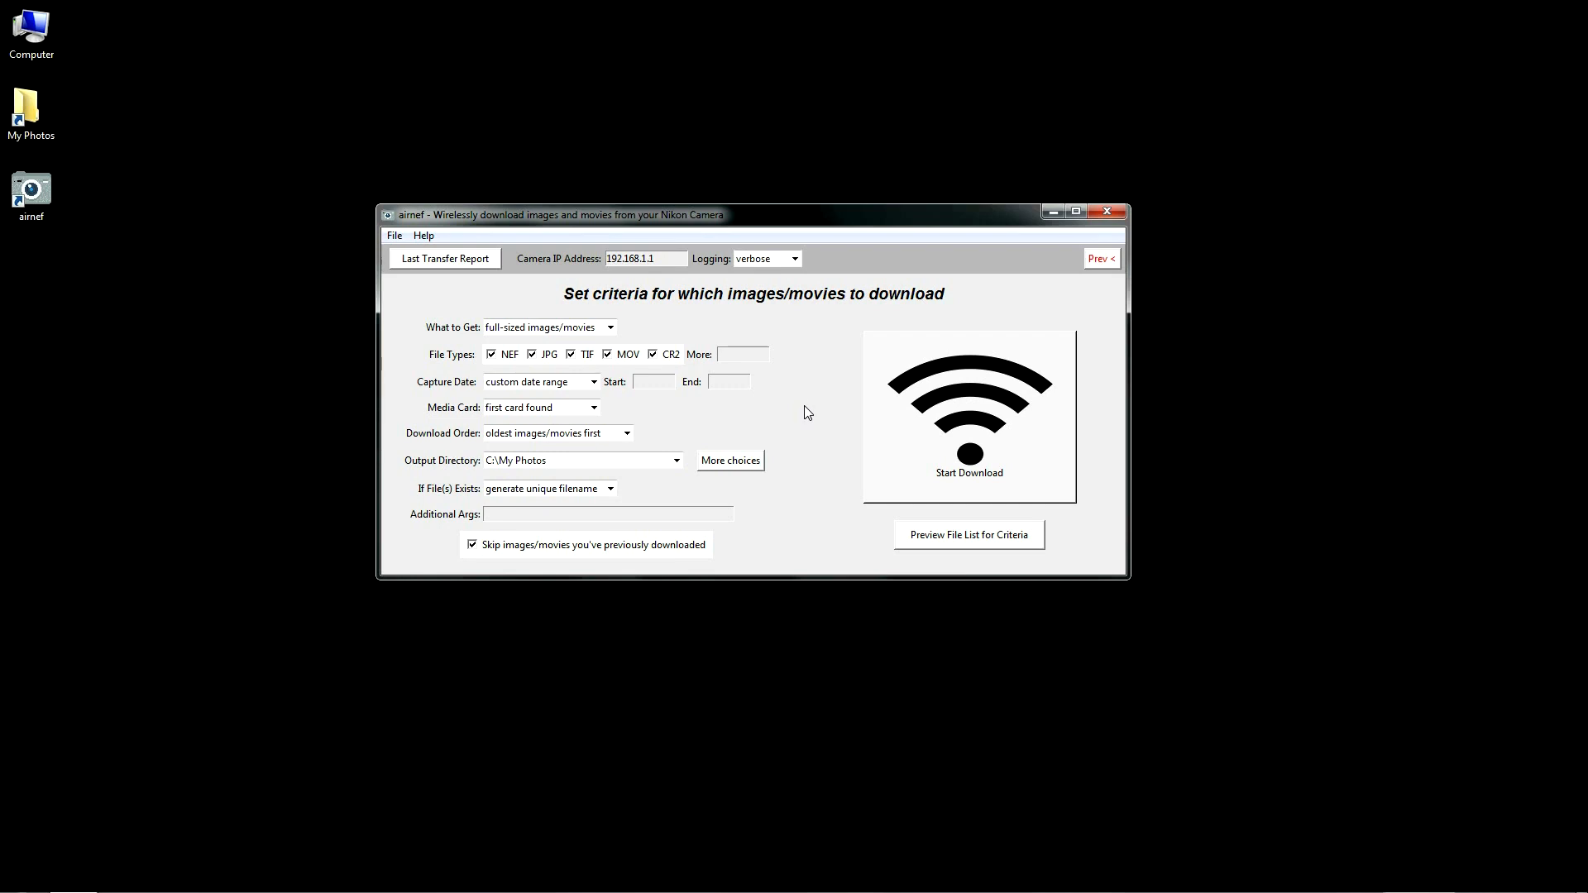
mouse_move(815, 448)
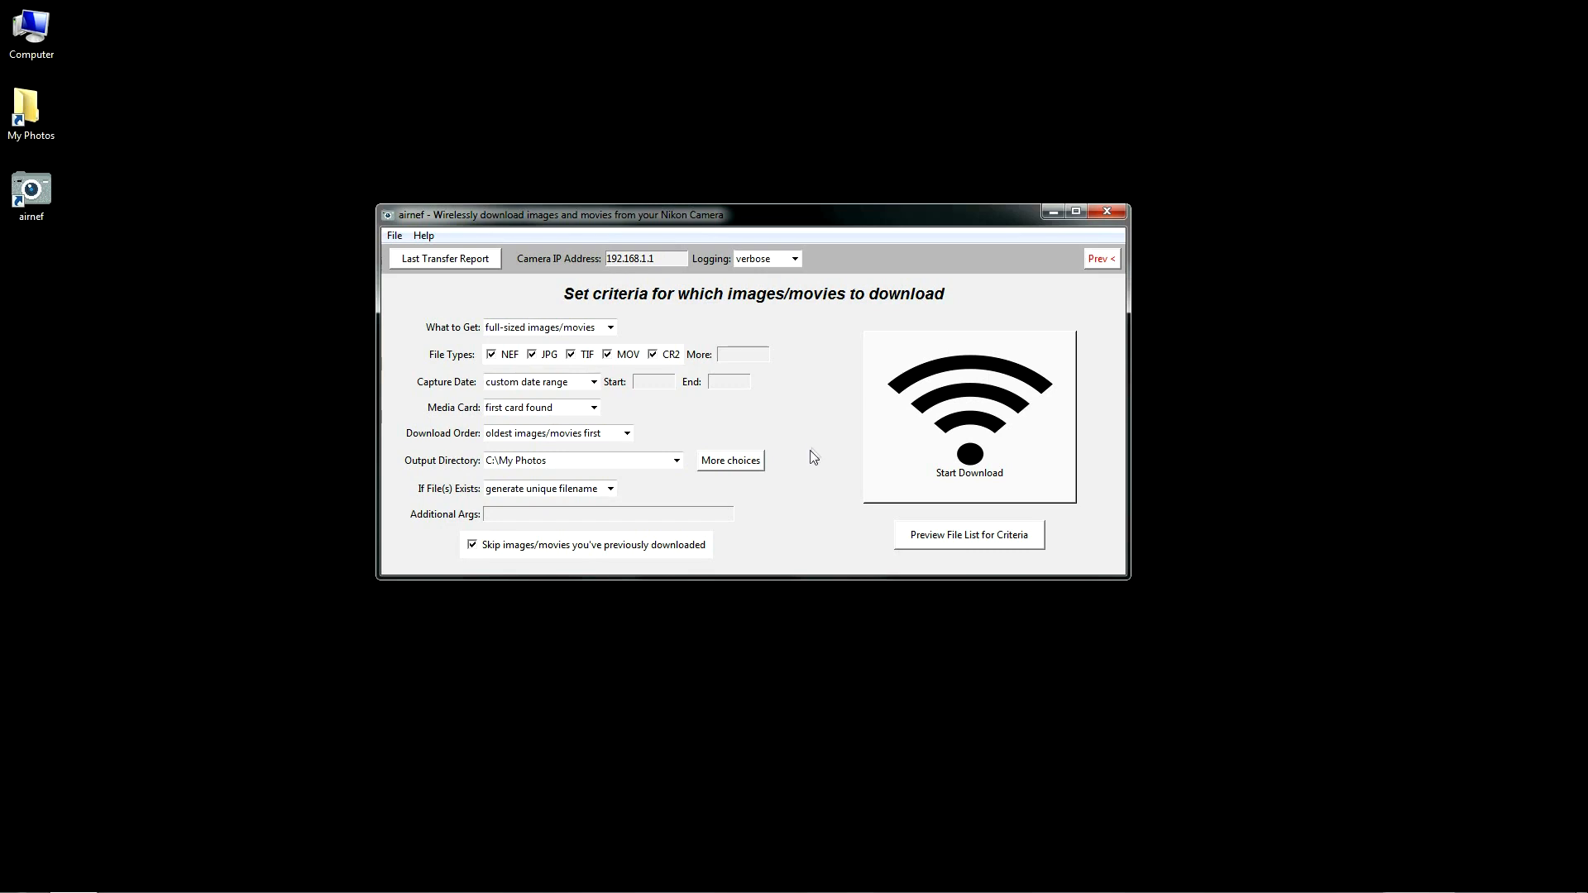
mouse_move(761, 519)
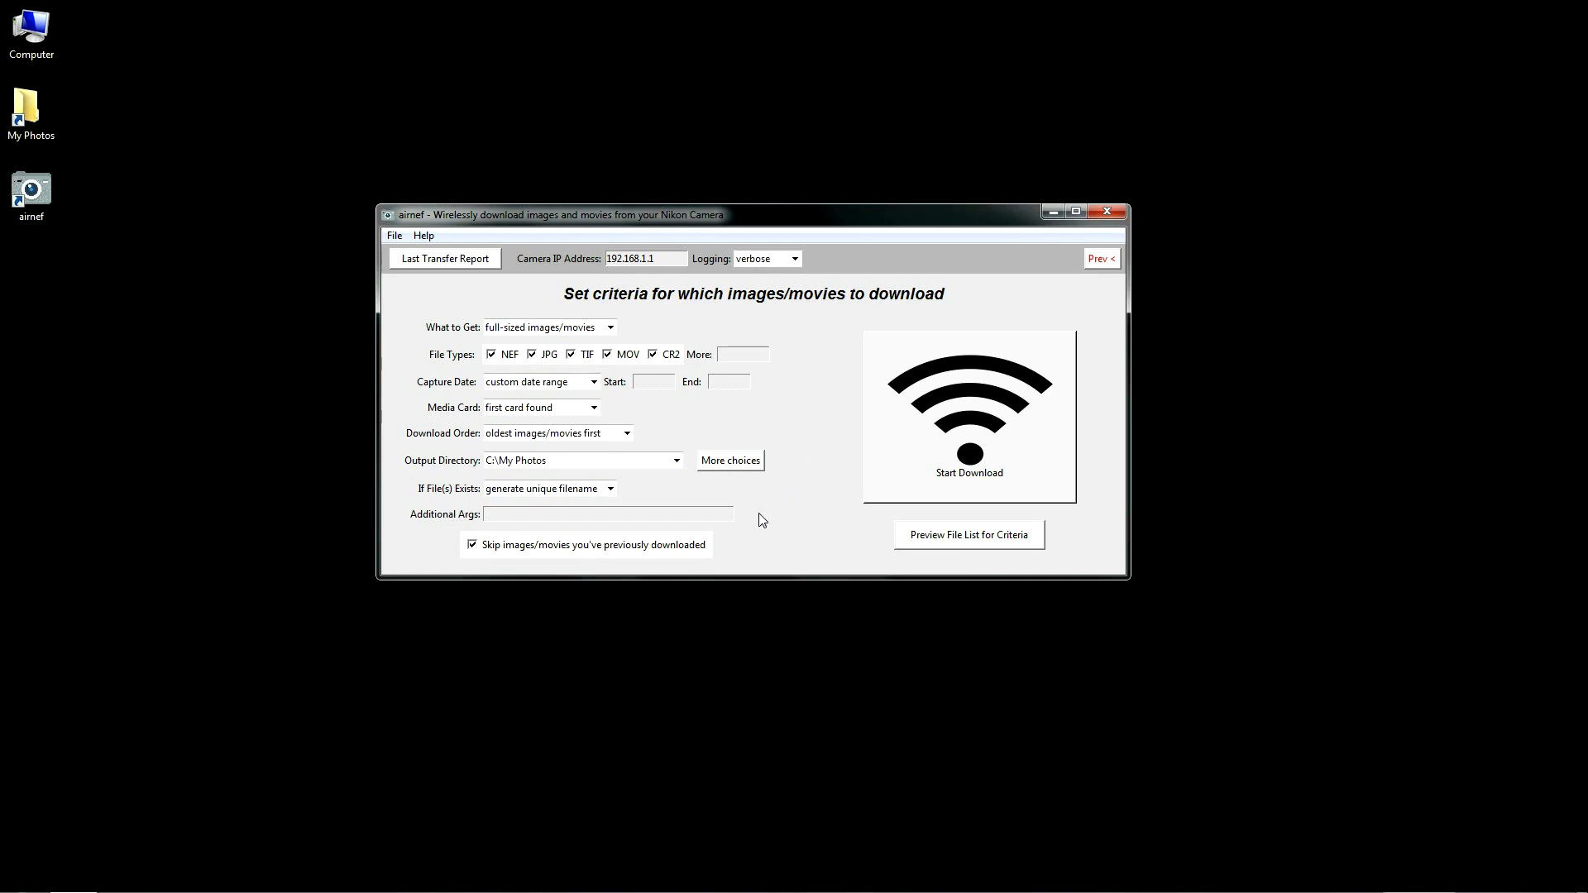
mouse_move(525, 565)
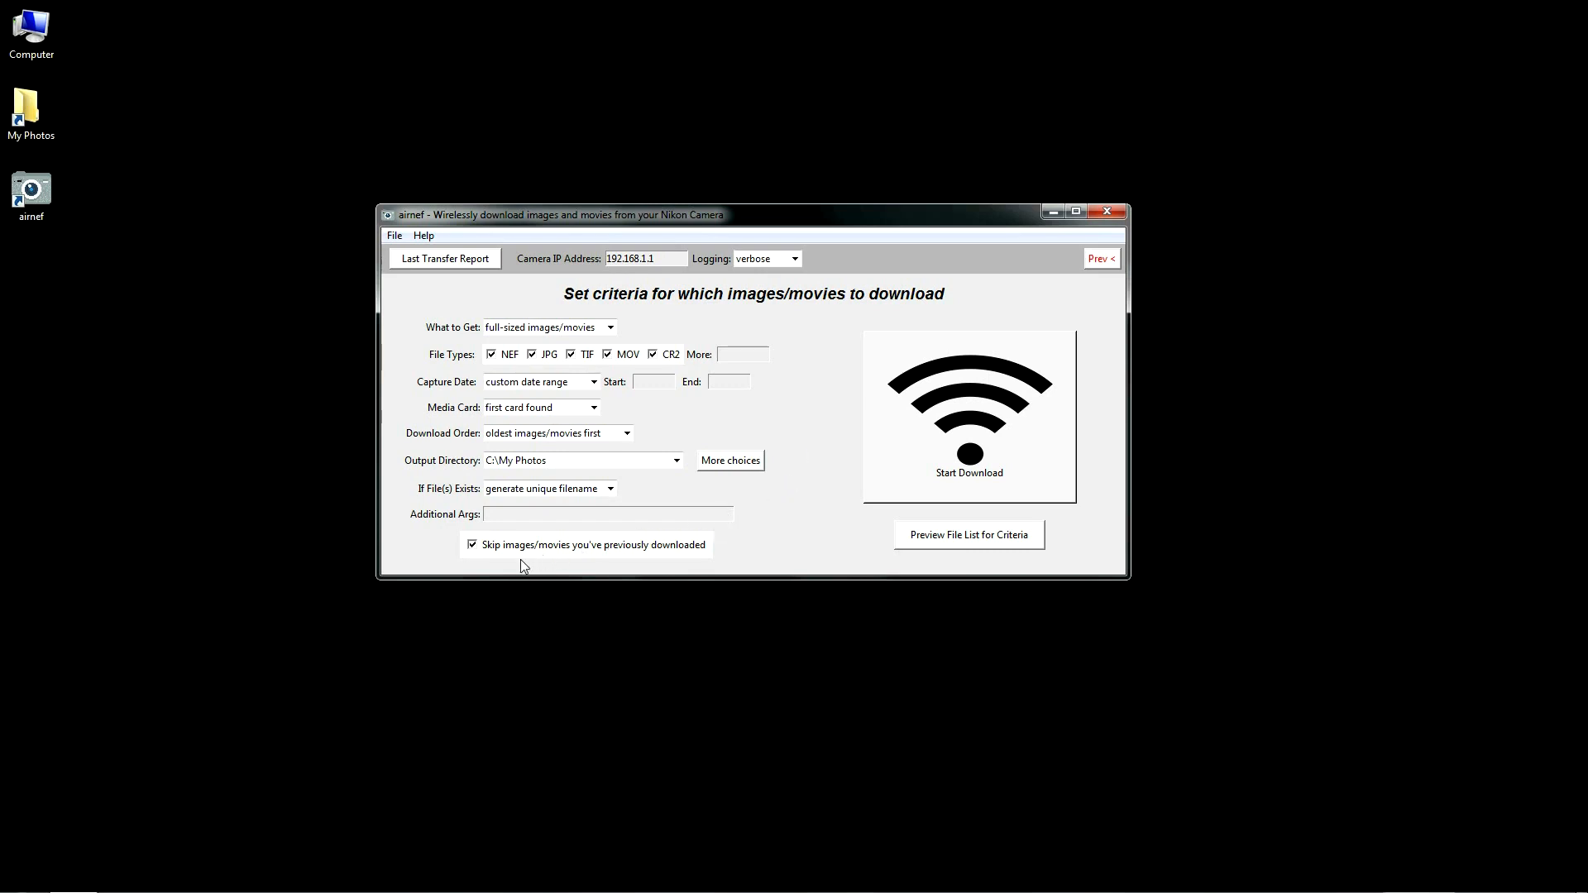
Step: Uncheck 'Skip images/movies you've previously downloaded' and start the download again
click(473, 546)
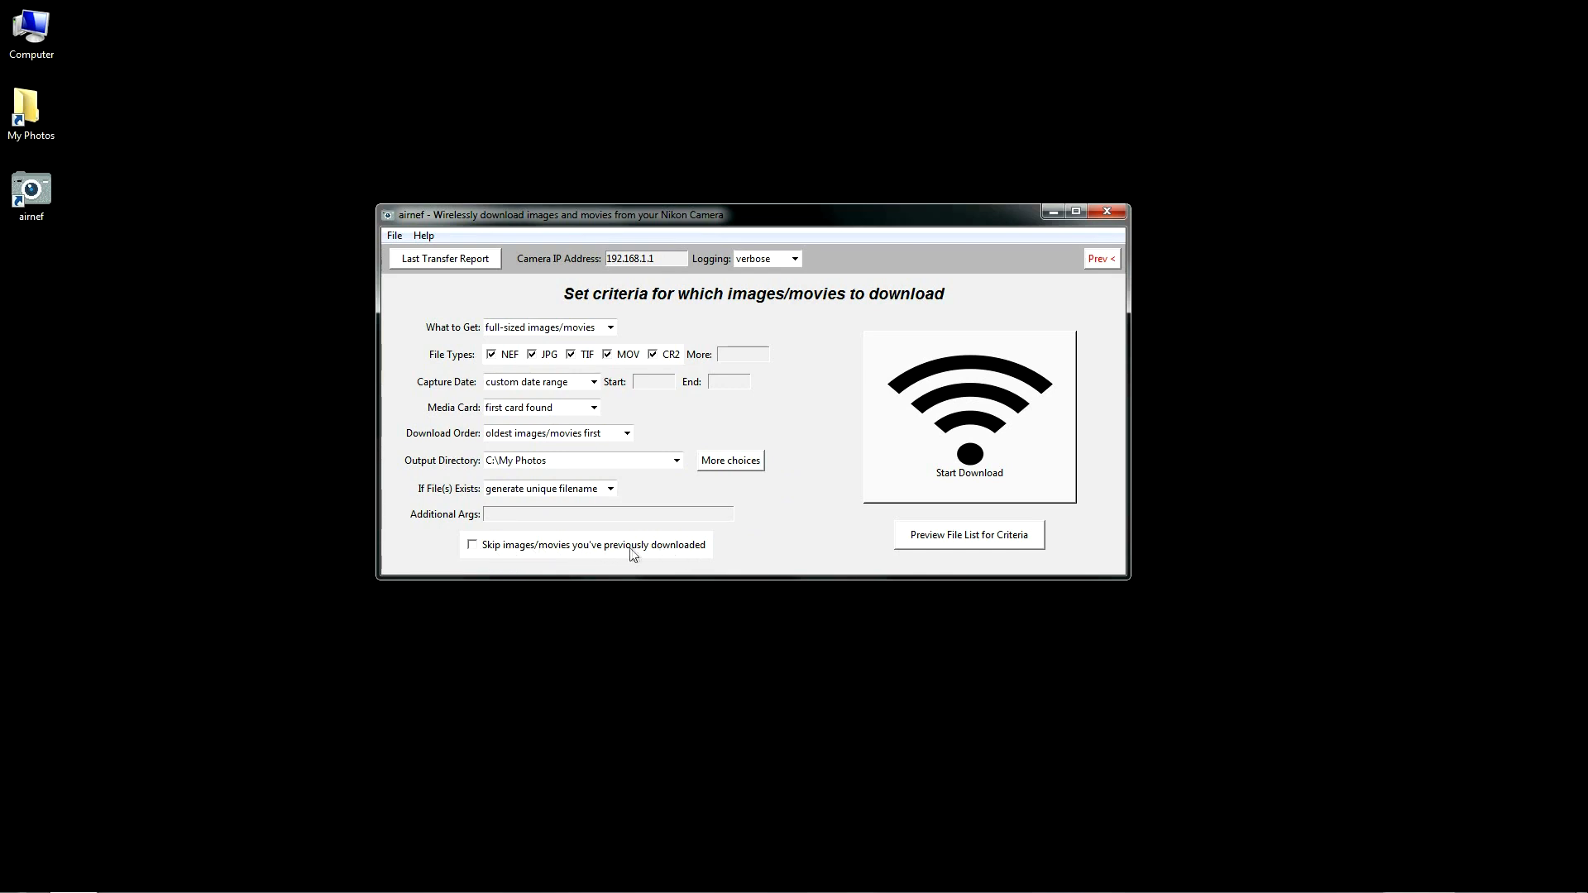
mouse_move(964, 441)
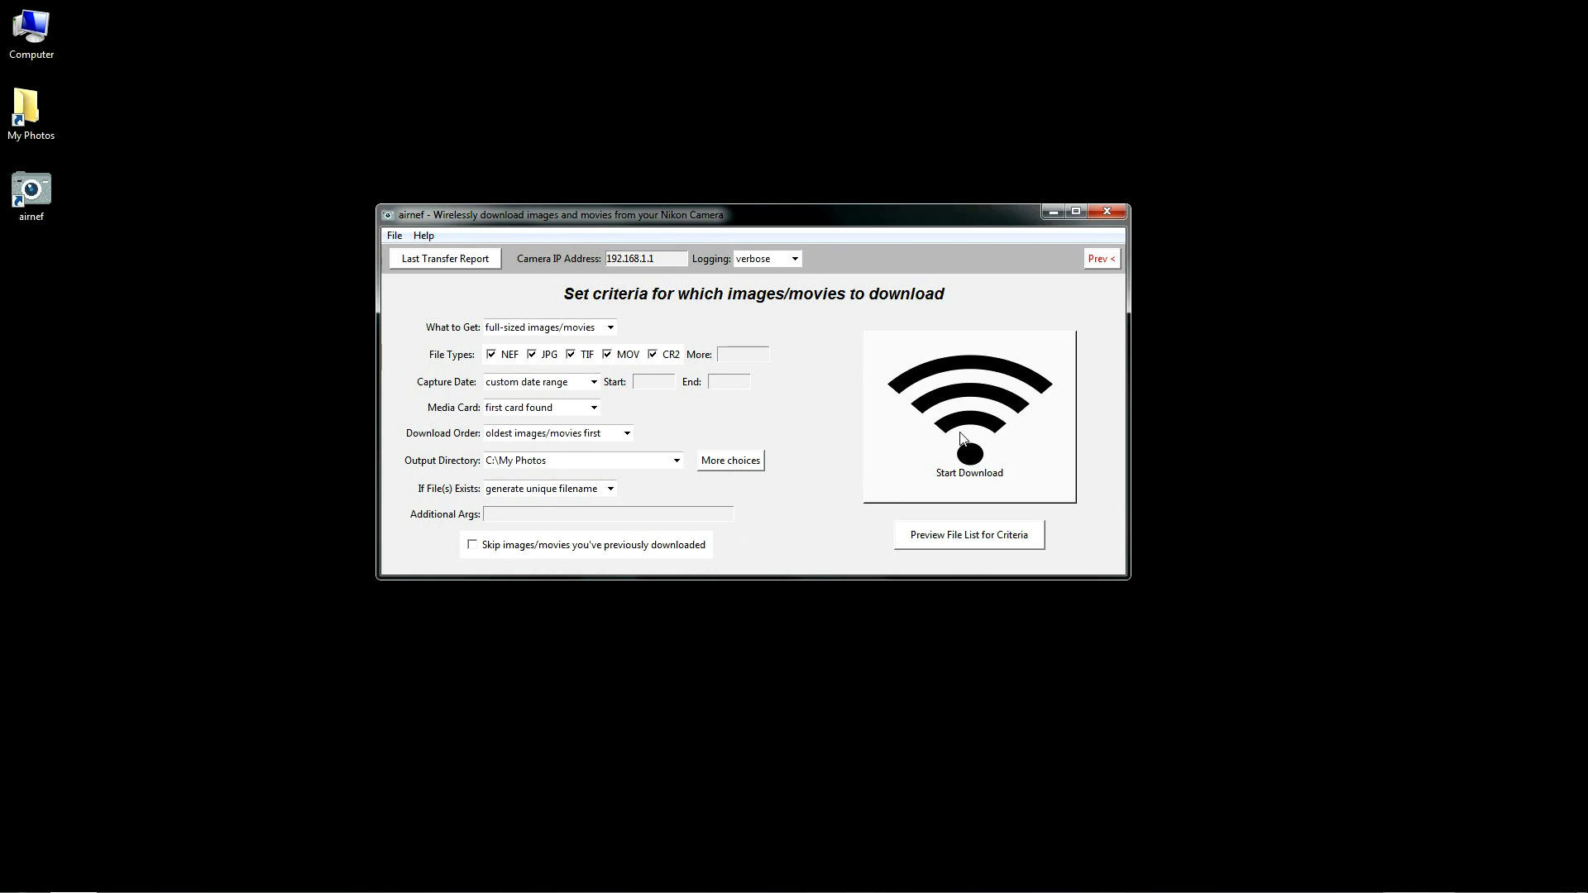
click(969, 449)
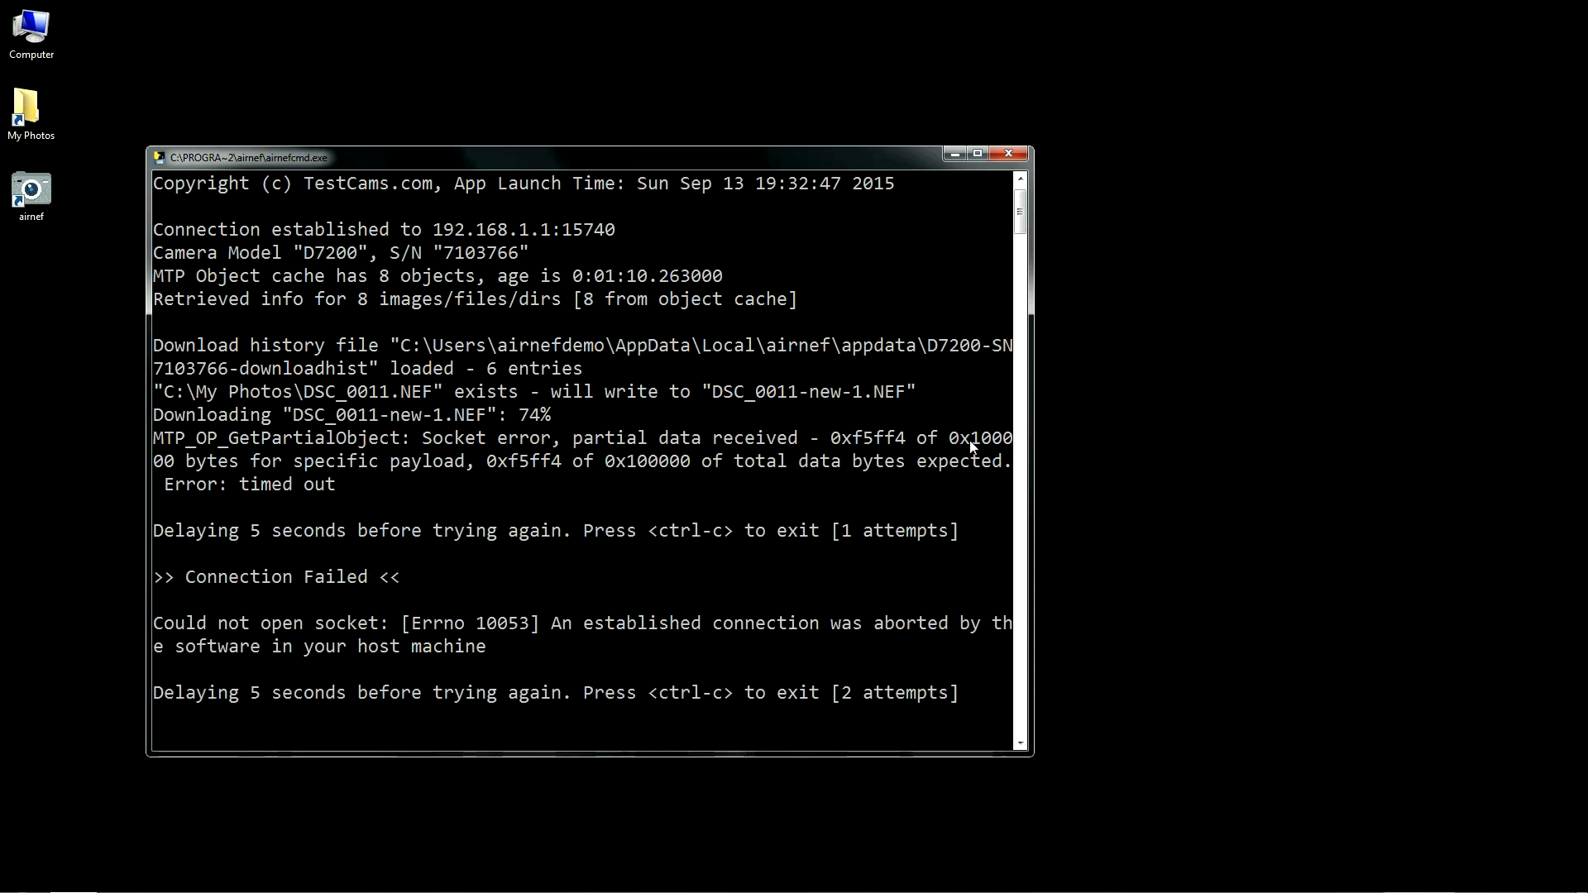
Step: Reconnect the PC to the Nikon camera's Wi-Fi network from the taskbar while airnefcmd retries DSC_0011
click(1485, 882)
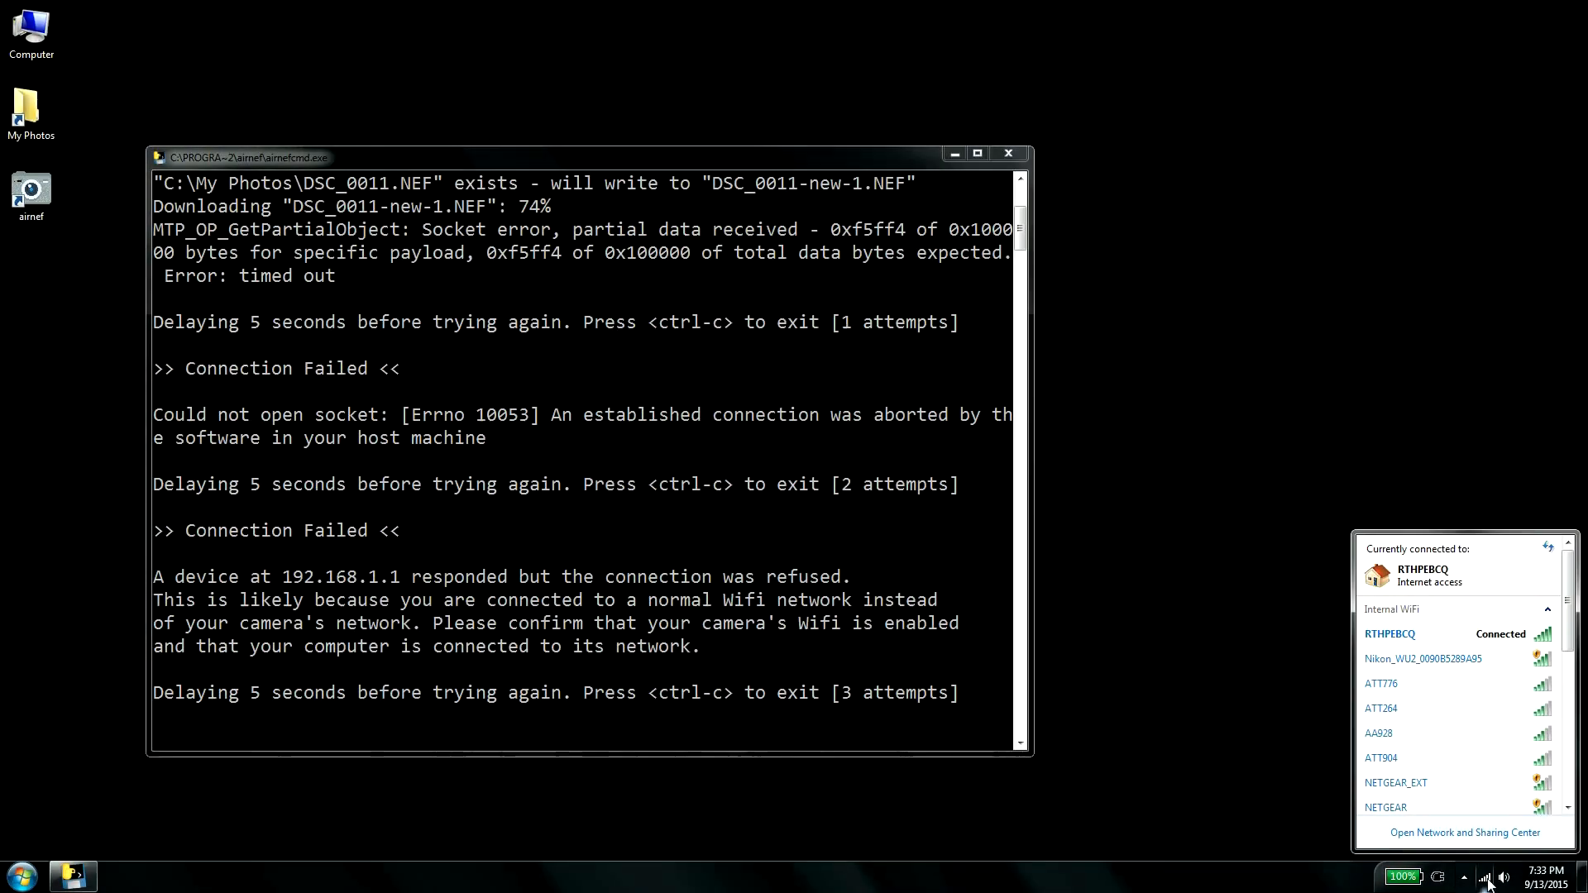
click(1423, 658)
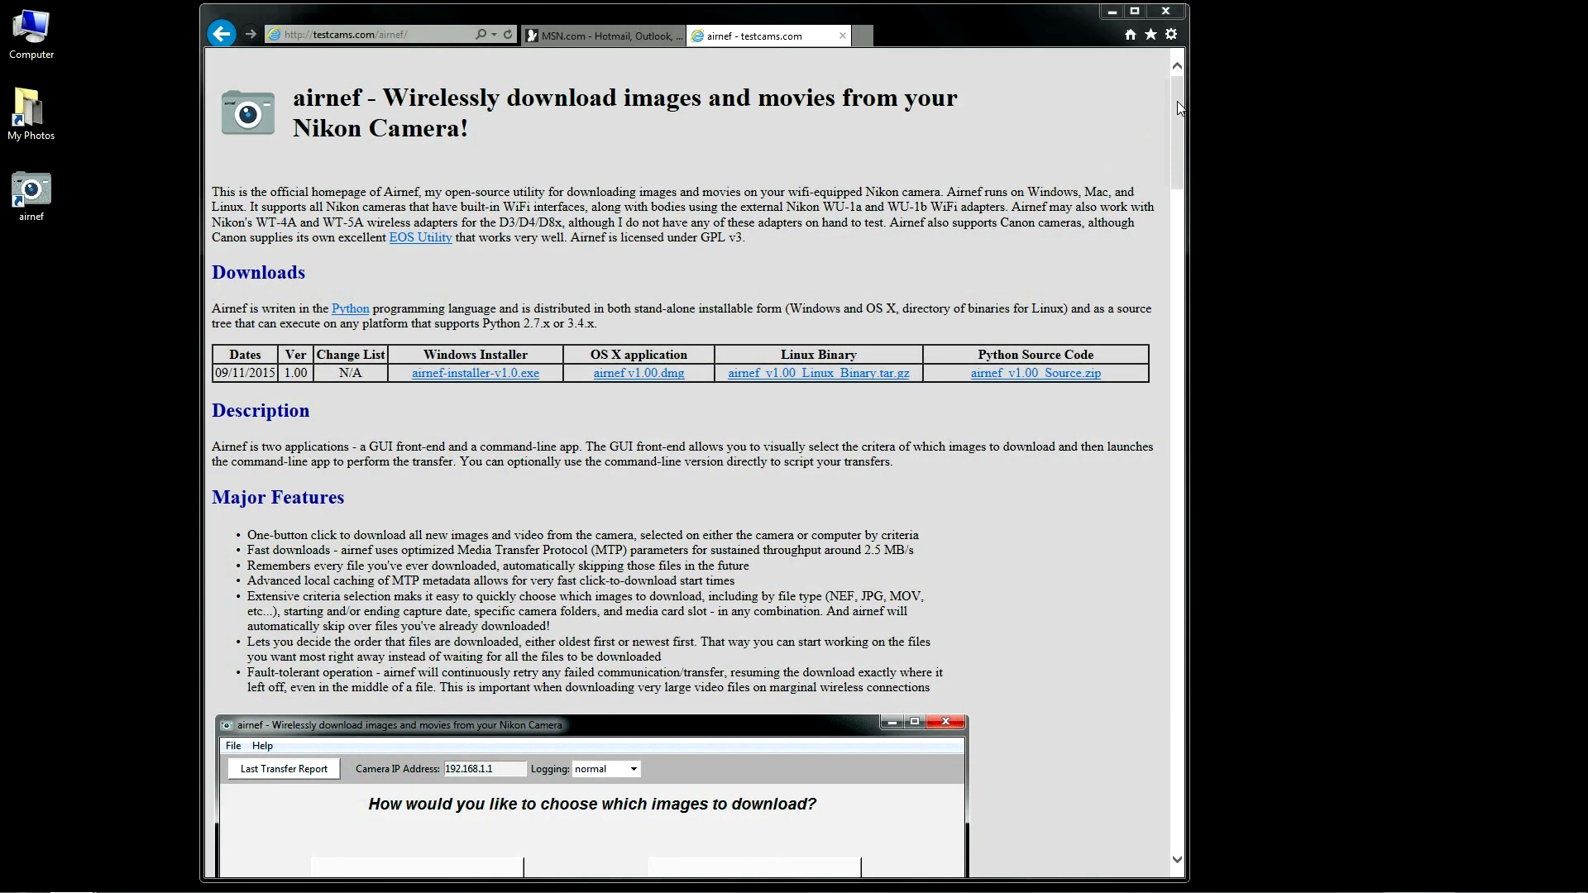
scroll(down, 3)
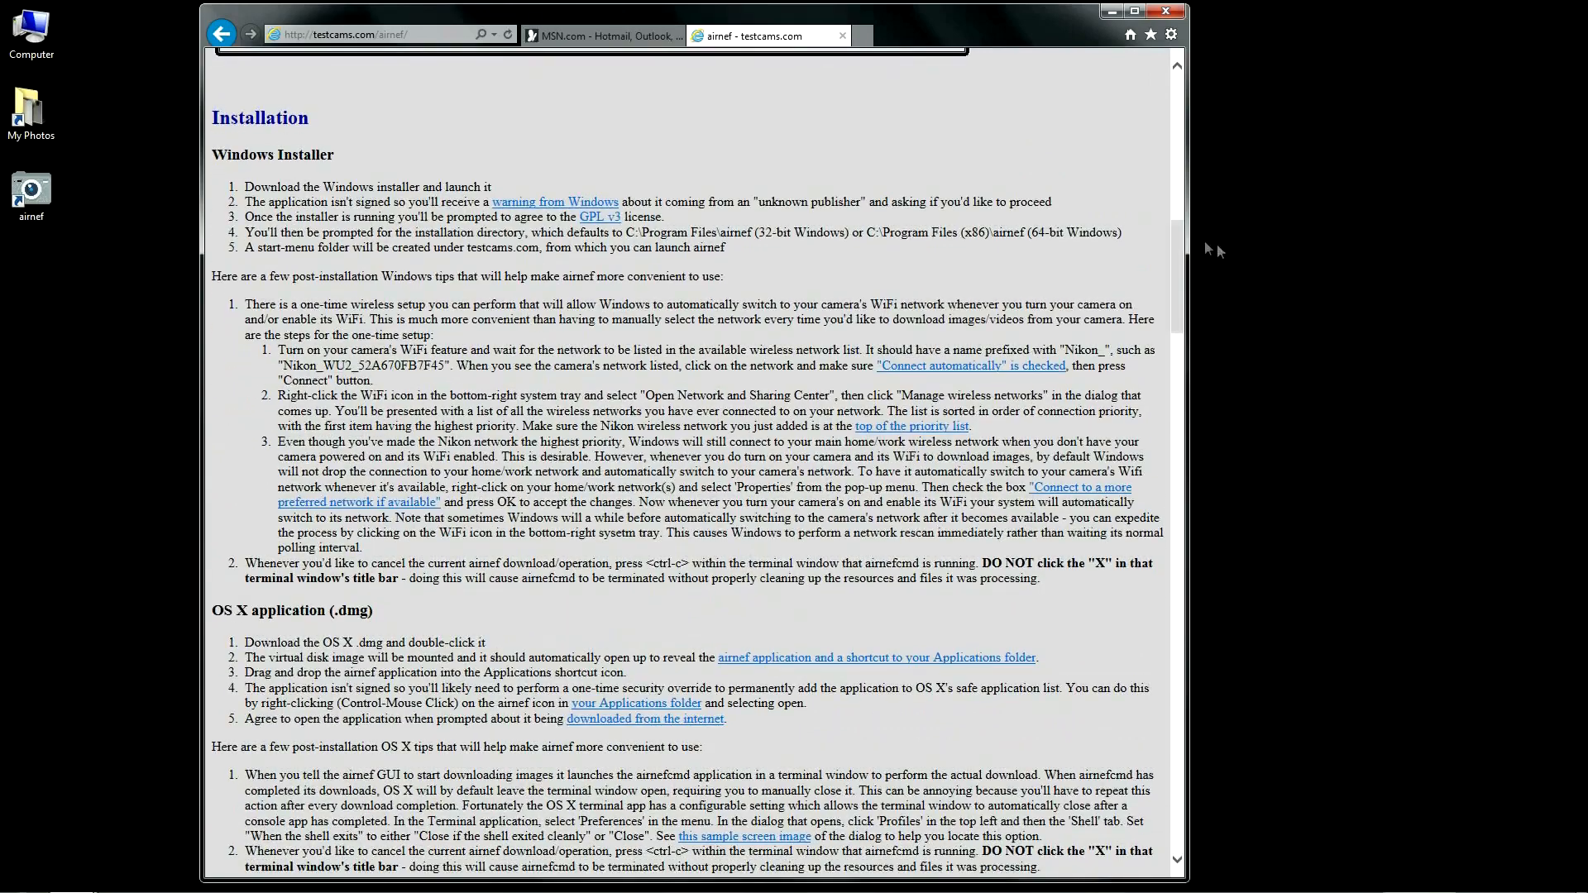
click(556, 200)
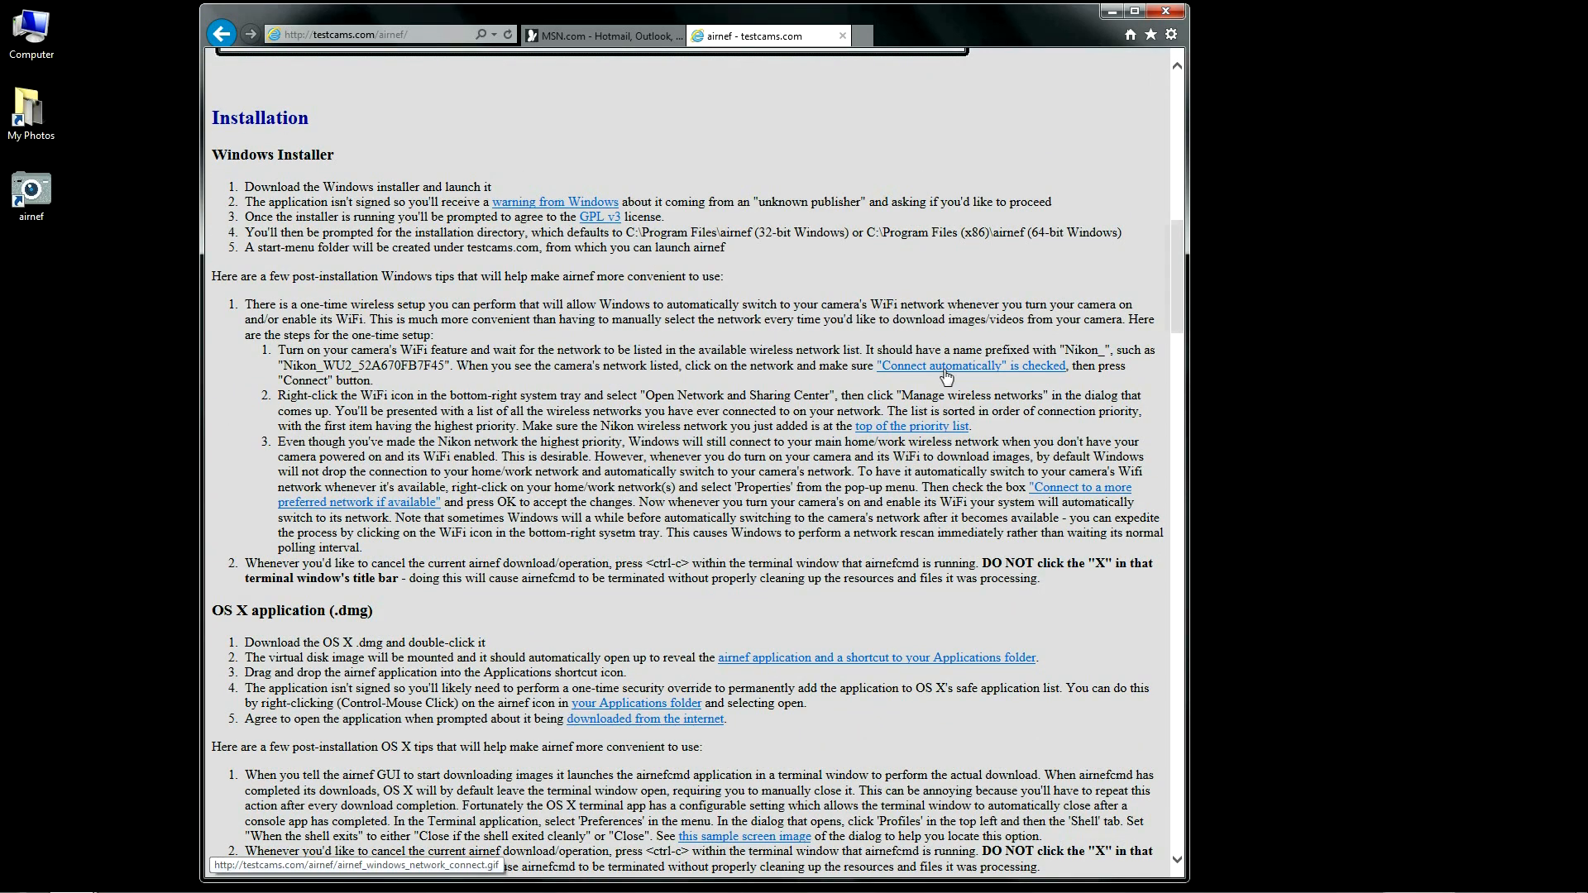
mouse_move(1201, 337)
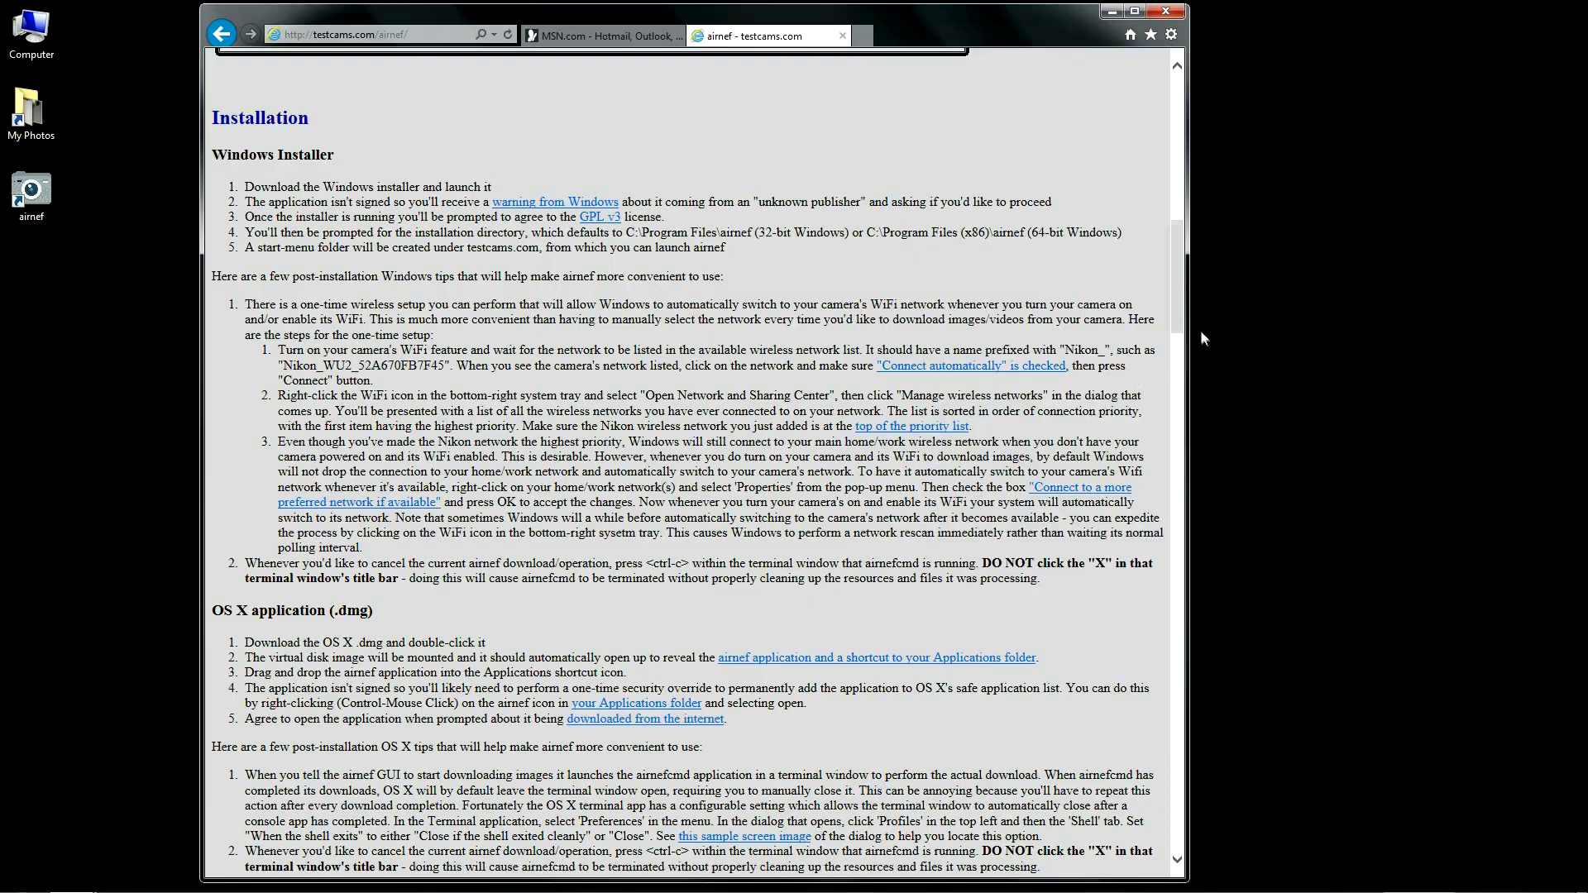
scroll(down, 3)
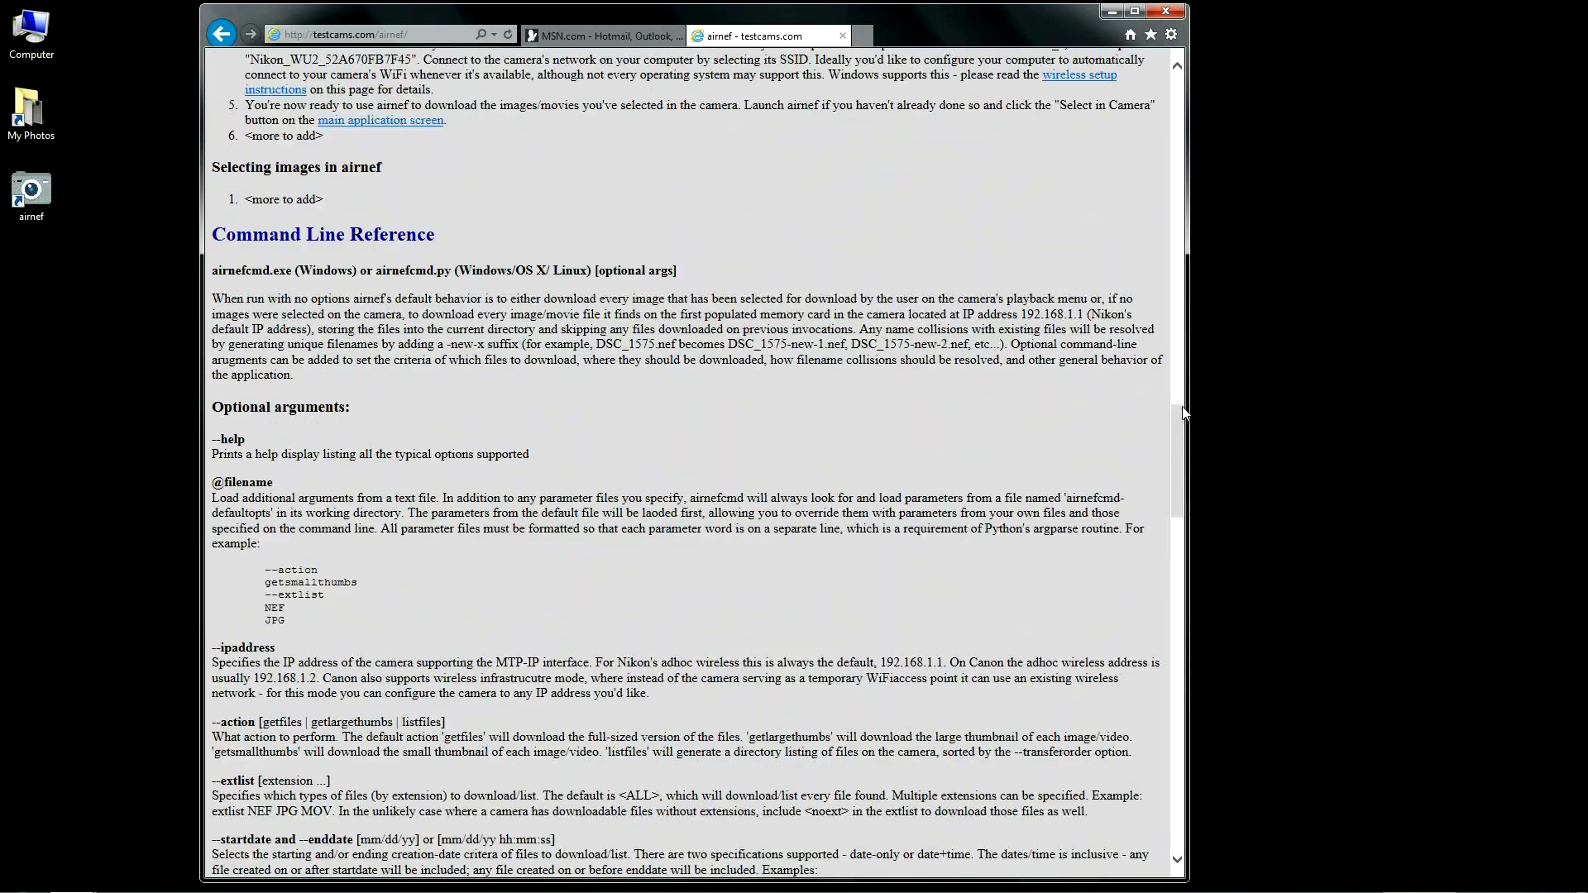
scroll(down, 3)
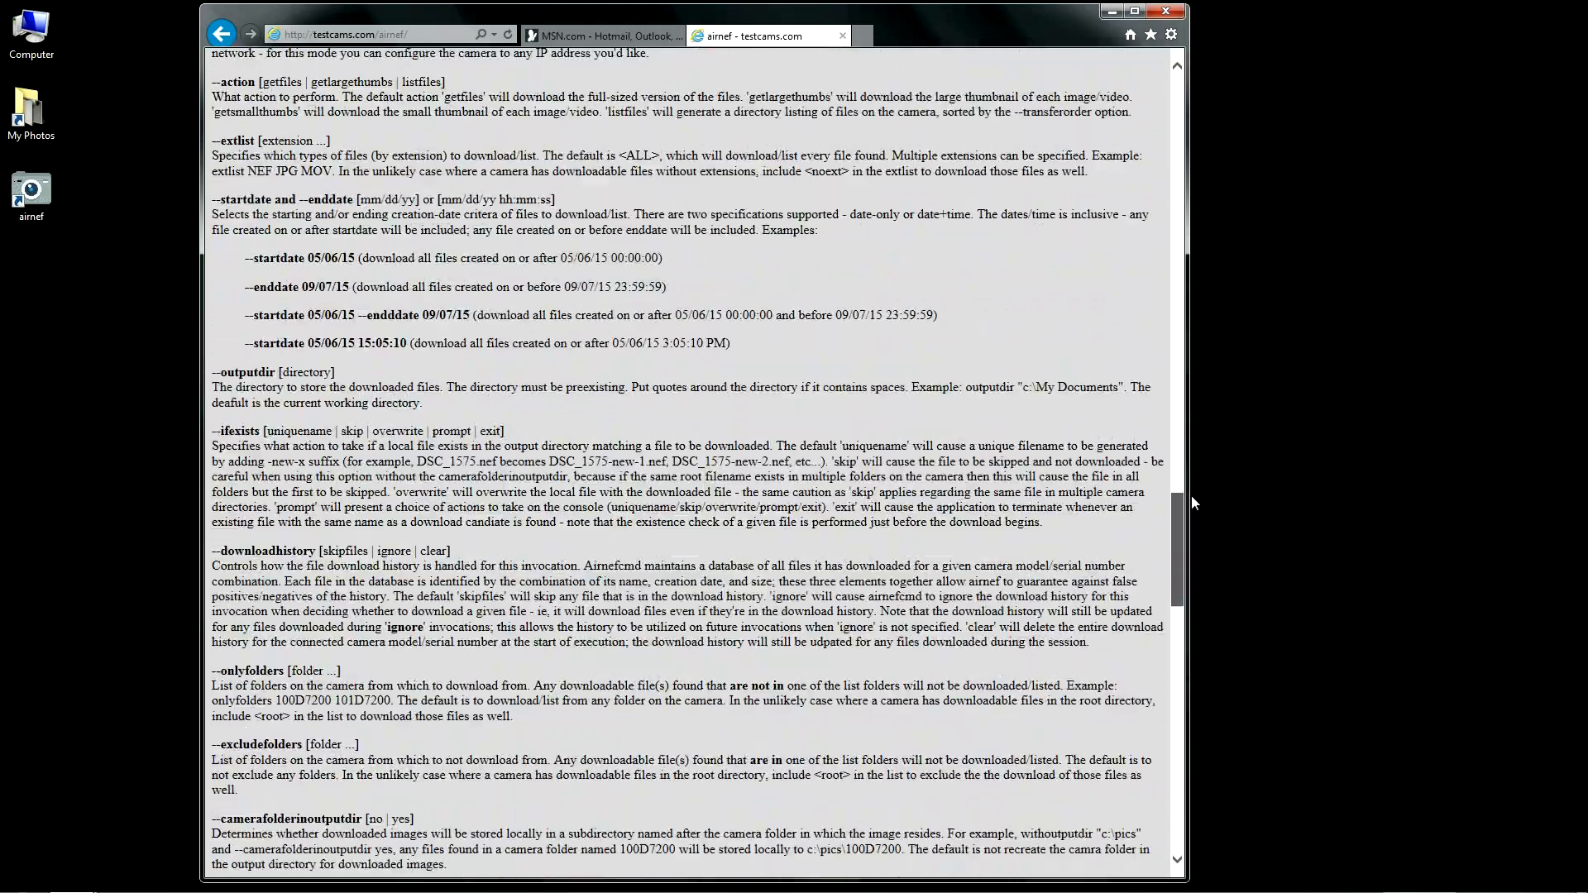
scroll(down, 3)
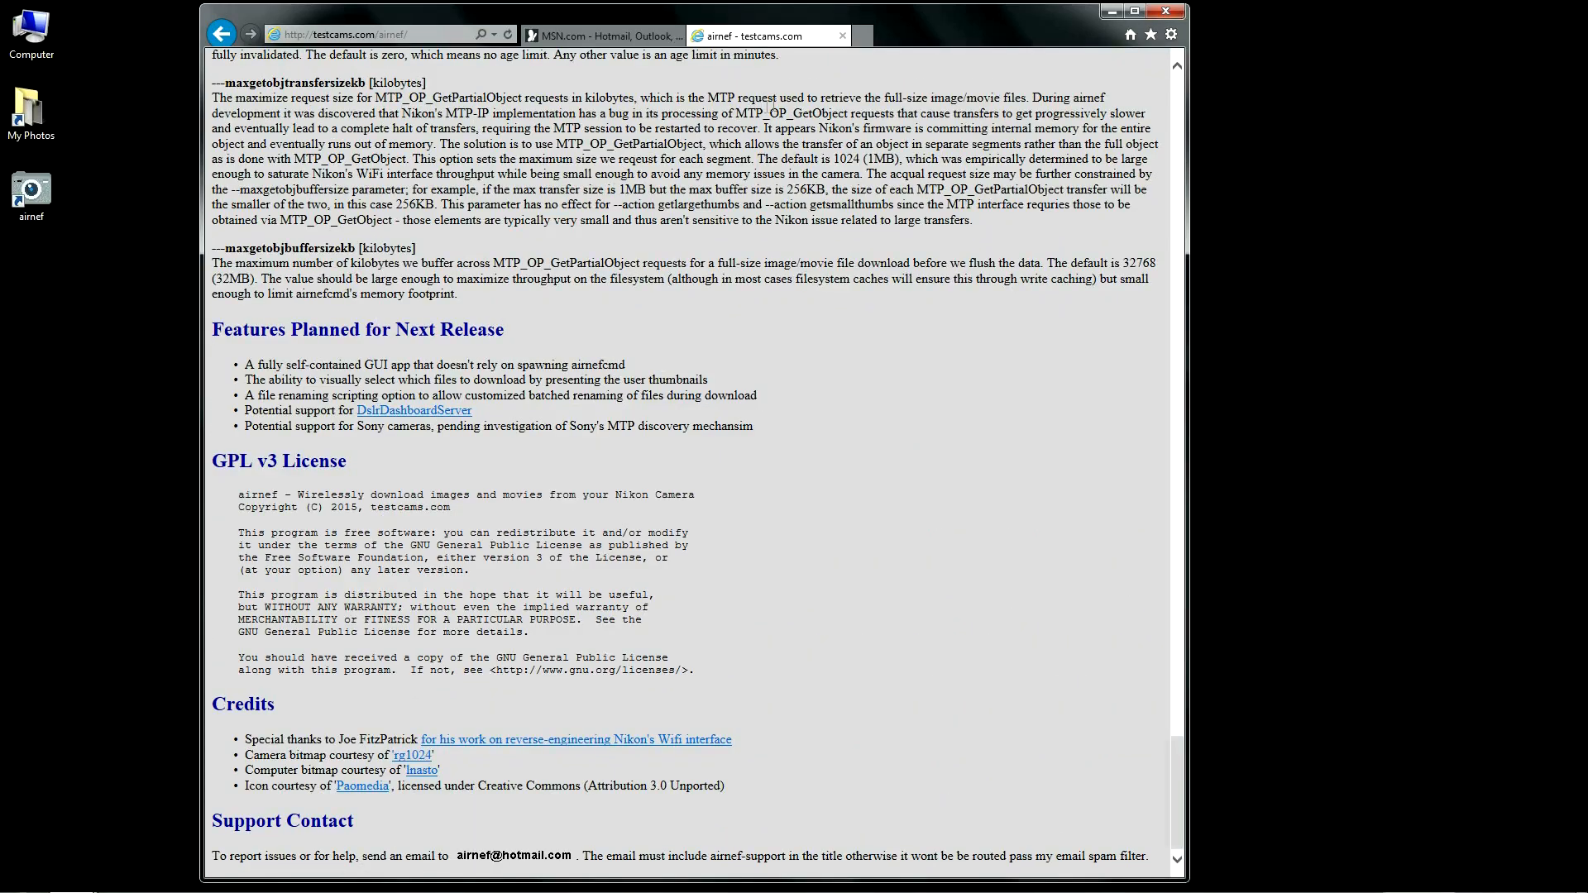